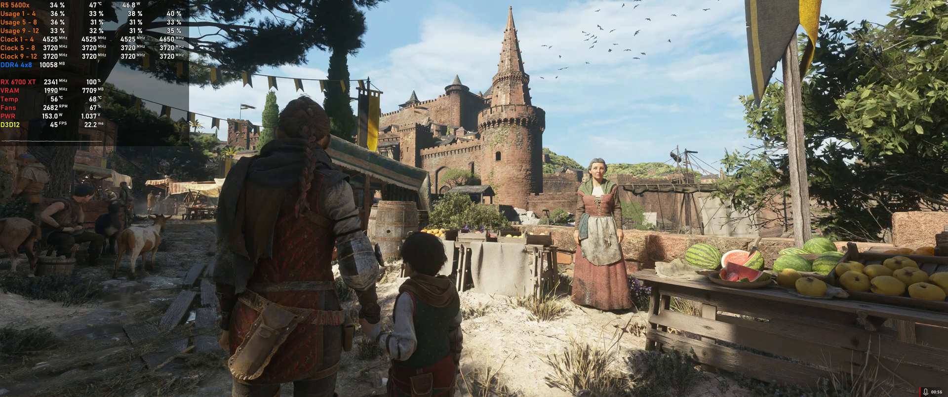
# Pause the game, open the Graphics settings and scroll down to Draw distance.
pyautogui.press('Escape')
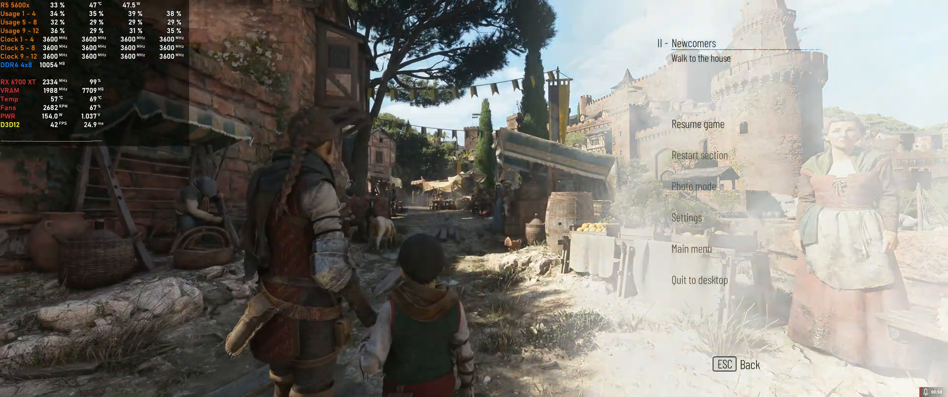
pyautogui.click(686, 218)
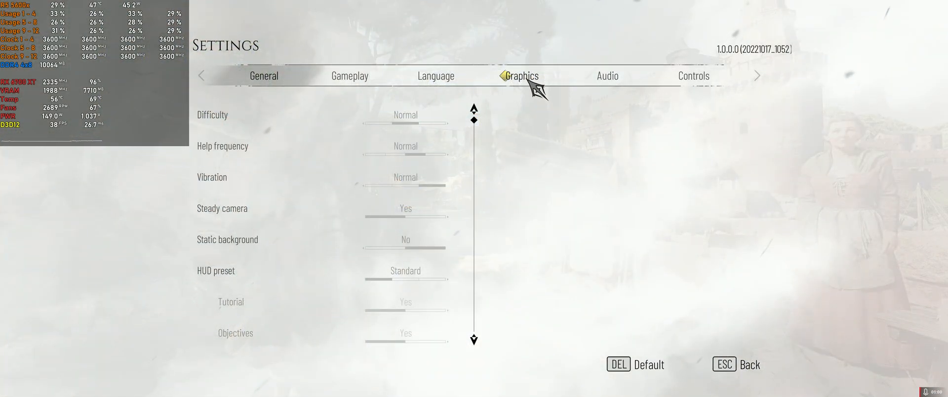
pyautogui.click(521, 76)
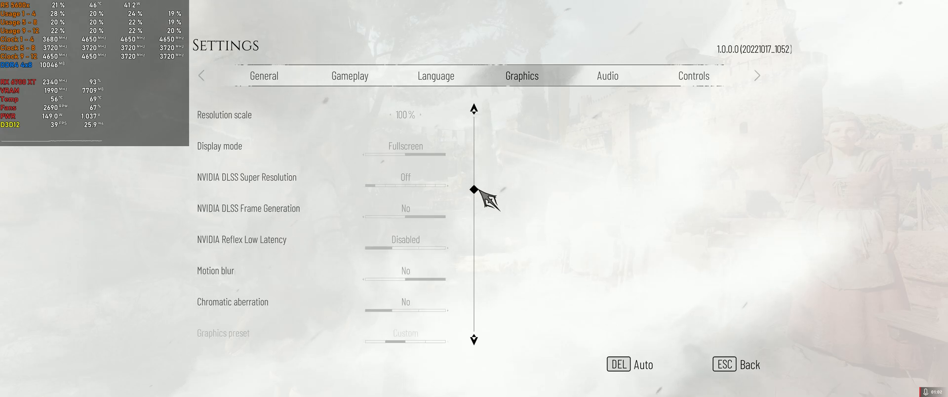
pyautogui.scroll(-3)
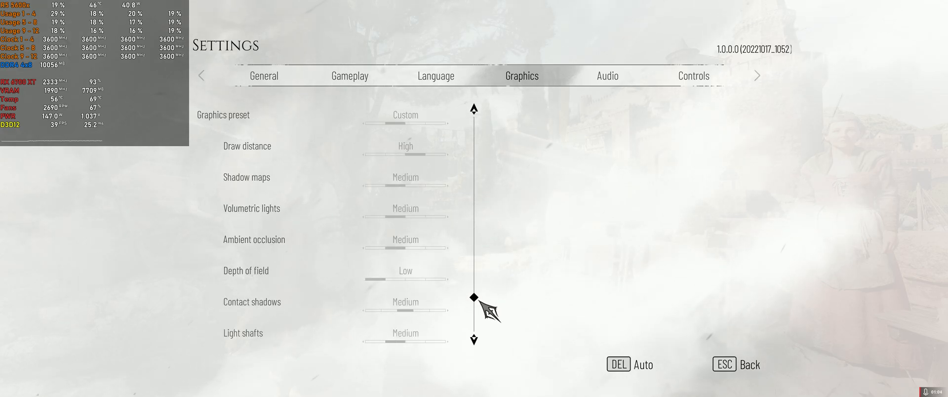
pyautogui.scroll(-3)
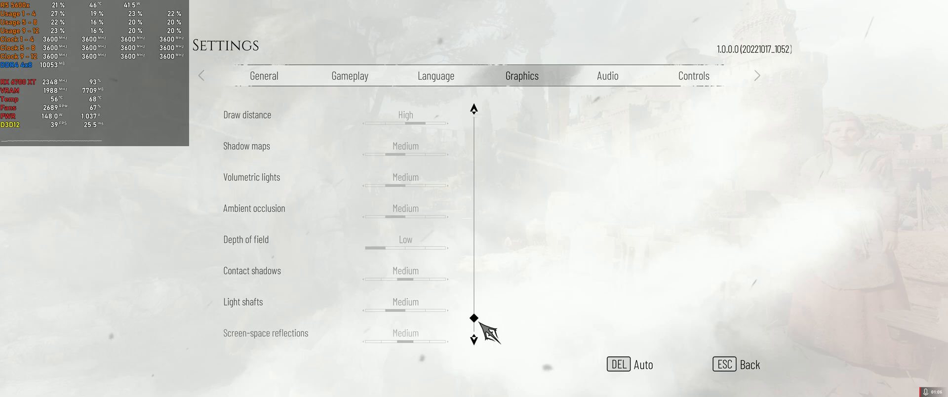
pyautogui.scroll(-3)
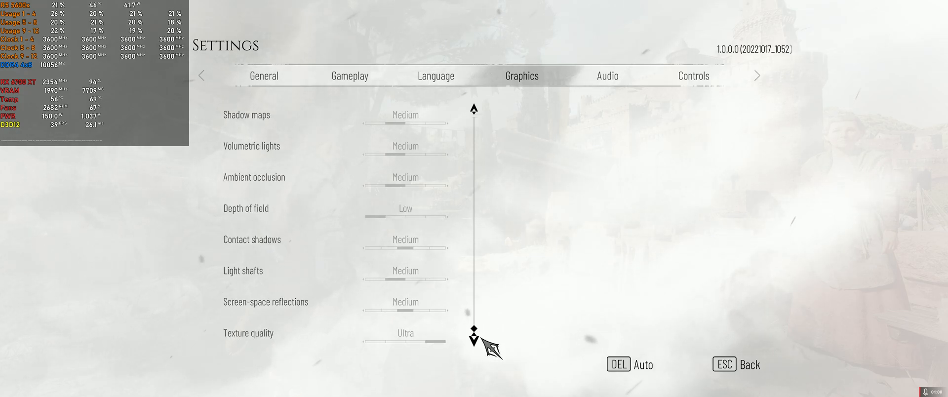
pyautogui.scroll(3)
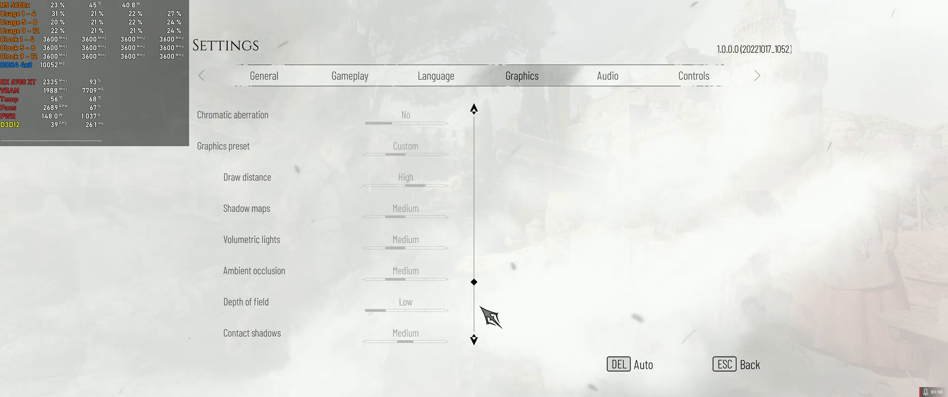
pyautogui.scroll(-3)
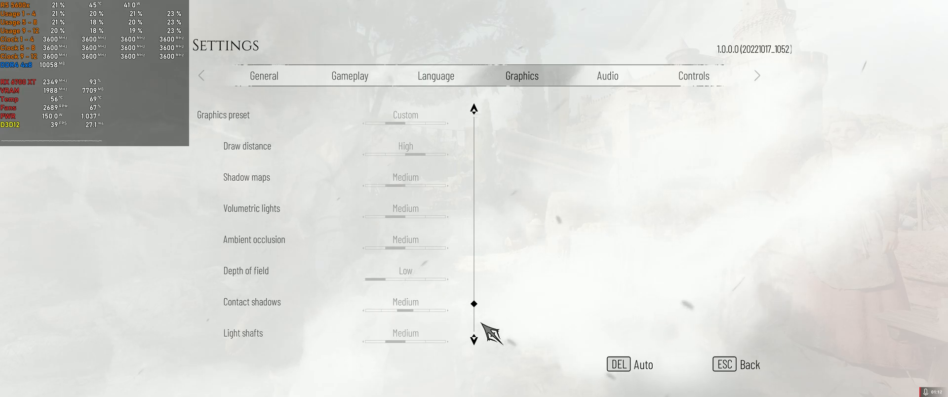
pyautogui.moveTo(423, 248)
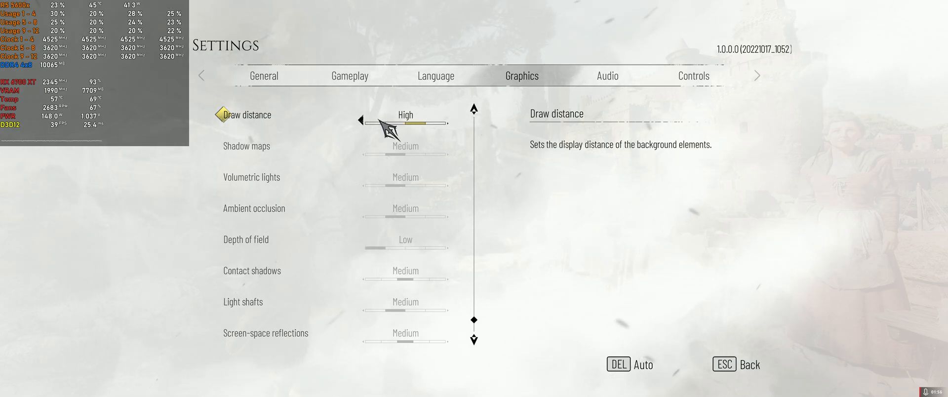
pyautogui.moveTo(456, 127)
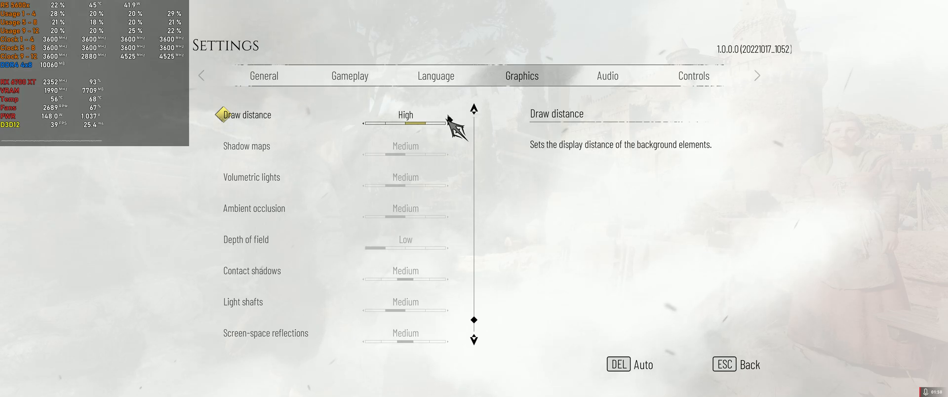
pyautogui.moveTo(448, 127)
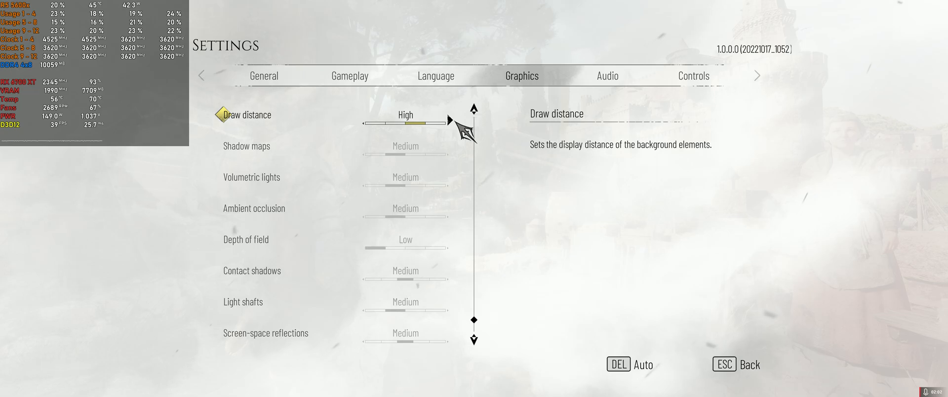
pyautogui.moveTo(369, 127)
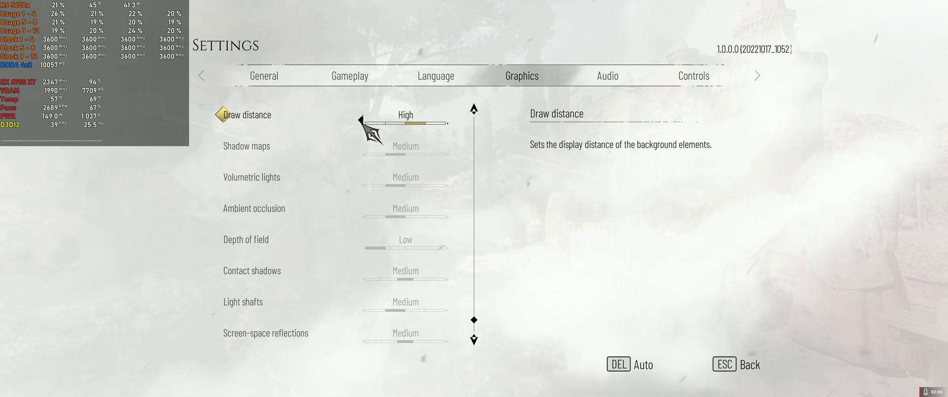
# Close the settings and resume playing in the sunny village market.
pyautogui.press('Escape')
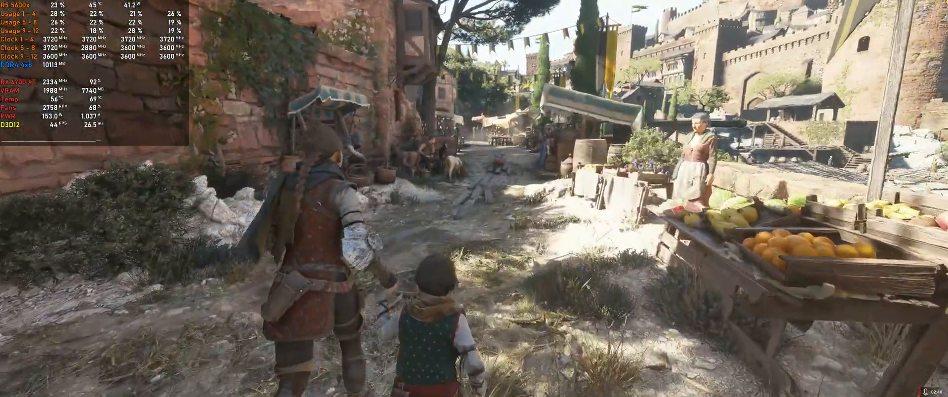
pyautogui.moveTo(474, 198)
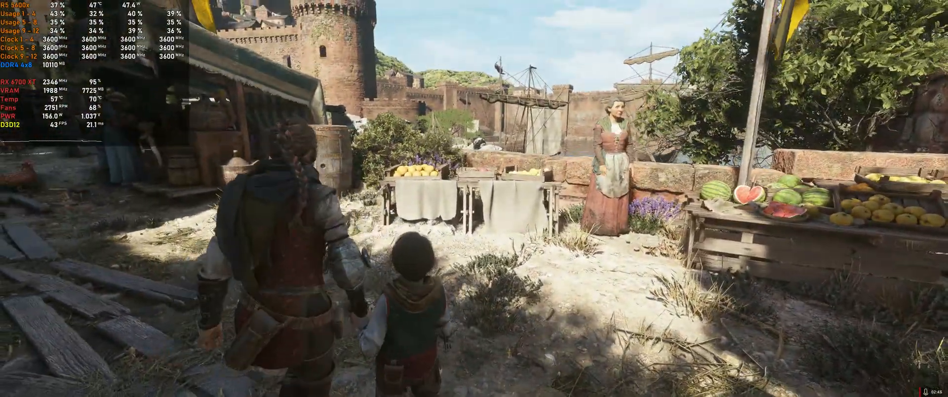
# Reopen the game's graphics settings and scroll through the options.
pyautogui.press('Escape')
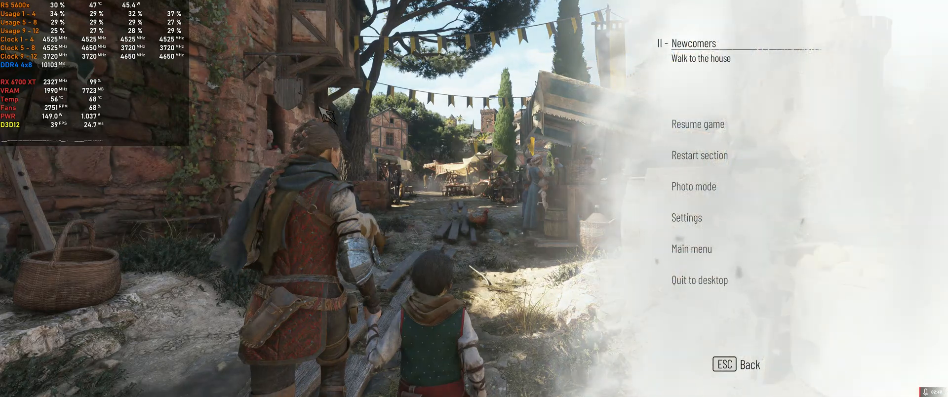
pyautogui.moveTo(701, 291)
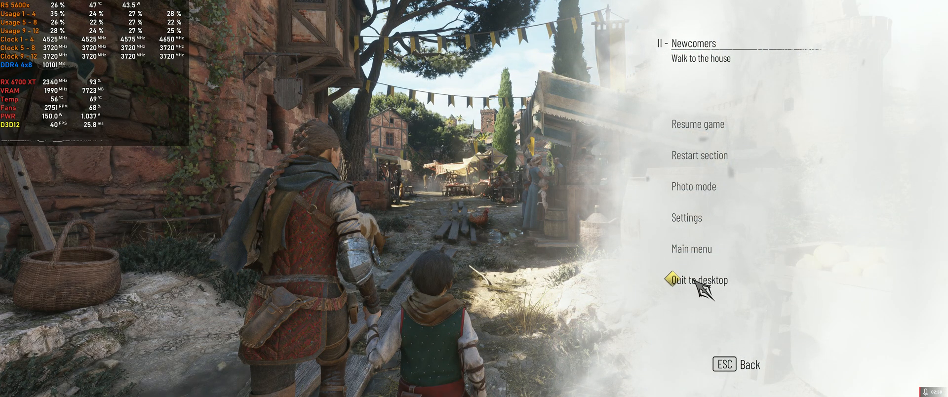
pyautogui.click(701, 279)
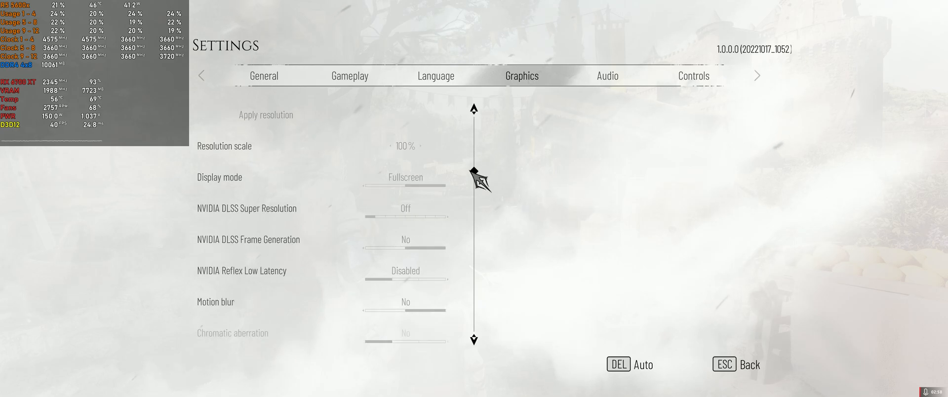
pyautogui.scroll(-3)
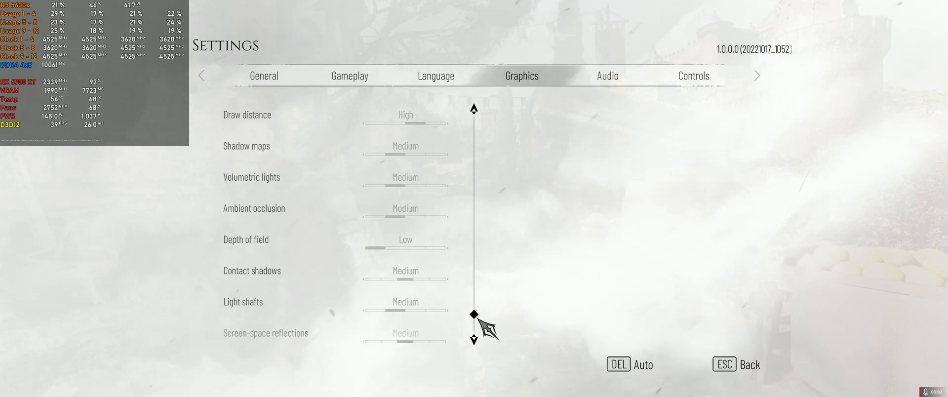
pyautogui.scroll(-3)
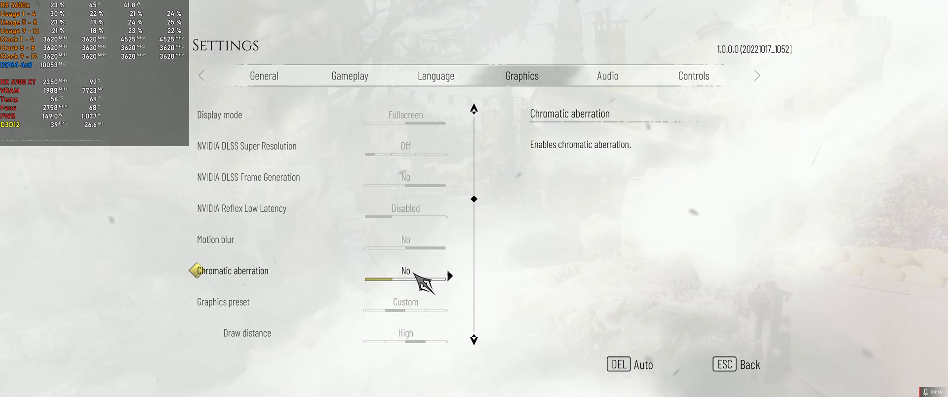
# Back out of settings and confirm quitting to the desktop.
pyautogui.press('Escape')
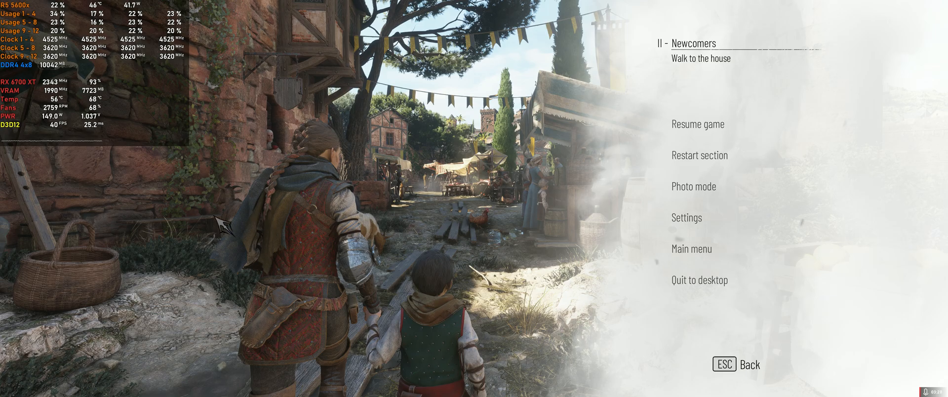
pyautogui.moveTo(713, 296)
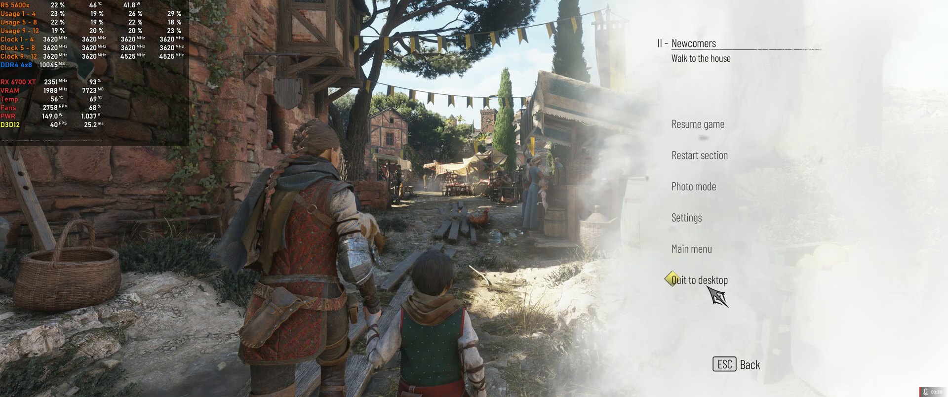
pyautogui.click(701, 280)
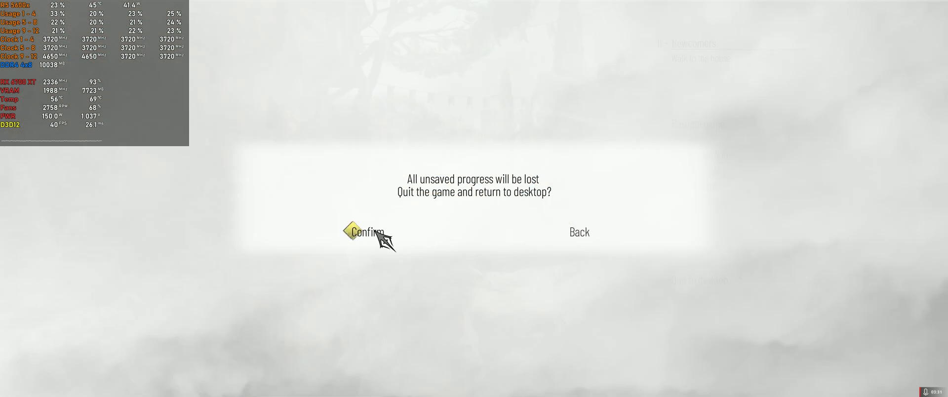
pyautogui.click(367, 233)
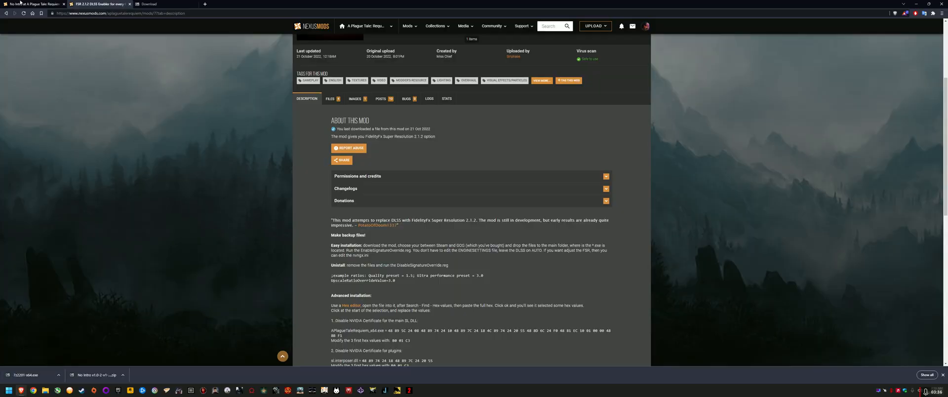
# Open the No Intro mod's Files tab and manually download No Intro v1.0.
pyautogui.click(33, 3)
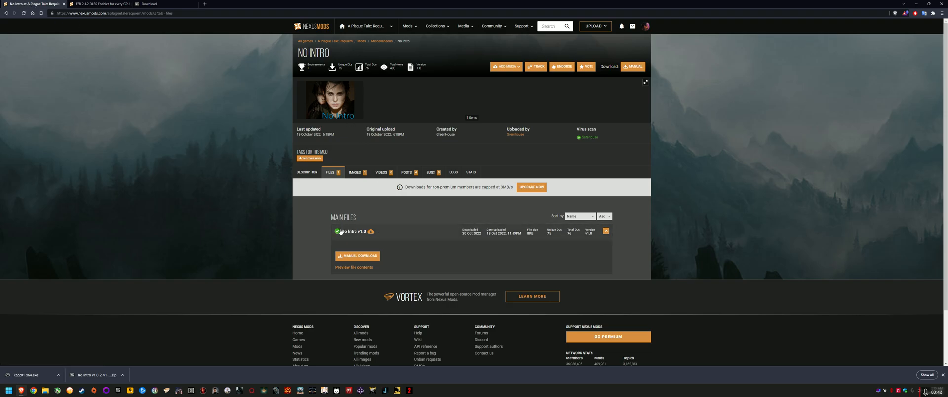
pyautogui.moveTo(301, 243)
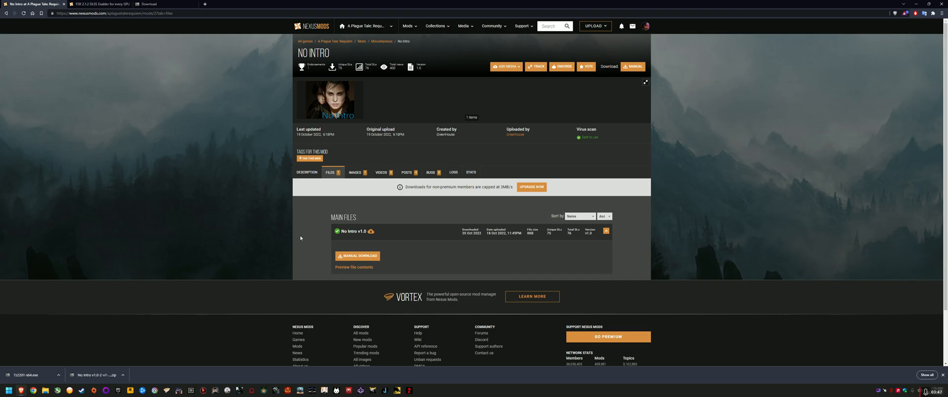
pyautogui.moveTo(358, 255)
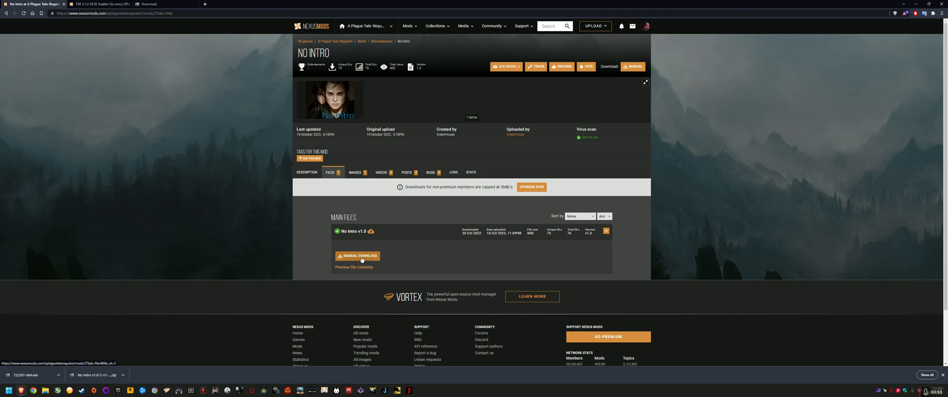
pyautogui.click(359, 255)
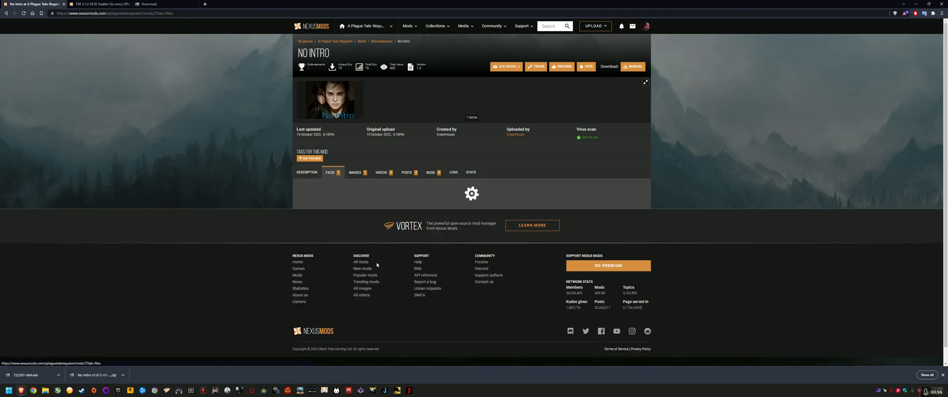
pyautogui.click(331, 172)
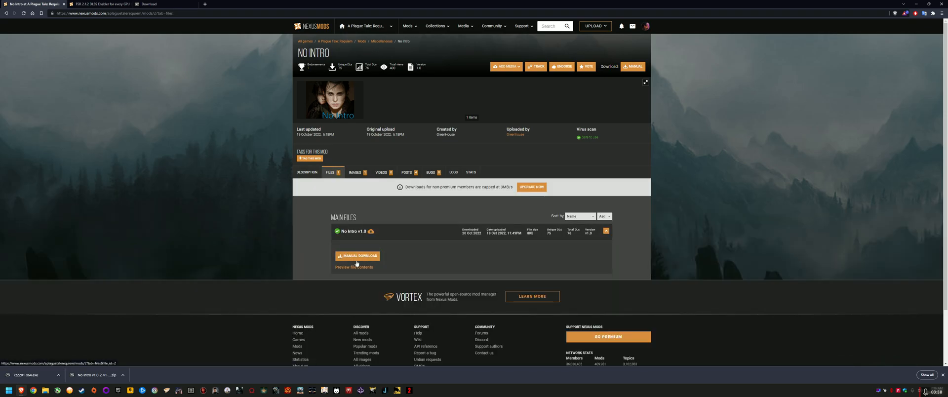
pyautogui.moveTo(347, 276)
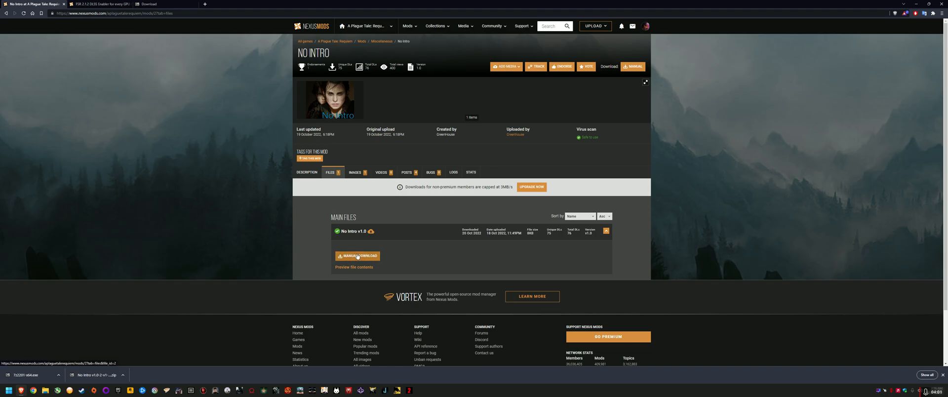
# Run the downloaded 7z2201-x64.exe installer and install 7-Zip to the default folder.
pyautogui.click(163, 5)
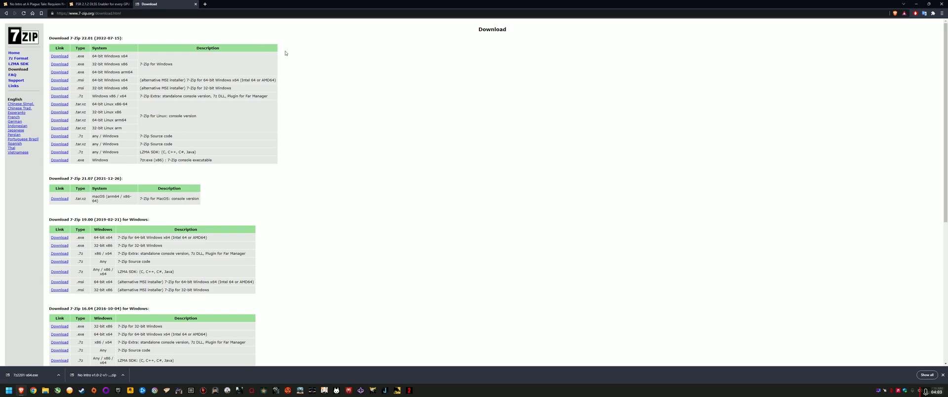
pyautogui.moveTo(161, 3)
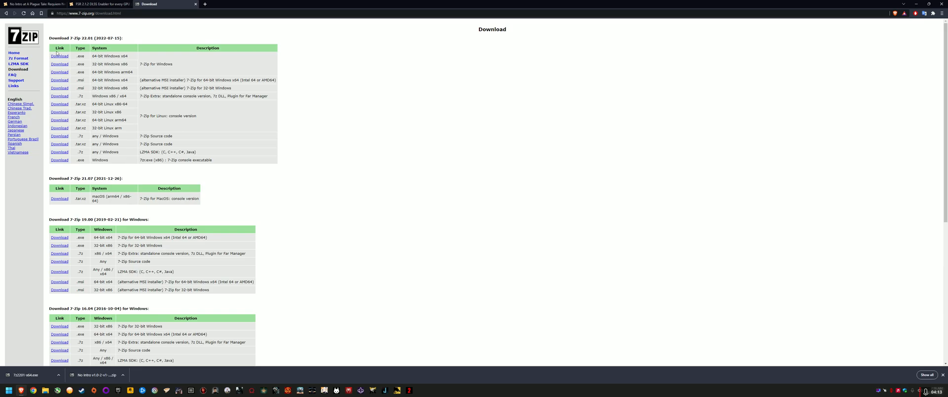
pyautogui.moveTo(59, 56)
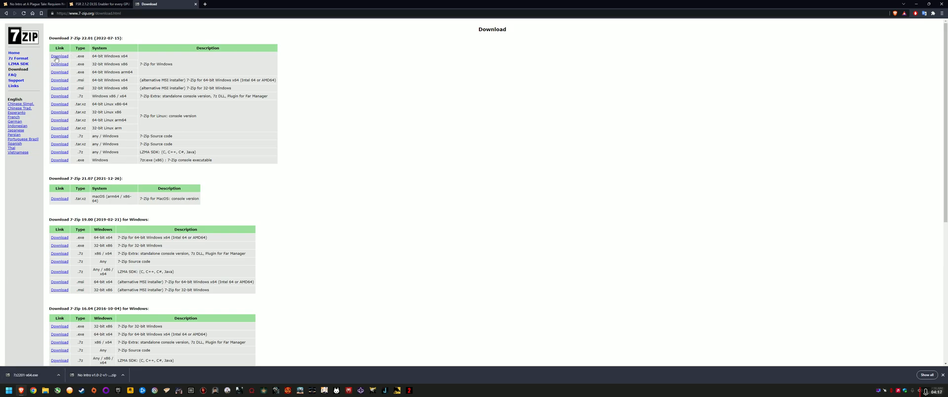
pyautogui.click(60, 57)
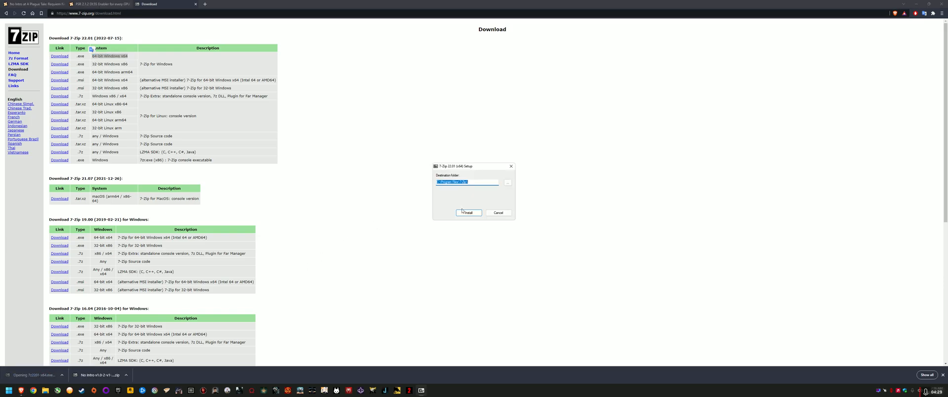
pyautogui.click(468, 213)
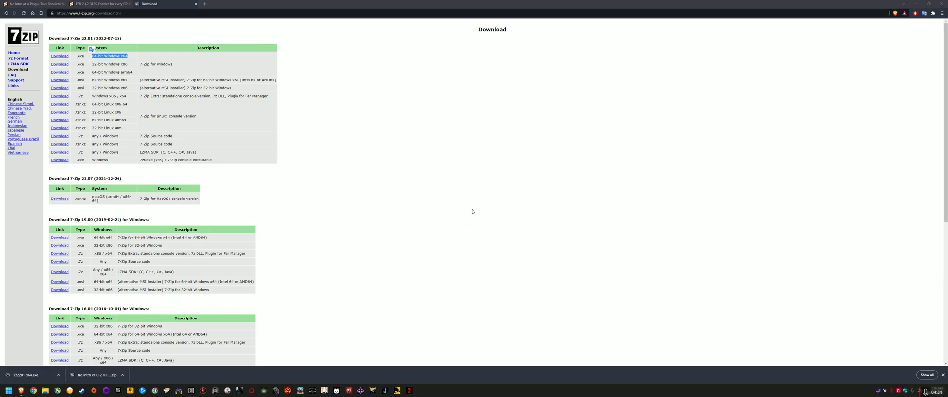
pyautogui.moveTo(164, 49)
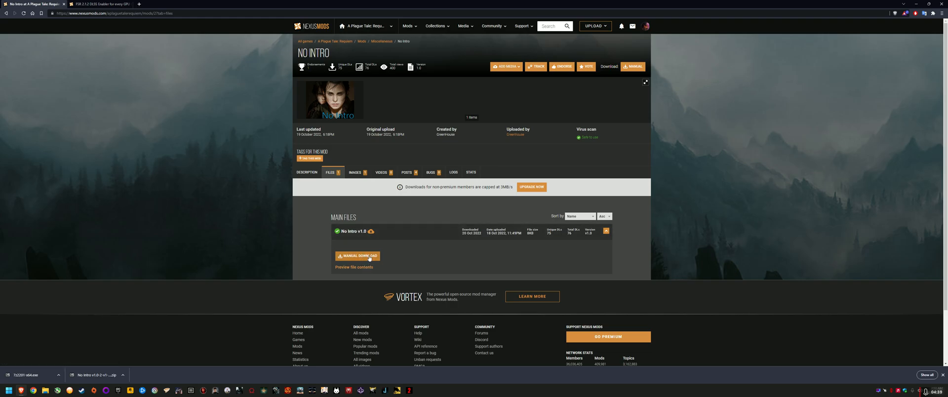
# Slow-download the No Intro v1.0 zip into D:\Games\A Plague Tale - Requiem.
pyautogui.click(357, 255)
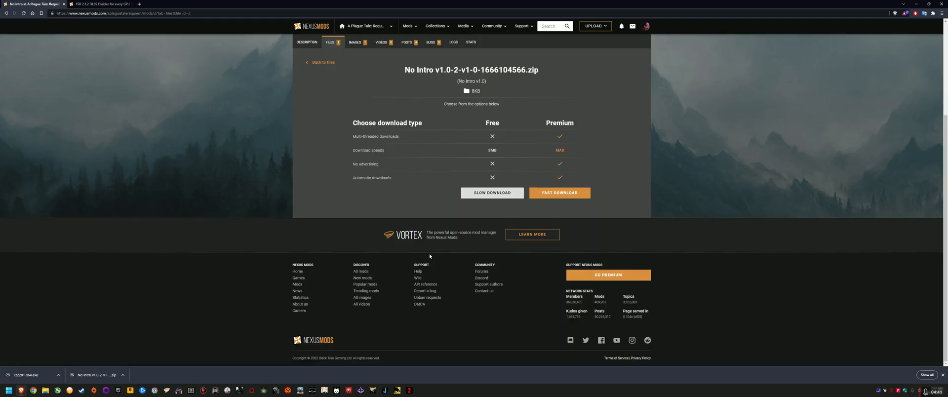
pyautogui.click(491, 193)
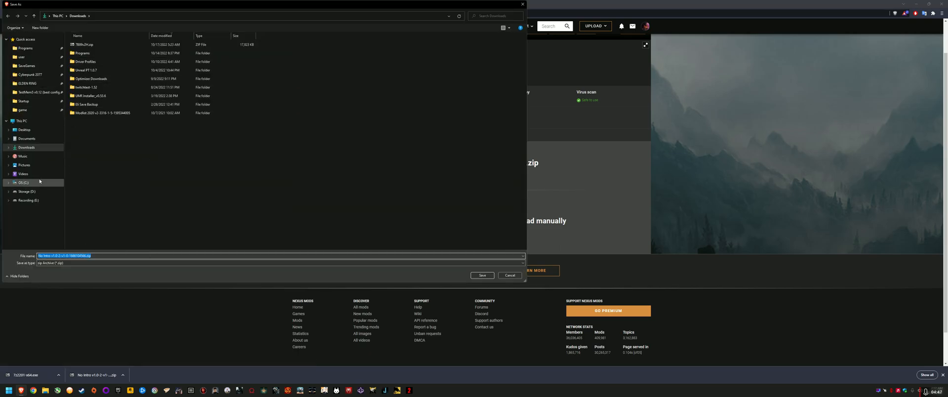
pyautogui.click(27, 192)
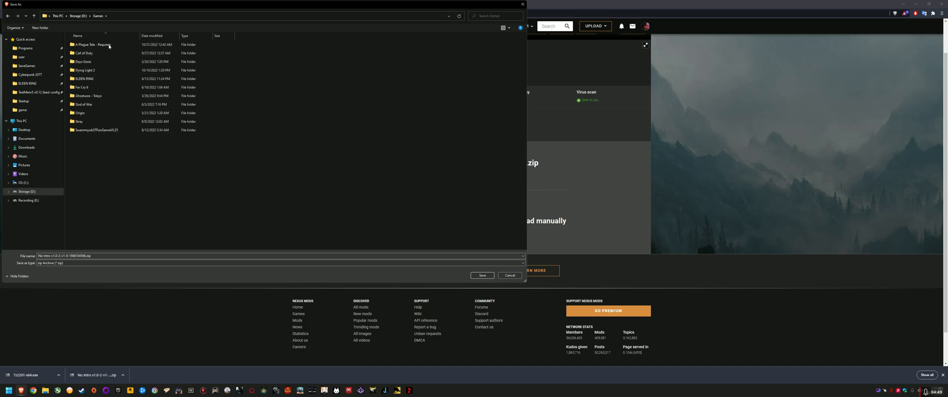
pyautogui.doubleClick(89, 44)
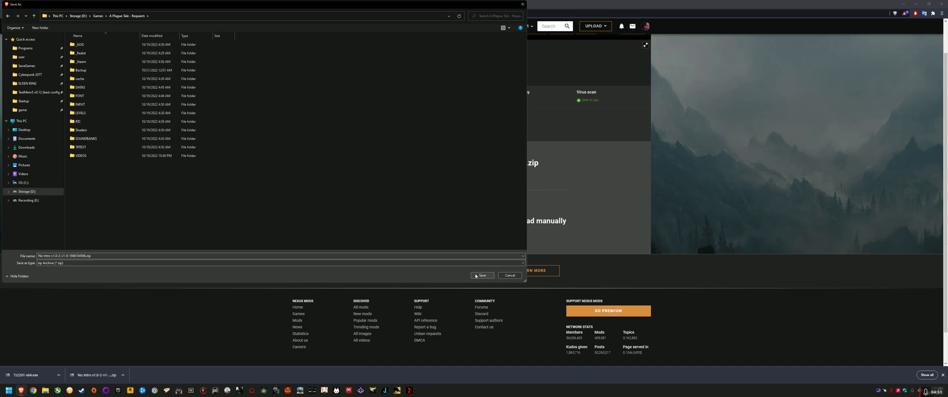
pyautogui.click(482, 276)
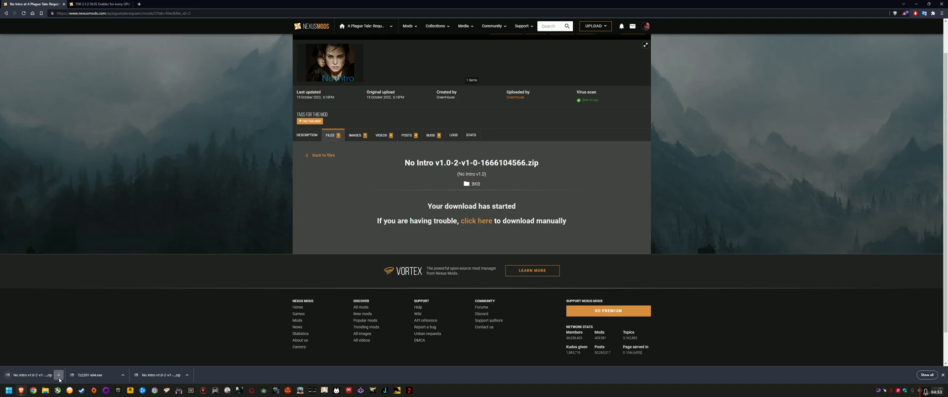
pyautogui.click(59, 375)
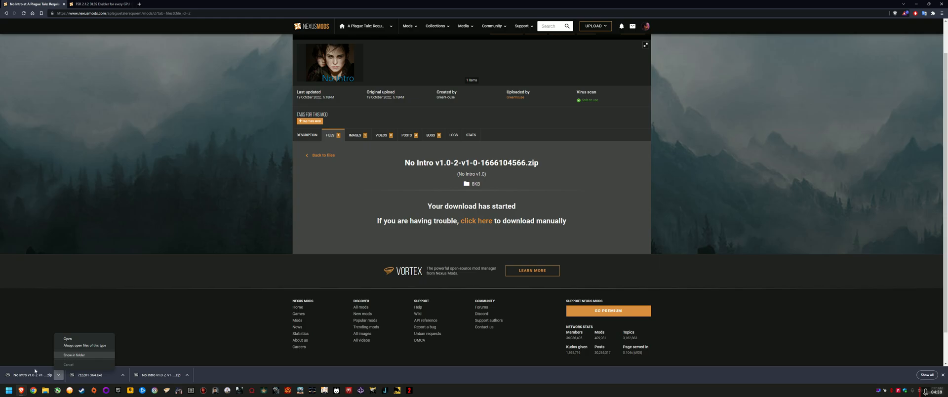
# Show the No Intro zip in its folder and extract it there with 7-Zip.
pyautogui.click(73, 355)
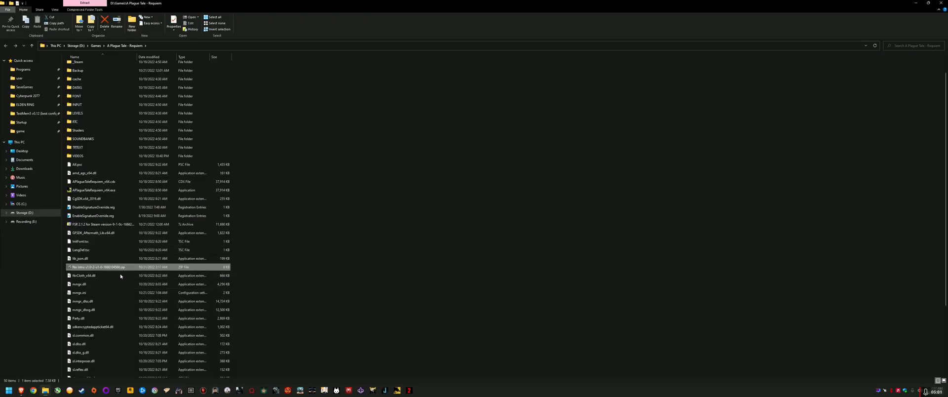
pyautogui.rightClick(103, 267)
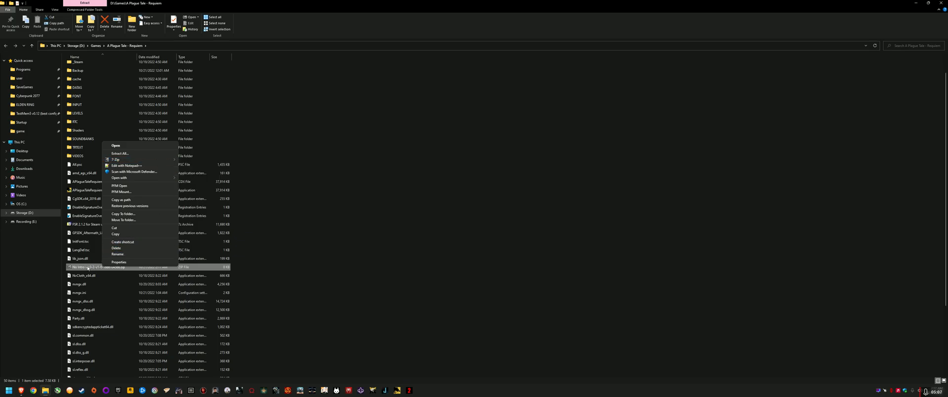
pyautogui.click(116, 146)
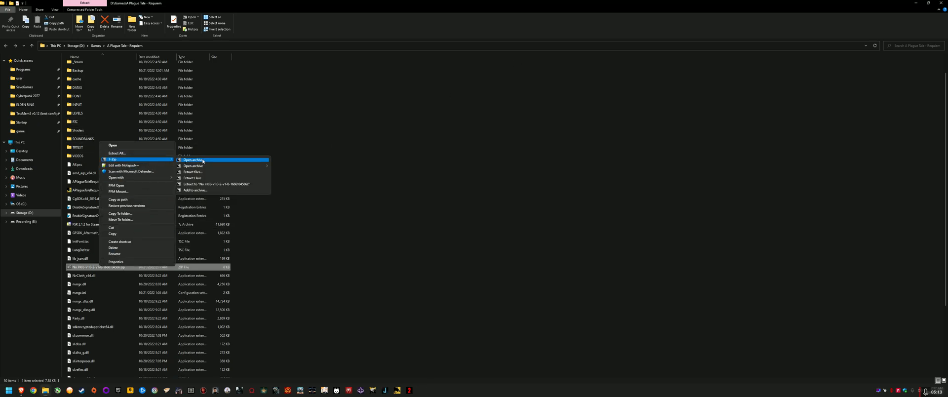
pyautogui.moveTo(192, 178)
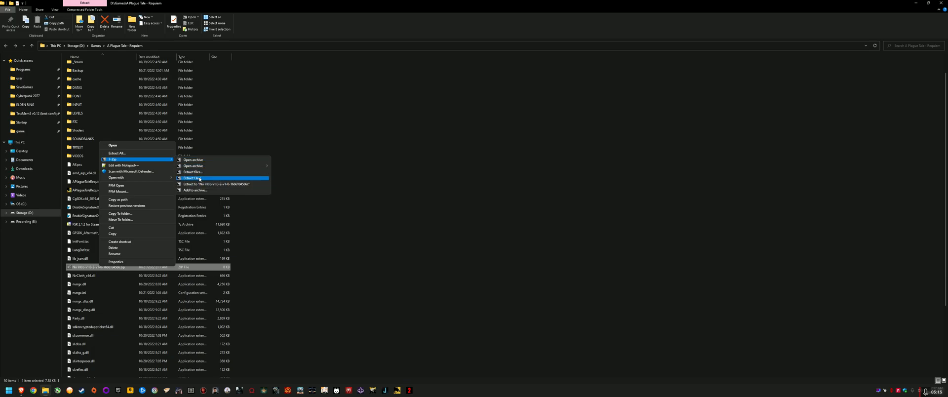
pyautogui.click(193, 178)
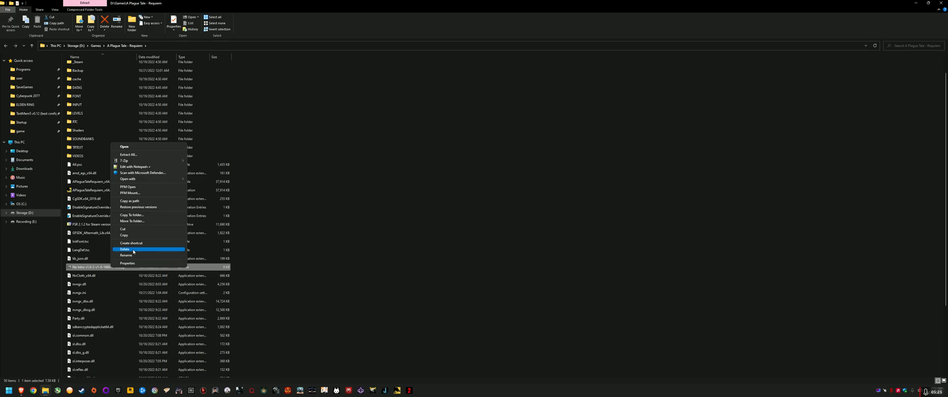
# Delete the No Intro zip archive from the game folder.
pyautogui.click(125, 249)
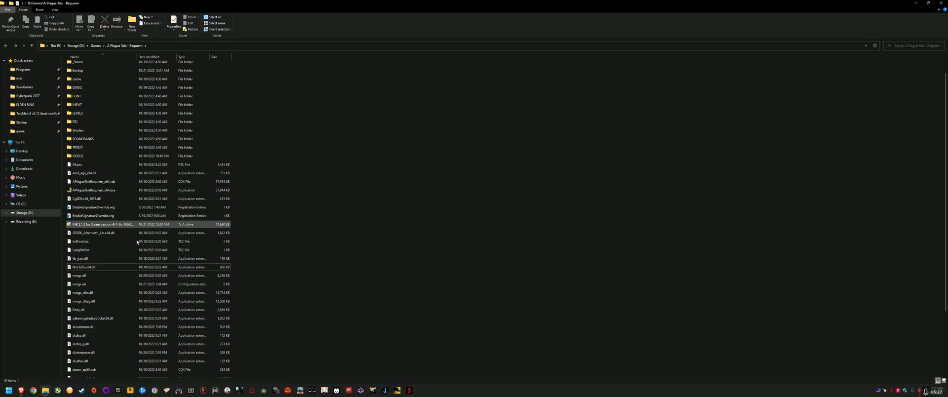
pyautogui.click(81, 249)
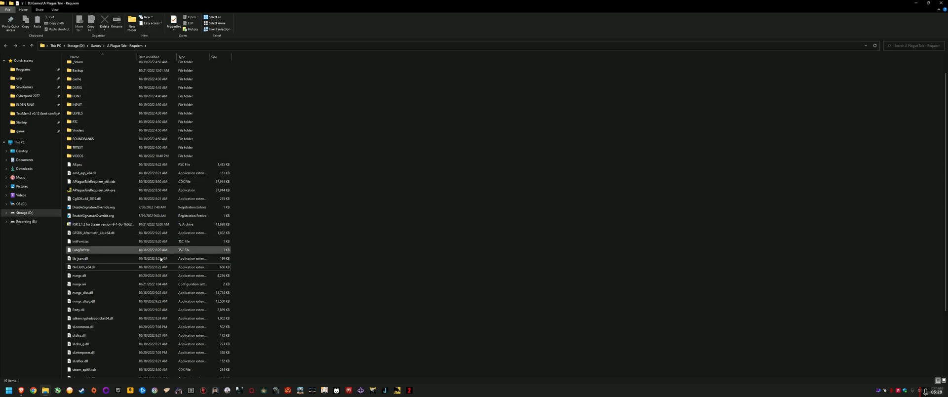
pyautogui.click(93, 189)
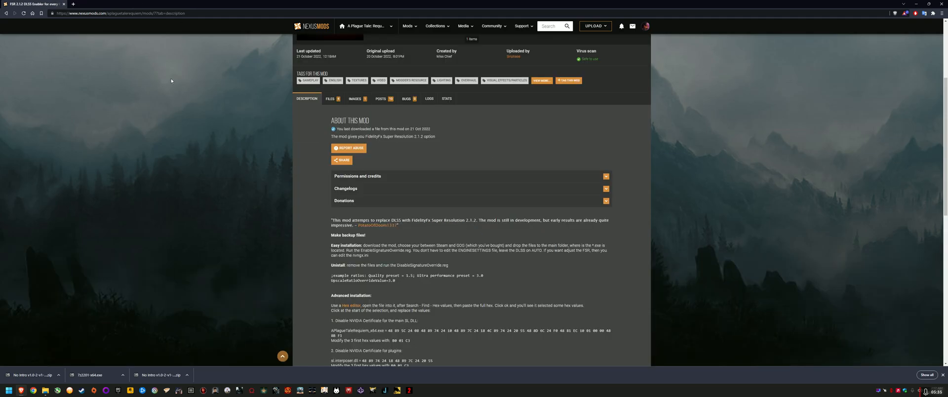
# Scroll the FSR 2.1.2 DLSS Enabler description and view its Files listing.
pyautogui.scroll(3)
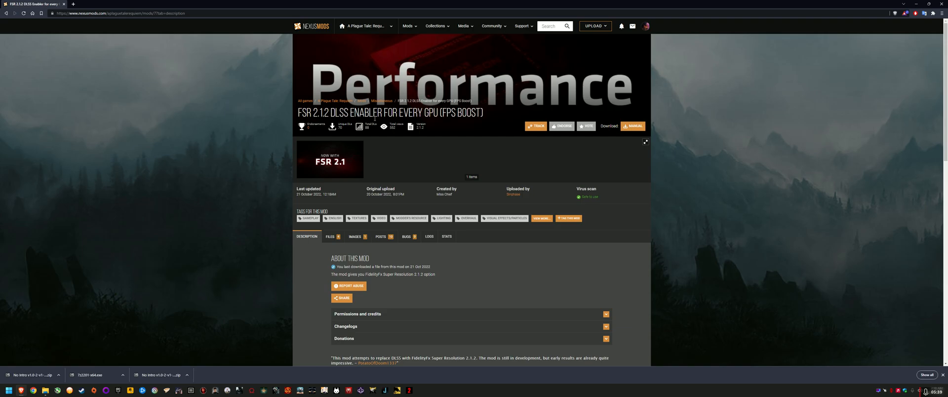
pyautogui.moveTo(439, 278)
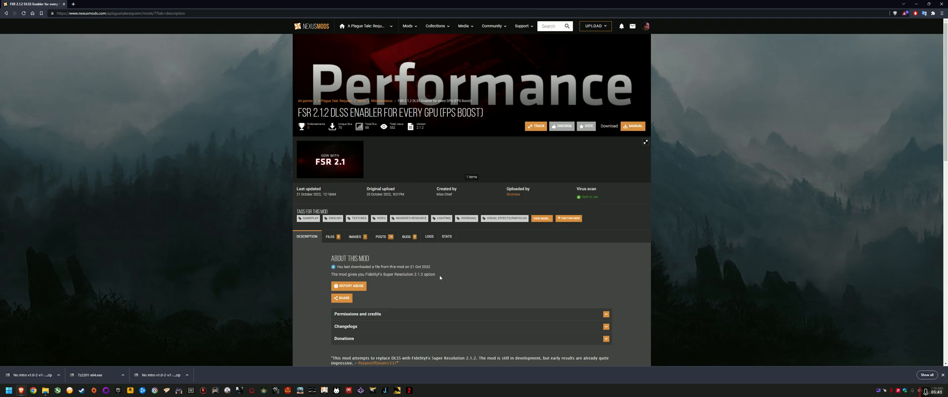
pyautogui.scroll(-3)
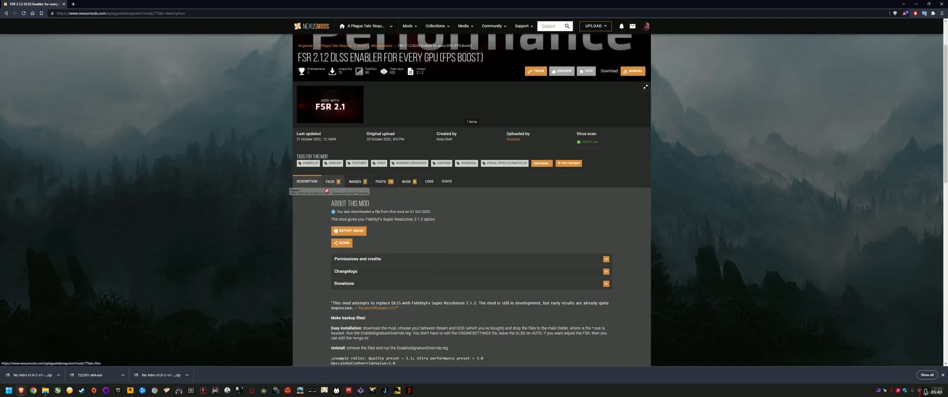
pyautogui.scroll(-3)
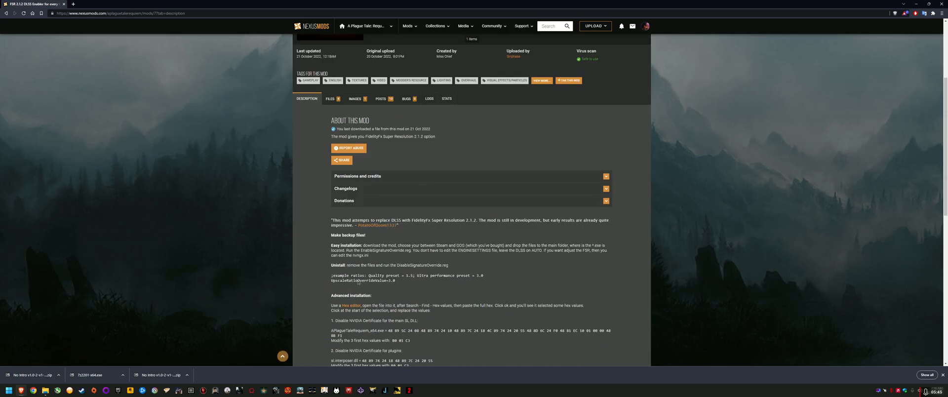
pyautogui.click(331, 98)
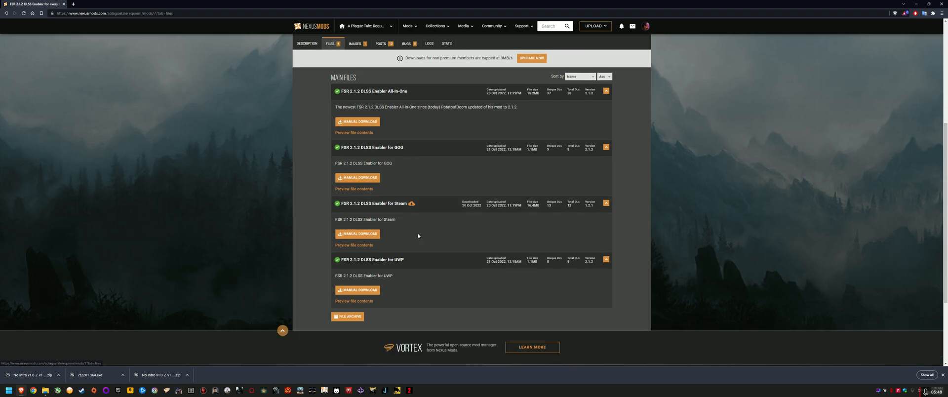
pyautogui.moveTo(446, 202)
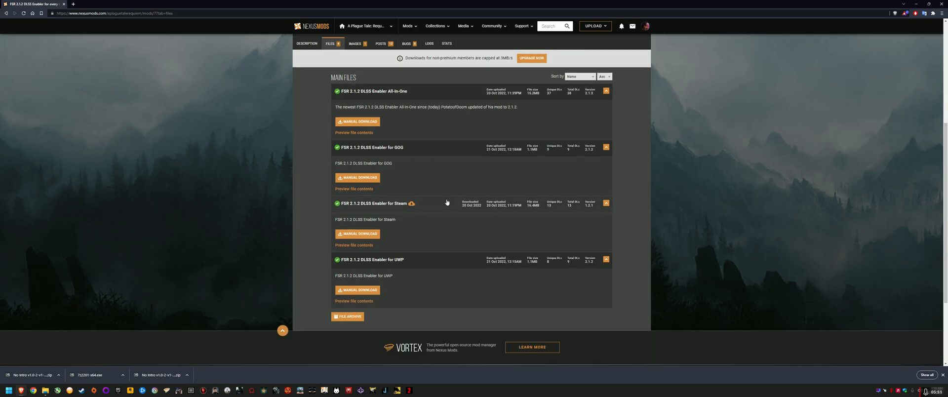
pyautogui.scroll(3)
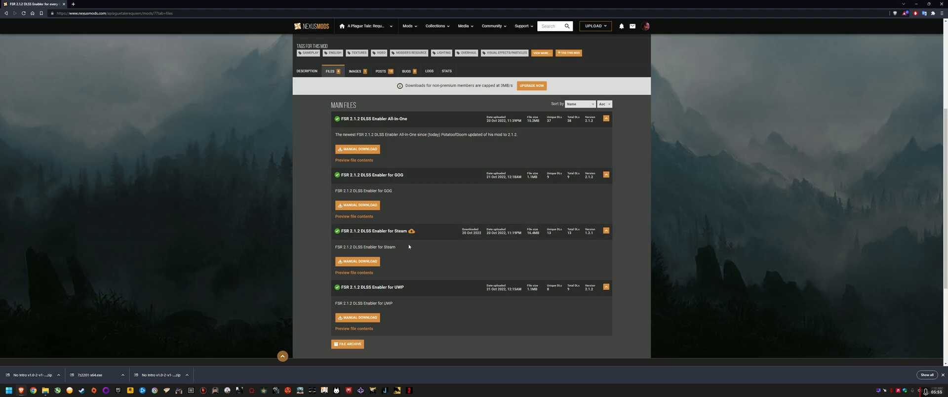
pyautogui.moveTo(363, 273)
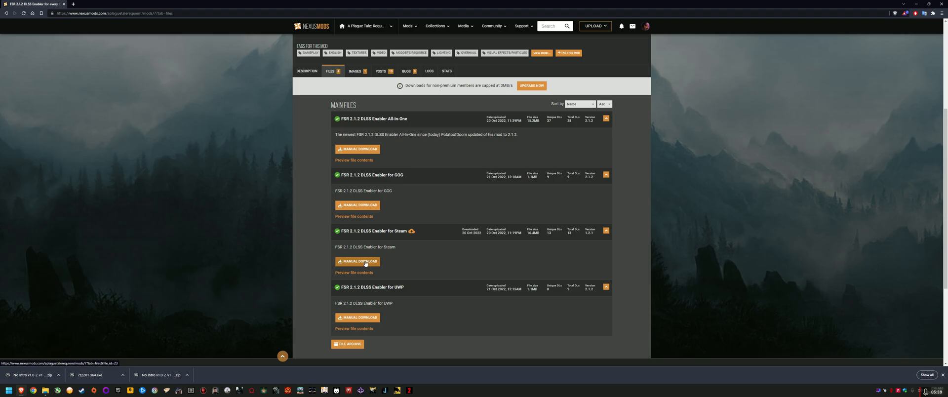
# Save the FSR 2.1.2 Steam zip into the game folder and reveal it in File Explorer.
pyautogui.click(359, 262)
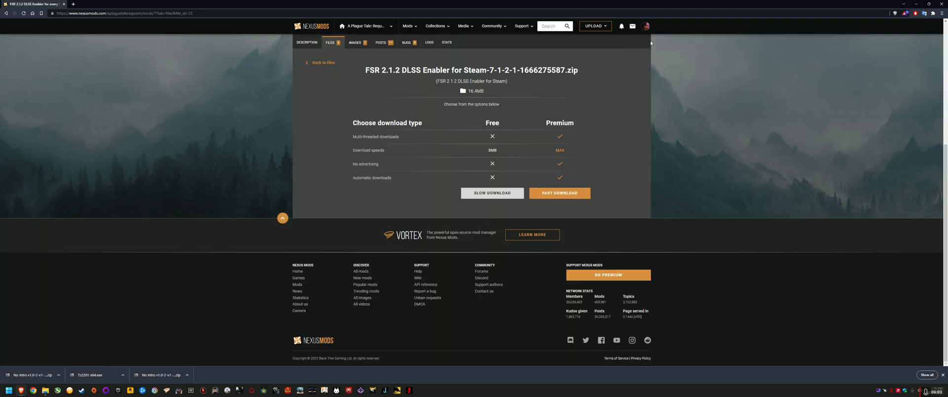
pyautogui.moveTo(551, 154)
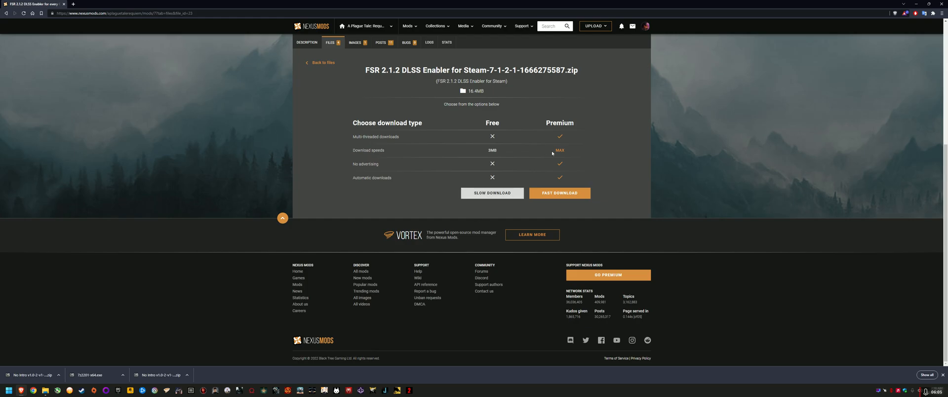
pyautogui.click(492, 193)
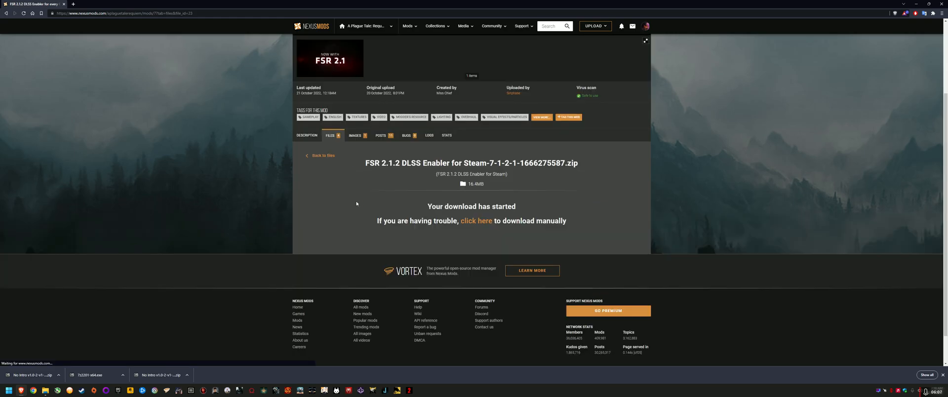
pyautogui.click(476, 221)
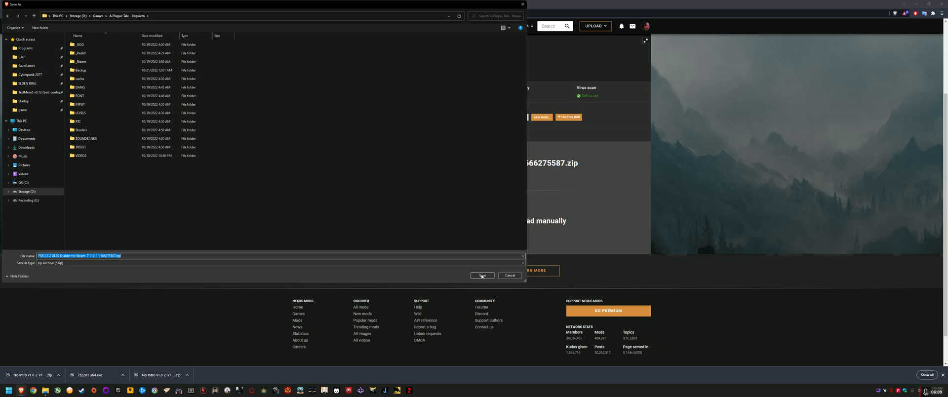
pyautogui.click(481, 275)
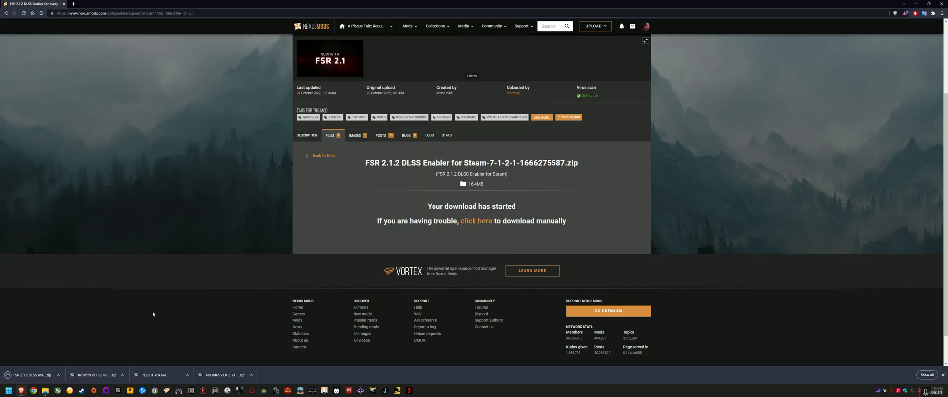
pyautogui.click(59, 375)
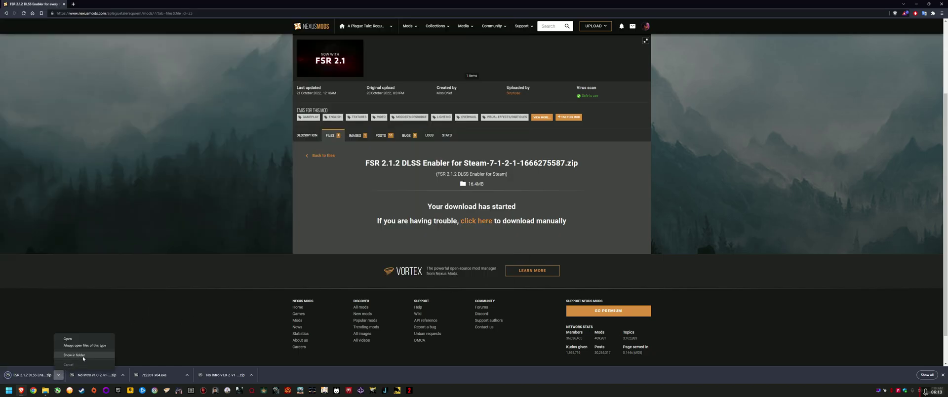
pyautogui.click(74, 354)
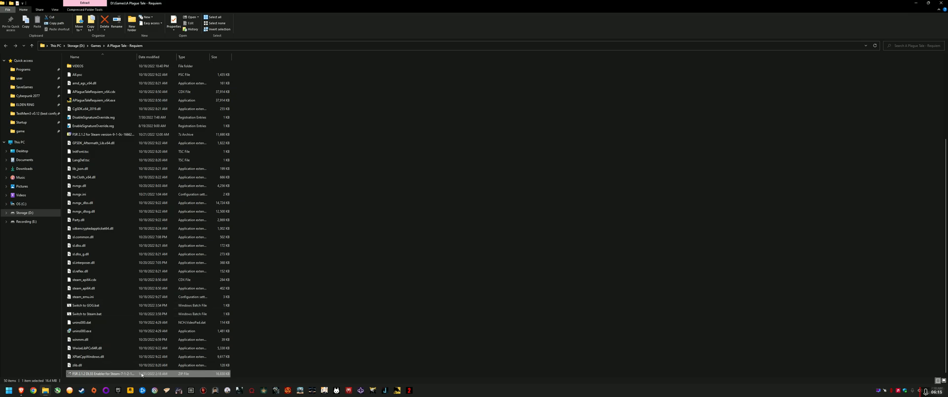
pyautogui.moveTo(312, 274)
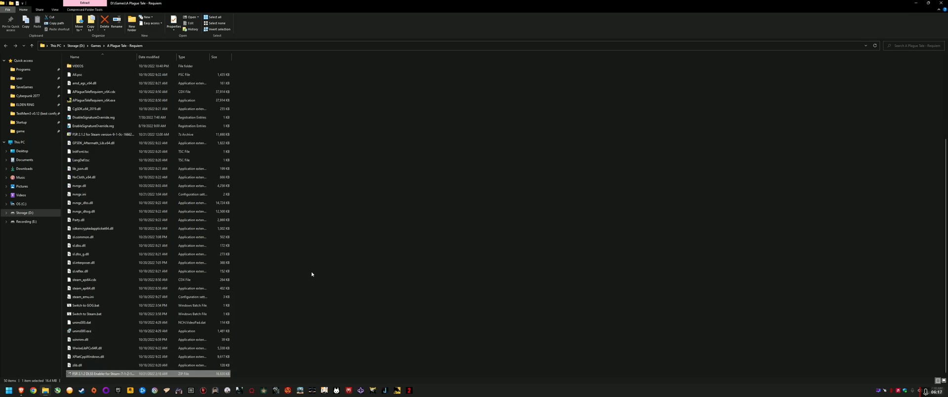
# Deselect the game folder's files and start creating a new item there.
pyautogui.scroll(3)
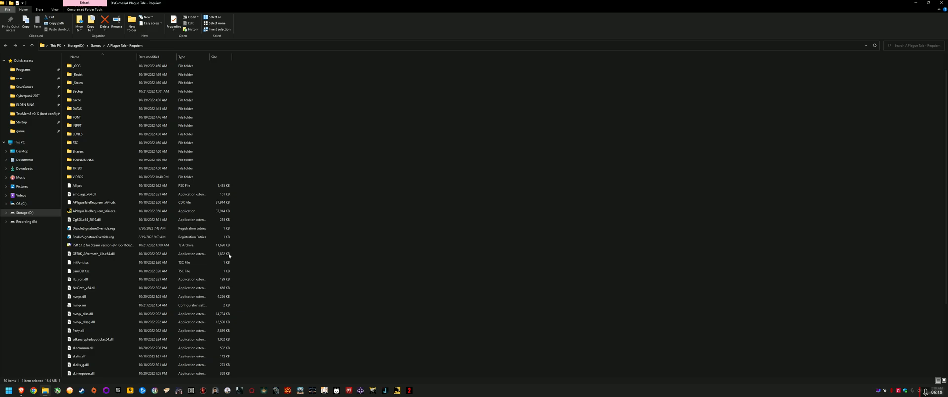
pyautogui.scroll(-3)
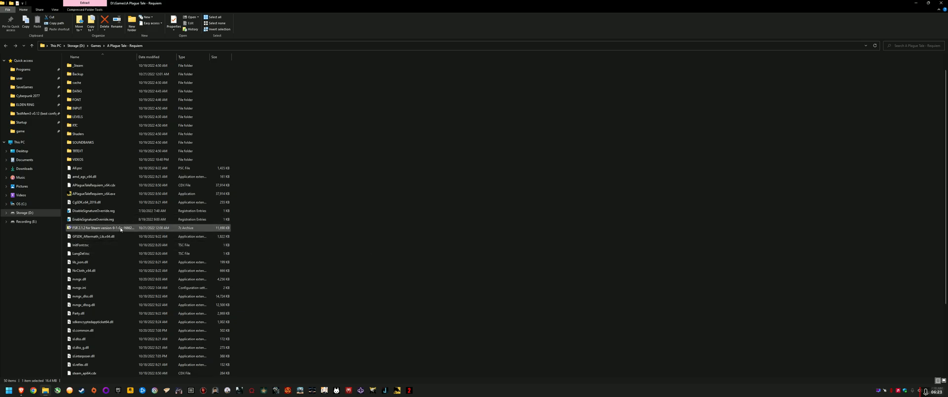
pyautogui.click(323, 235)
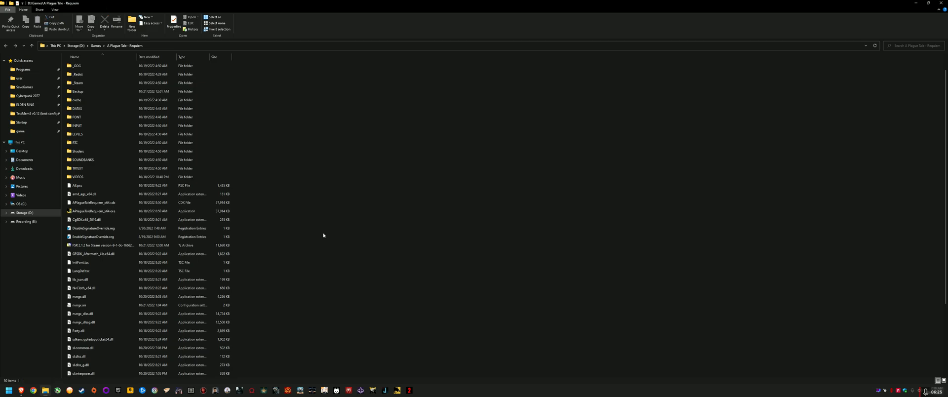
pyautogui.click(94, 211)
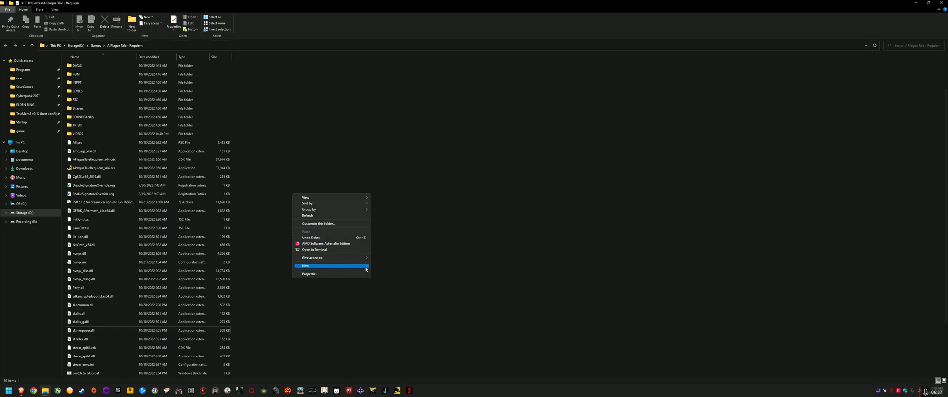
# Copy APlagueTaleRequiem_x64.exe, sl.common.dll and sl.interposer.dll into Backup, then open Backup to confirm.
pyautogui.click(304, 266)
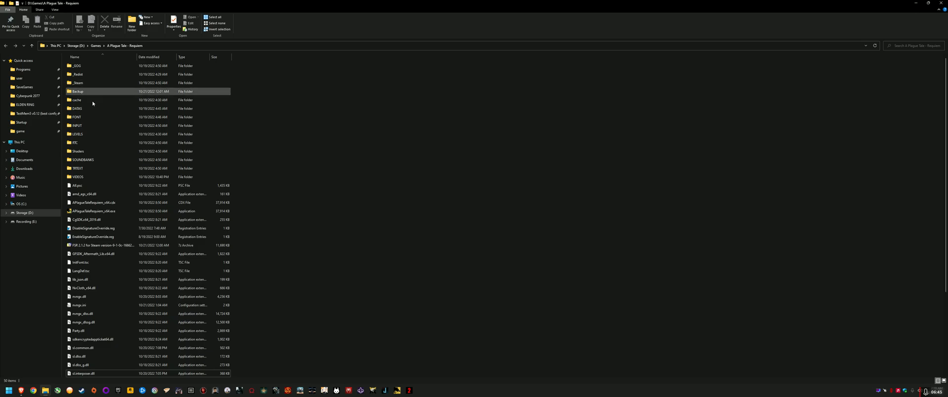
pyautogui.scroll(-3)
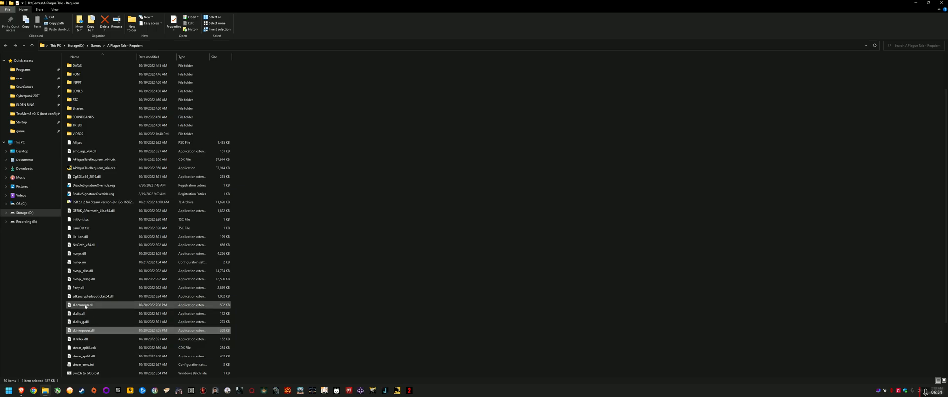
pyautogui.click(94, 168)
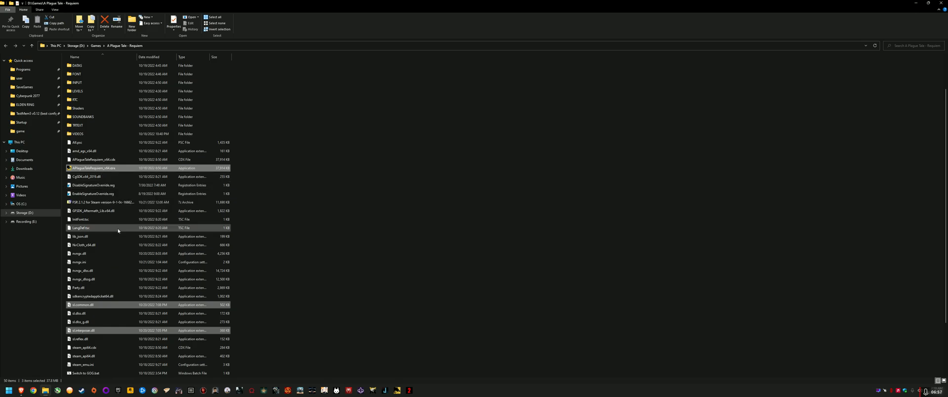
pyautogui.scroll(3)
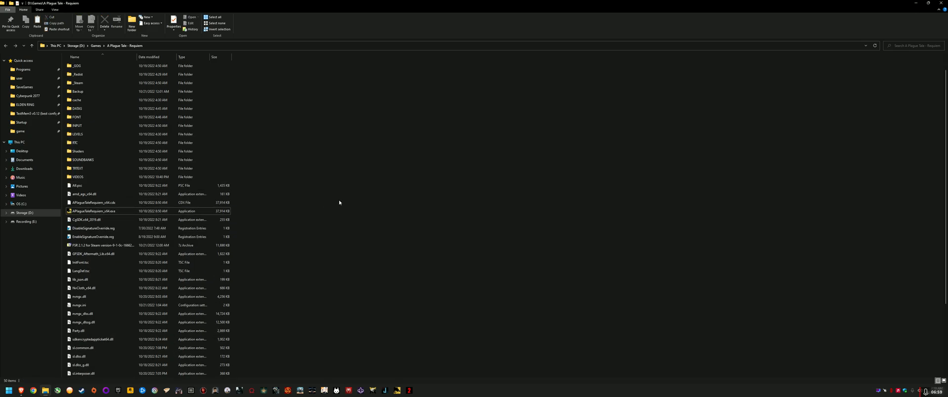
pyautogui.doubleClick(77, 91)
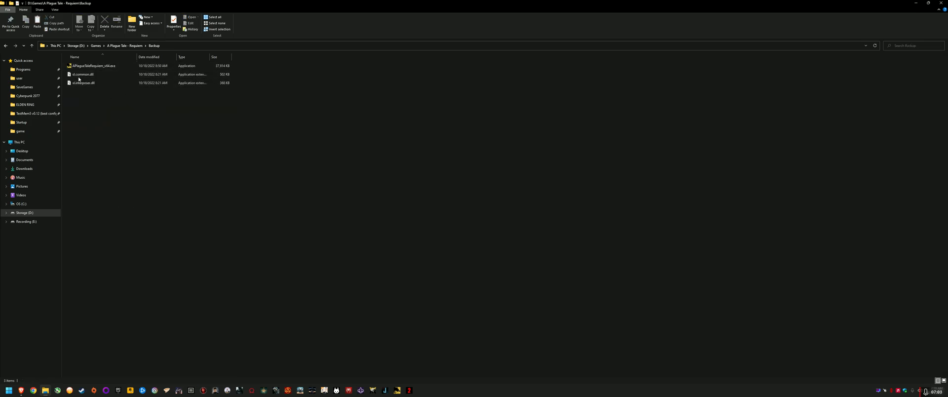
pyautogui.moveTo(89, 121)
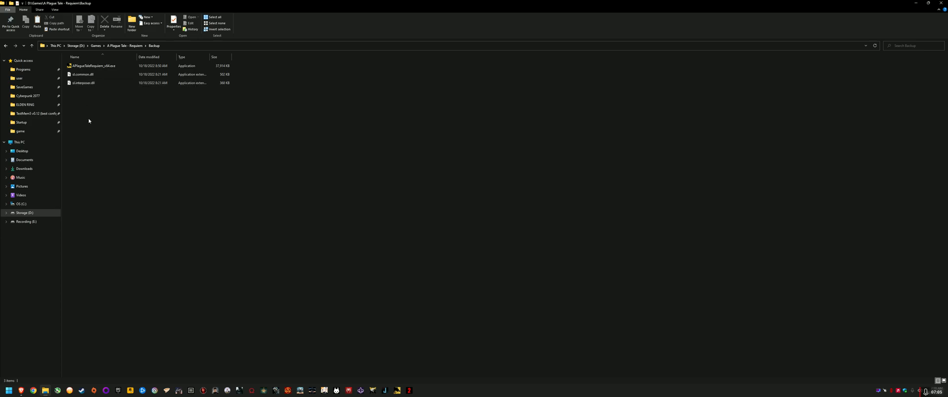
pyautogui.moveTo(5, 46)
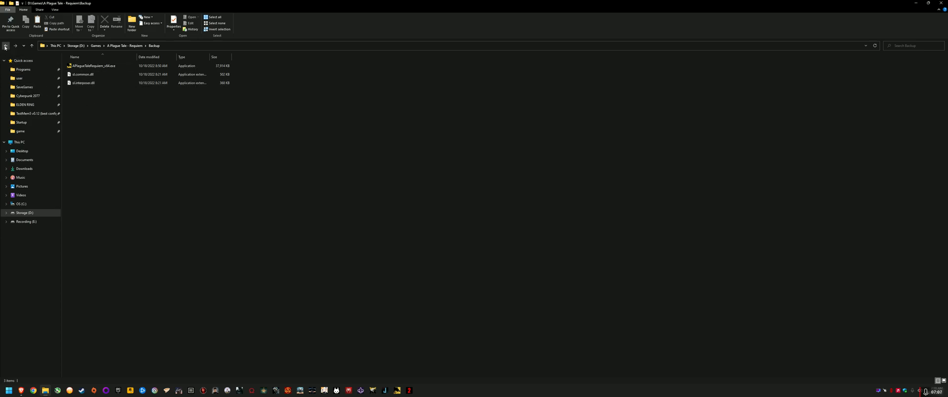
# Return to the game folder and open the FSR 2.1.2 DLSS Enabler zip in 7-Zip.
pyautogui.click(5, 46)
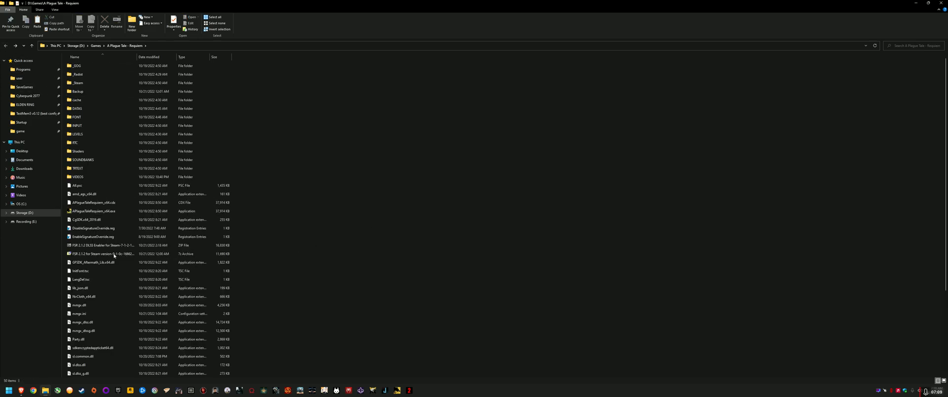
pyautogui.click(109, 245)
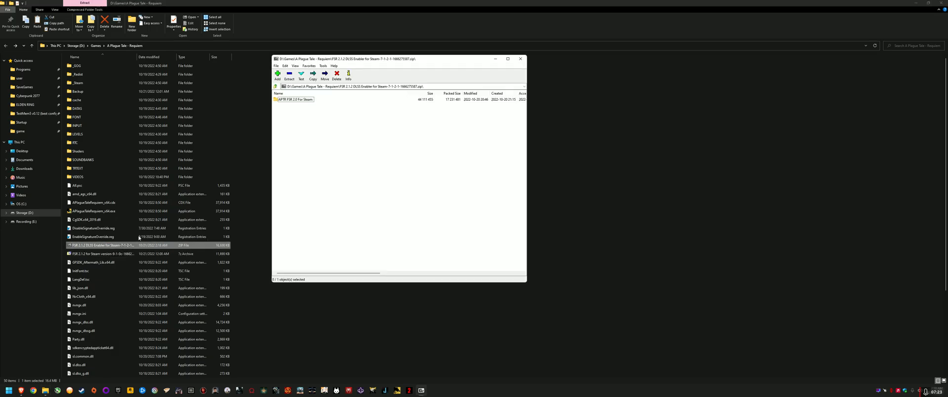
pyautogui.doubleClick(295, 99)
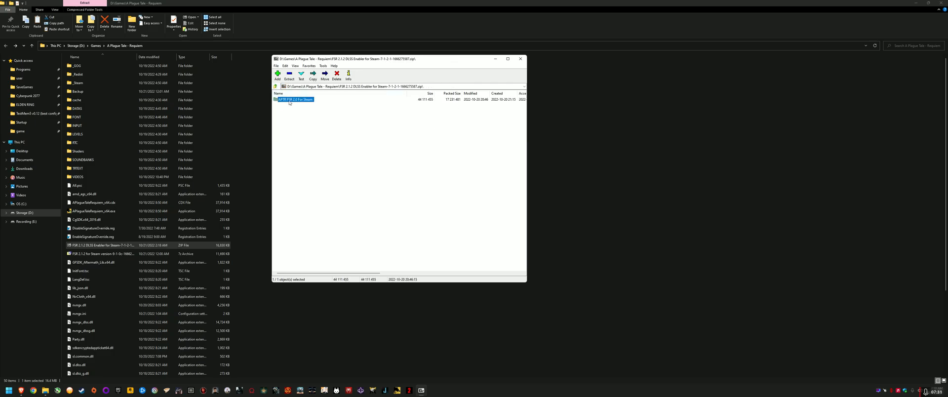
# Open the archive's FSR 2.0 For Steam folder and select all eight files, first to last.
pyautogui.doubleClick(296, 100)
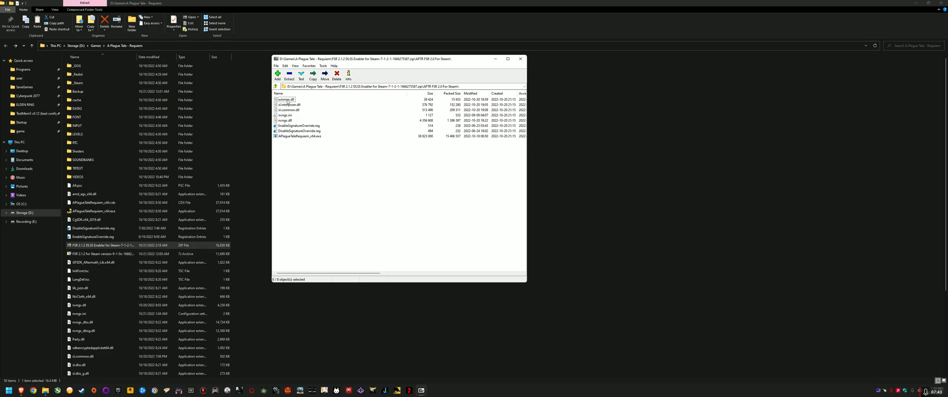
pyautogui.click(286, 115)
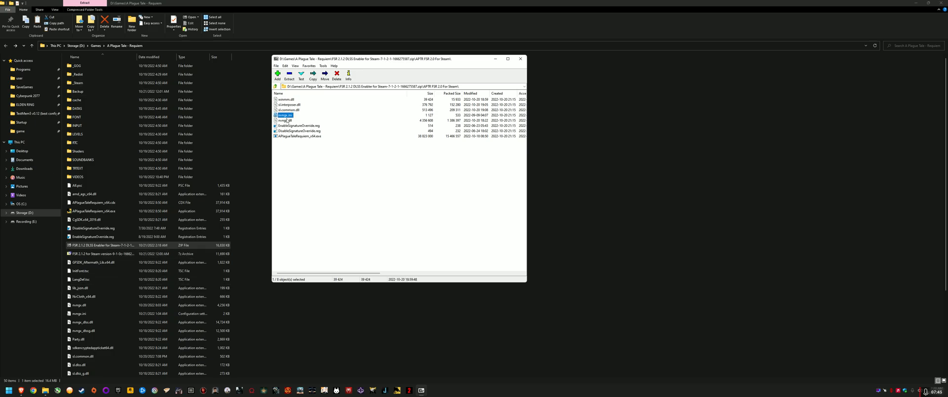
pyautogui.click(284, 119)
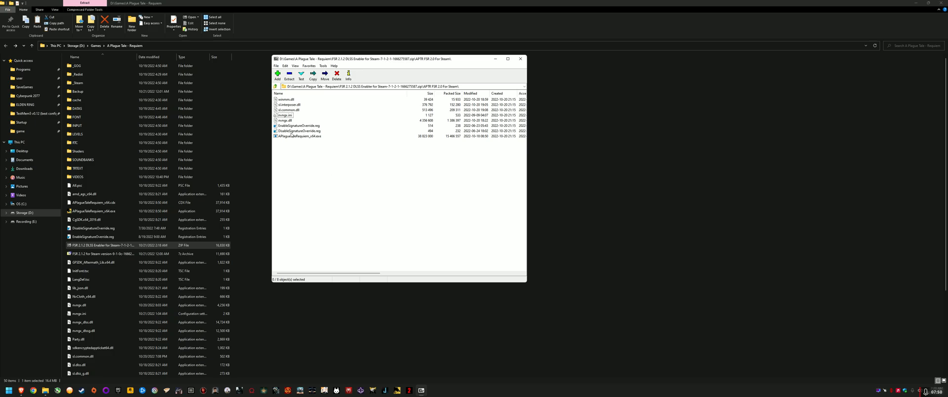
pyautogui.click(298, 130)
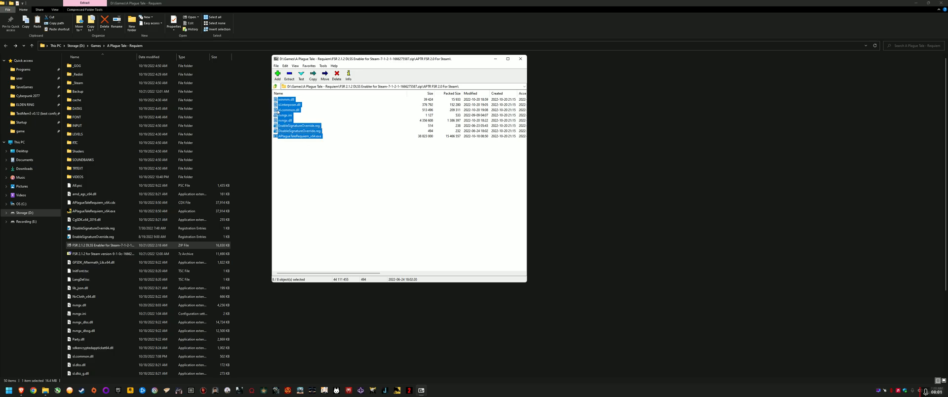
pyautogui.moveTo(250, 217)
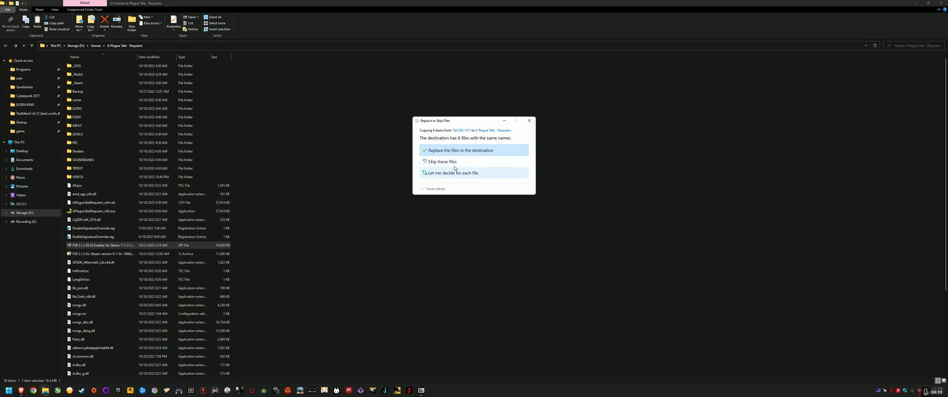
# Replace the game folder's existing files with the eight FSR 2.0 mod files.
pyautogui.click(447, 150)
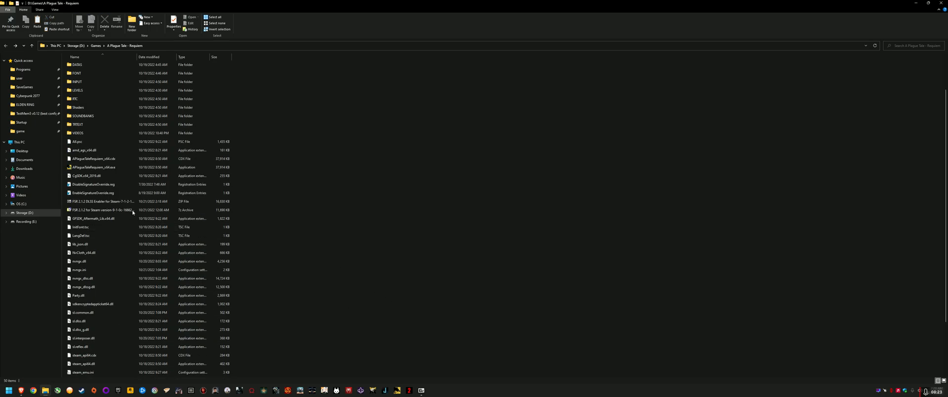
# Merge EnableSignatureOverride.reg into the registry, then check its NVIDIA override keys in Notepad and close it.
pyautogui.doubleClick(93, 193)
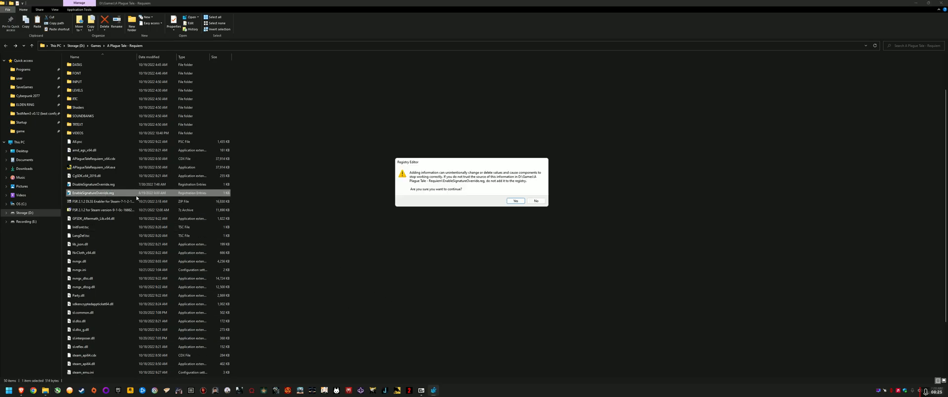
pyautogui.moveTo(414, 165)
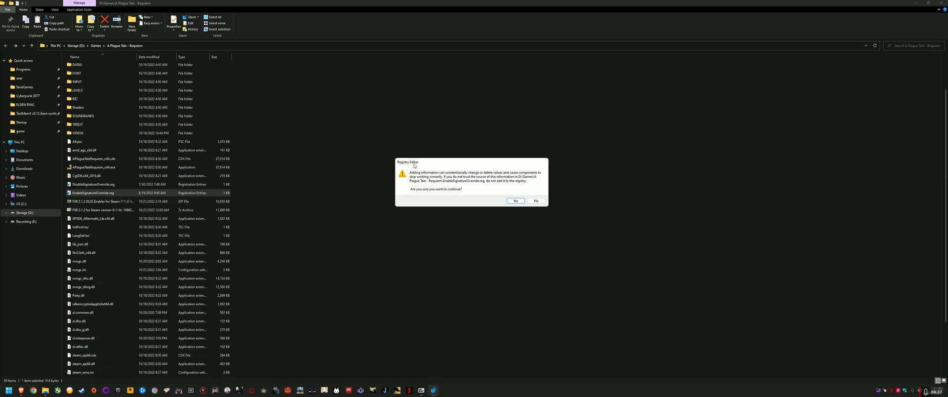
pyautogui.moveTo(468, 185)
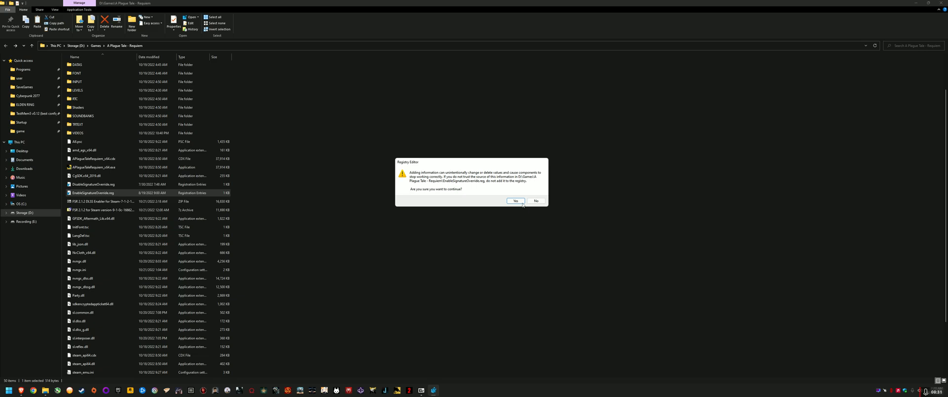
pyautogui.click(535, 200)
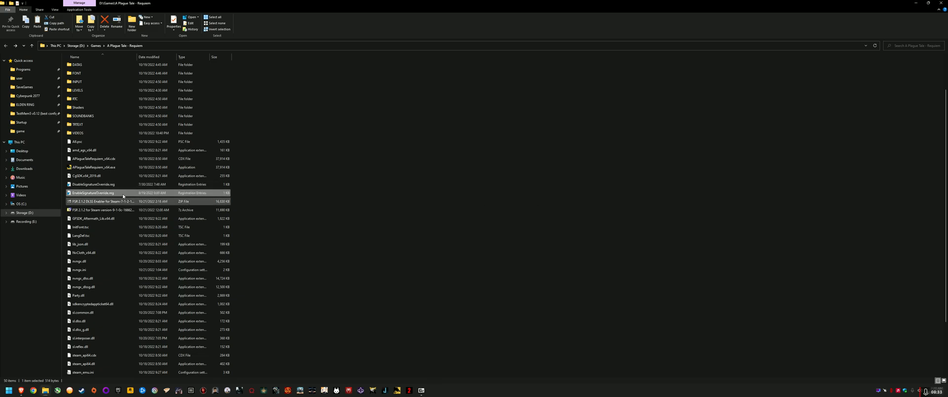
pyautogui.rightClick(94, 192)
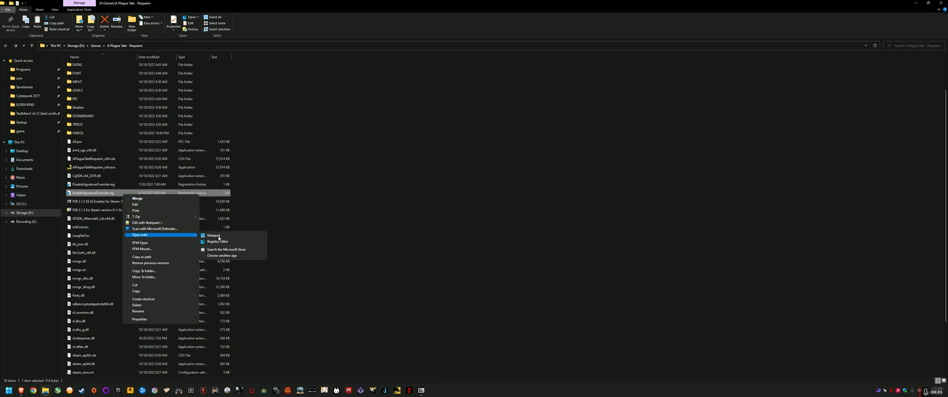
pyautogui.click(212, 235)
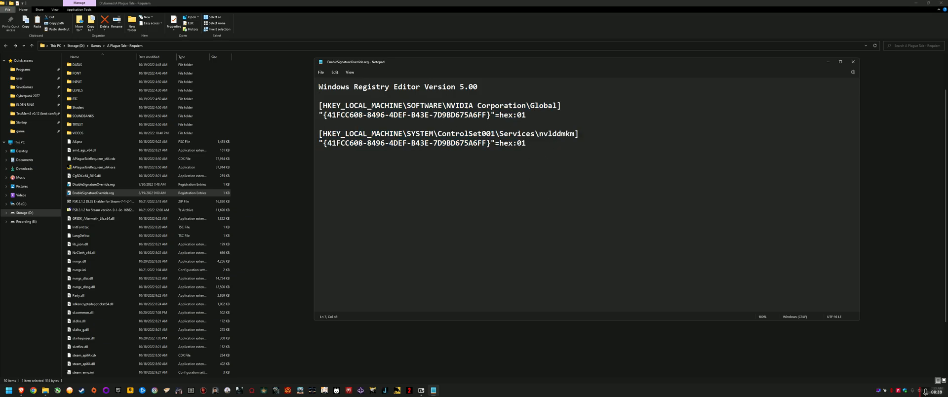
pyautogui.moveTo(319, 105); pyautogui.dragTo(525, 144)
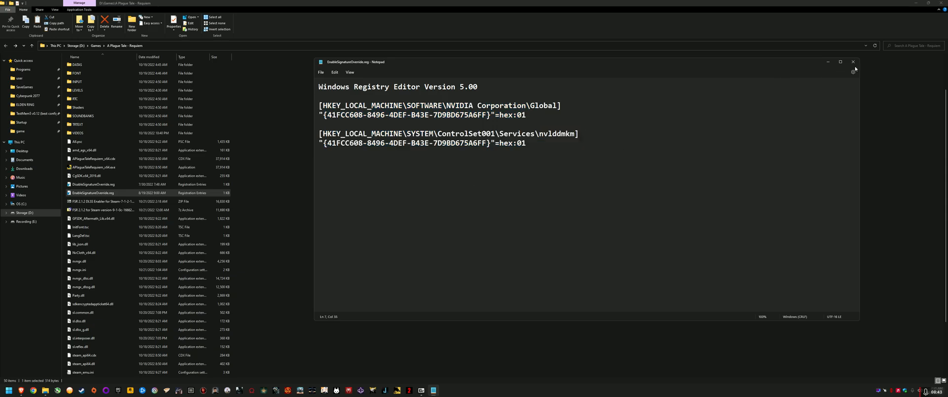
pyautogui.click(853, 62)
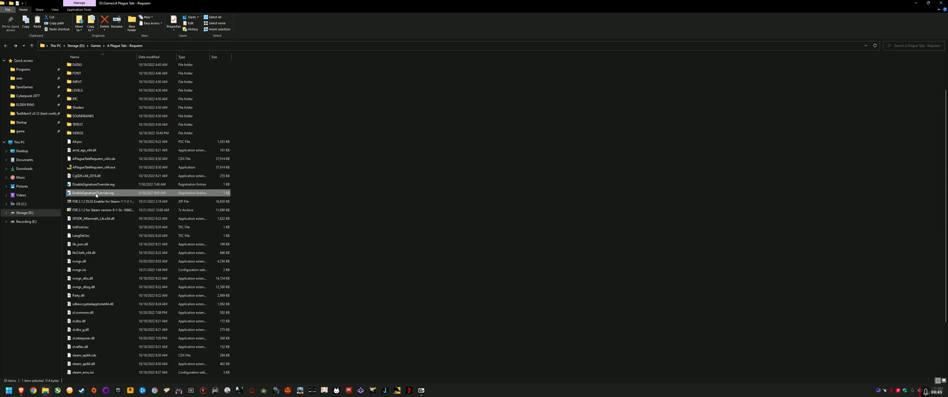
pyautogui.moveTo(154, 200)
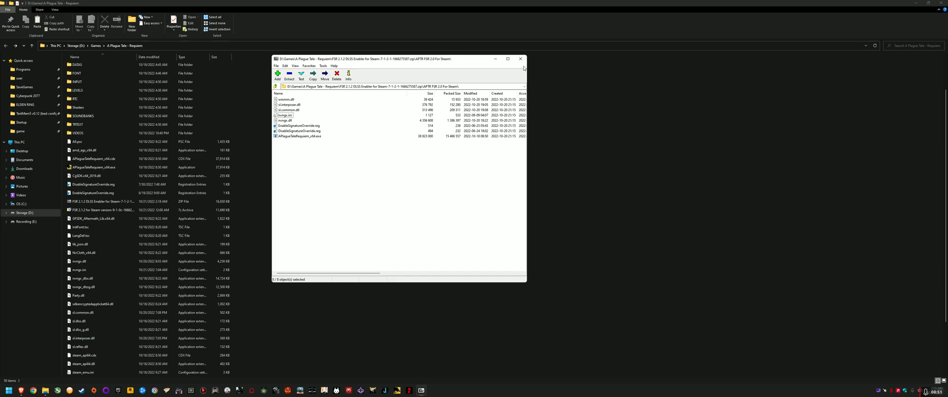
# Close the 7-Zip window and scroll through the A Plague Tale: Requiem folder's installed mod files.
pyautogui.click(520, 58)
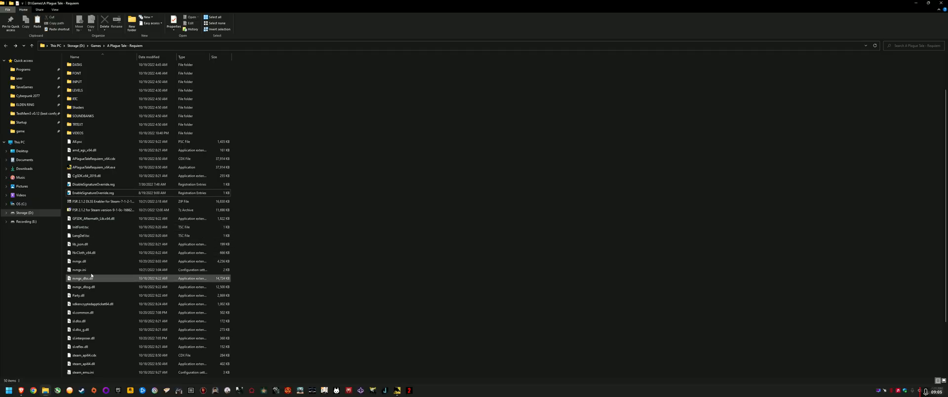
pyautogui.scroll(-3)
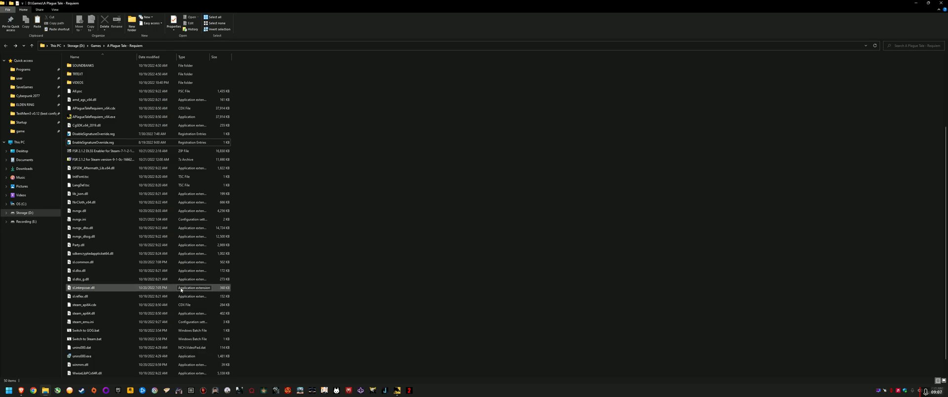
pyautogui.scroll(3)
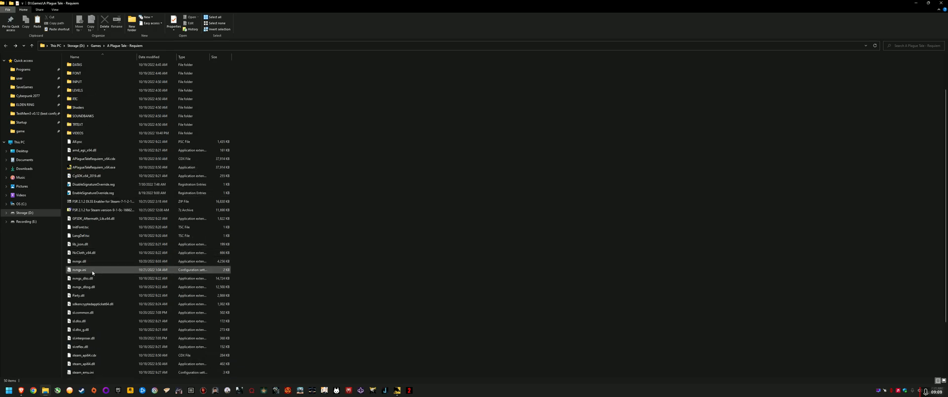
# Inspect nvngx.ini's Sharpening and [UpscaleRatio] values in Notepad, keeping UpscaleRatioOverrideValue at auto.
pyautogui.doubleClick(79, 269)
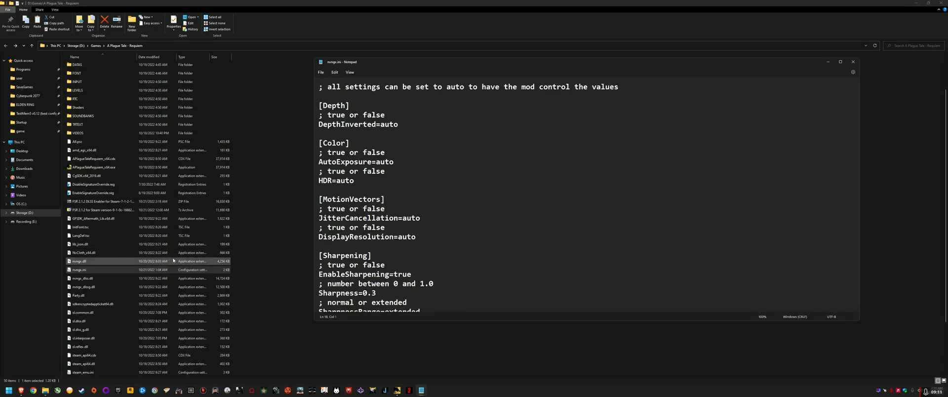
pyautogui.scroll(-3)
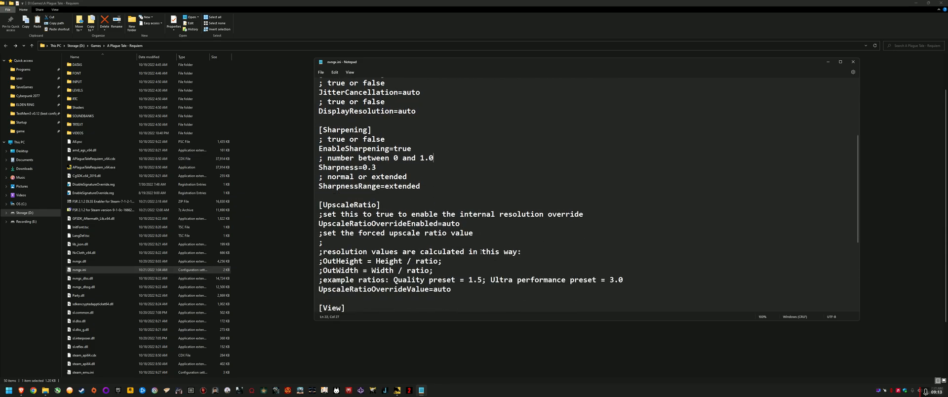
pyautogui.scroll(3)
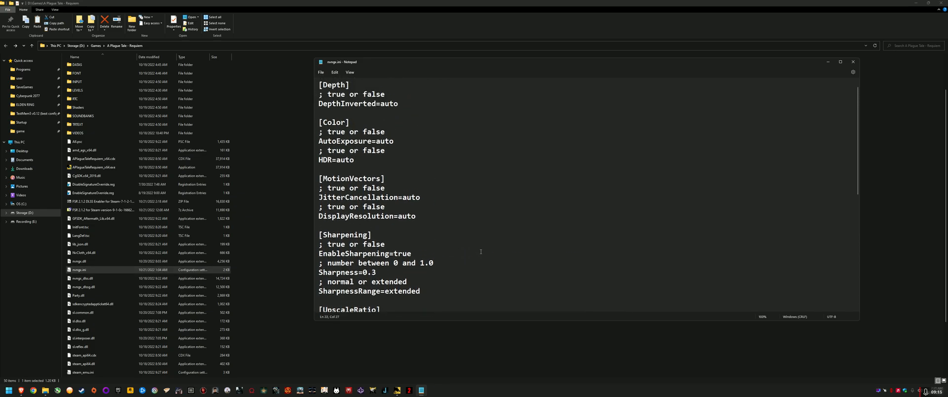
pyautogui.scroll(-3)
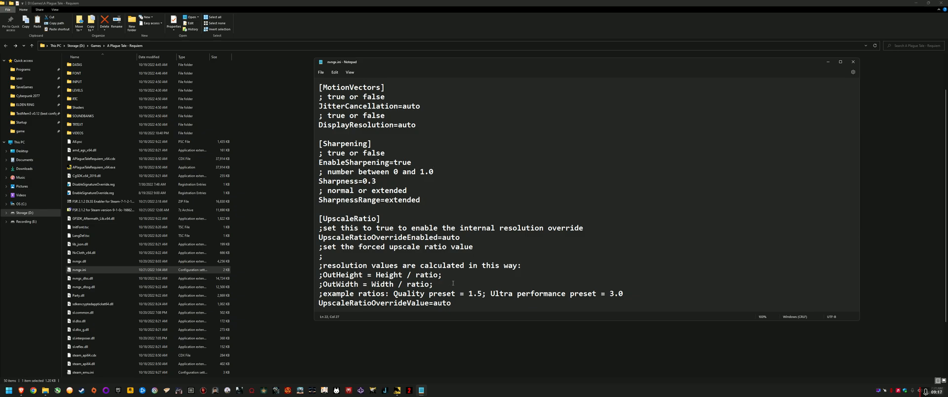
pyautogui.scroll(-3)
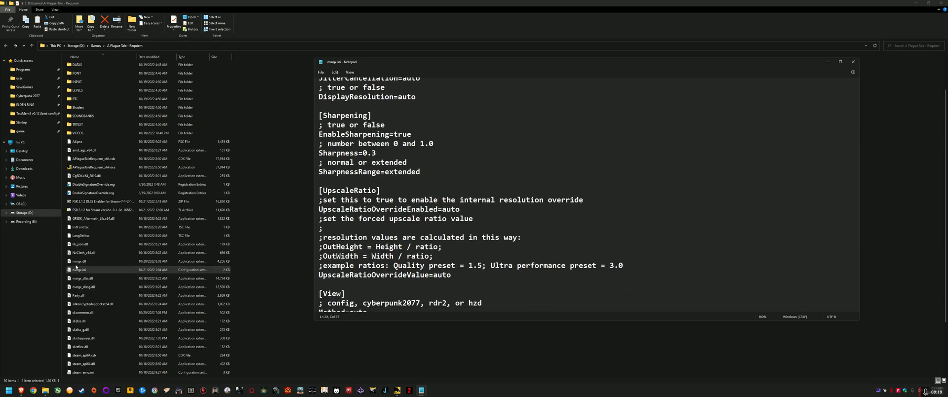
pyautogui.click(450, 275)
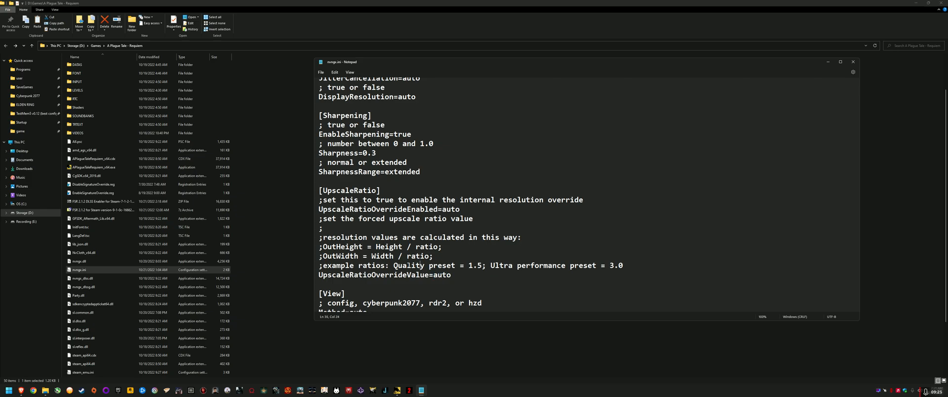
pyautogui.doubleClick(442, 265)
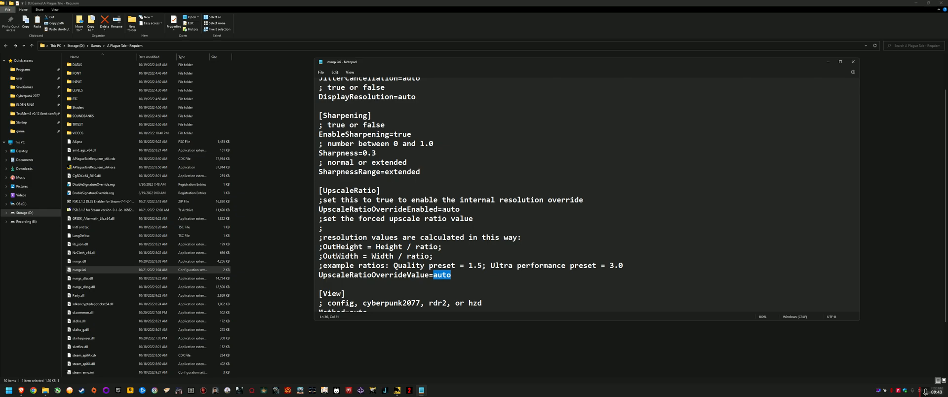
pyautogui.moveTo(474, 277)
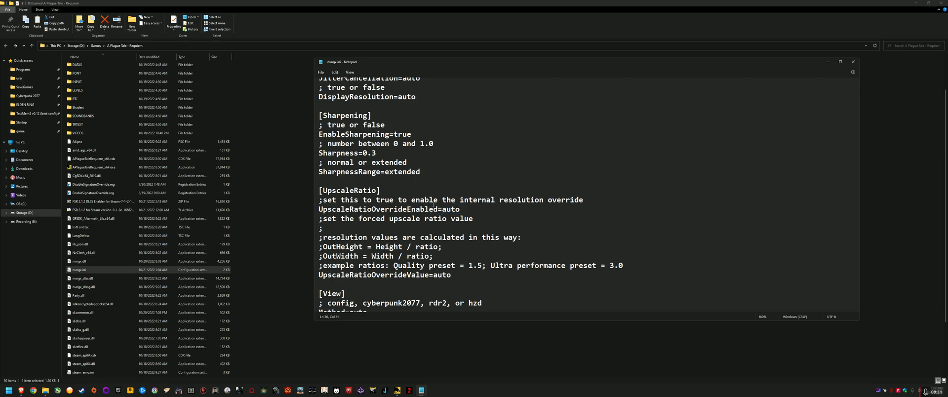
pyautogui.click(433, 257)
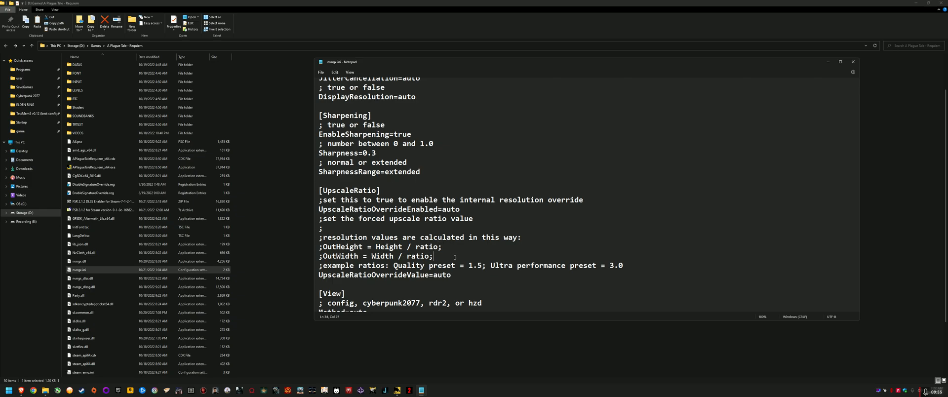
pyautogui.click(468, 278)
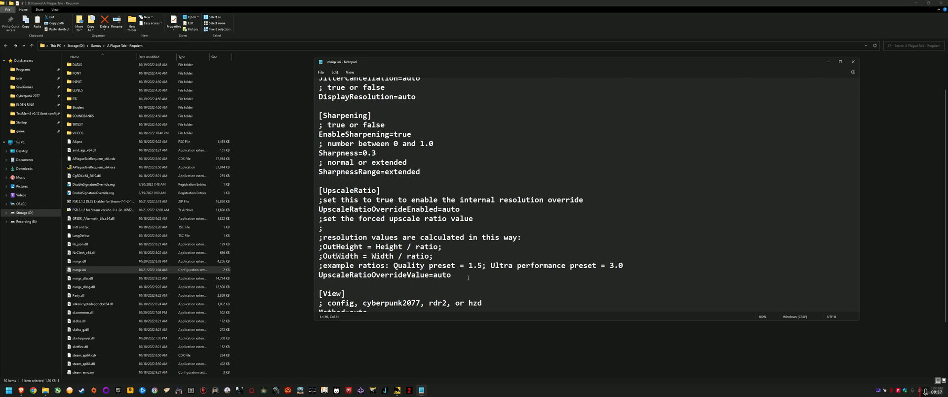
pyautogui.scroll(3)
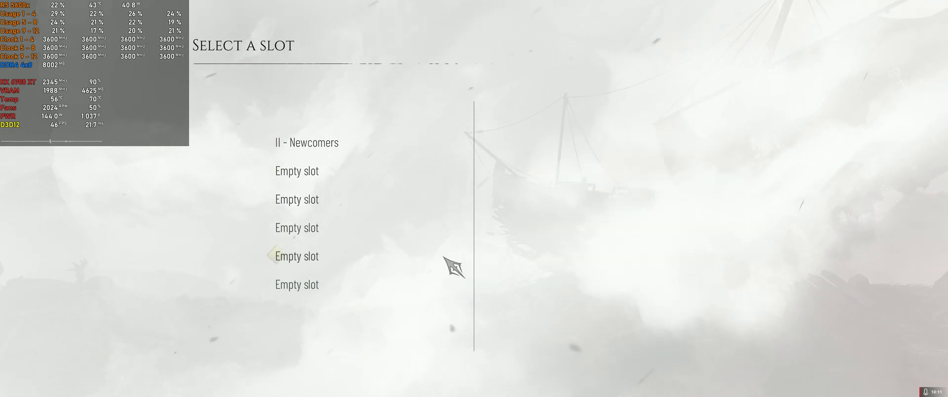
# Go from slot selection to the main menu, browse Settings categories, then quit to desktop.
pyautogui.press('Escape')
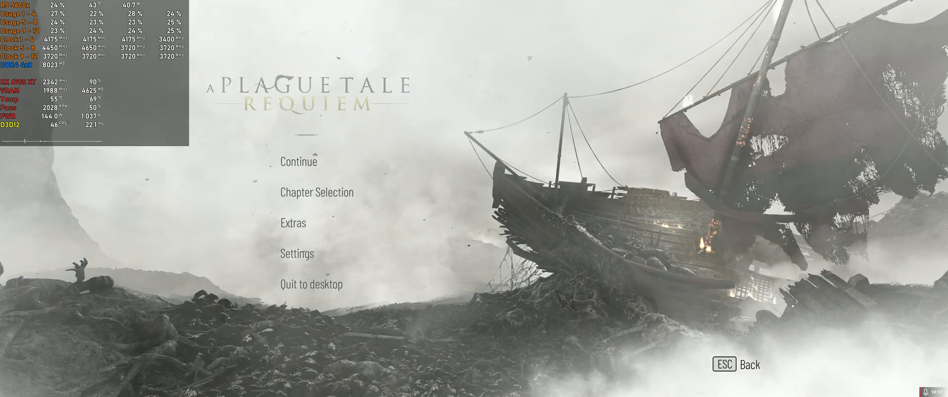
pyautogui.click(297, 254)
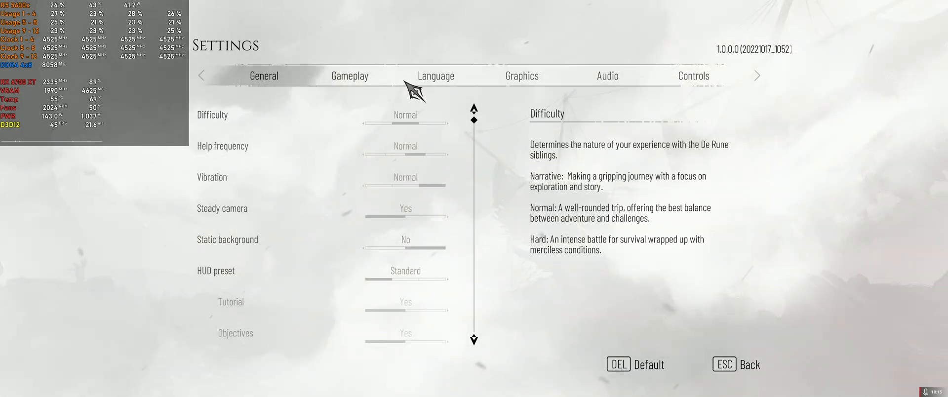
pyautogui.click(522, 76)
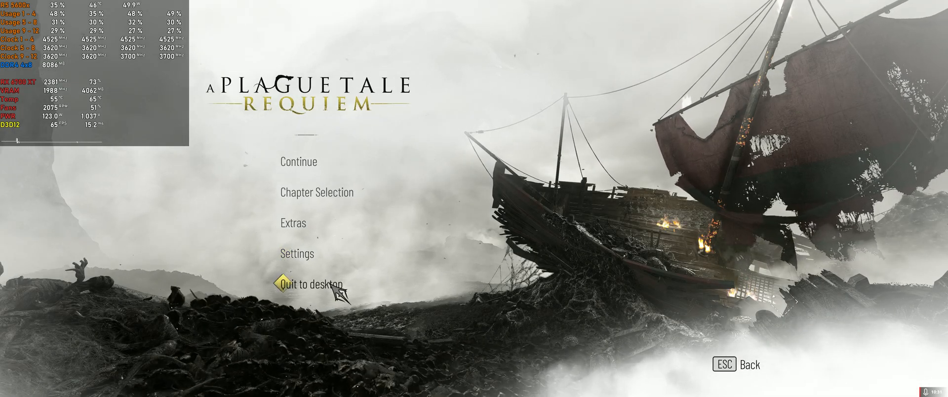
pyautogui.click(313, 285)
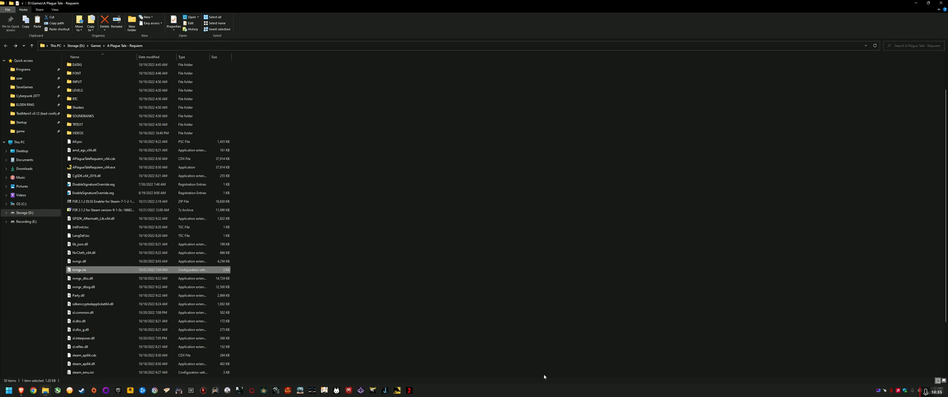
pyautogui.moveTo(418, 372)
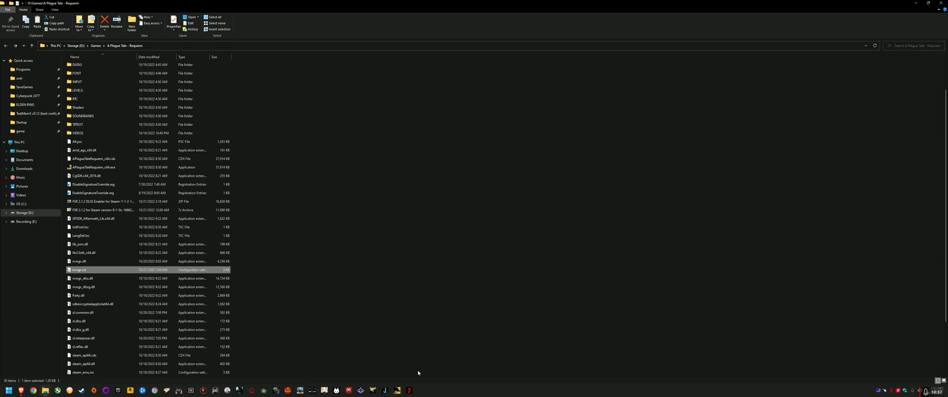
pyautogui.moveTo(498, 357)
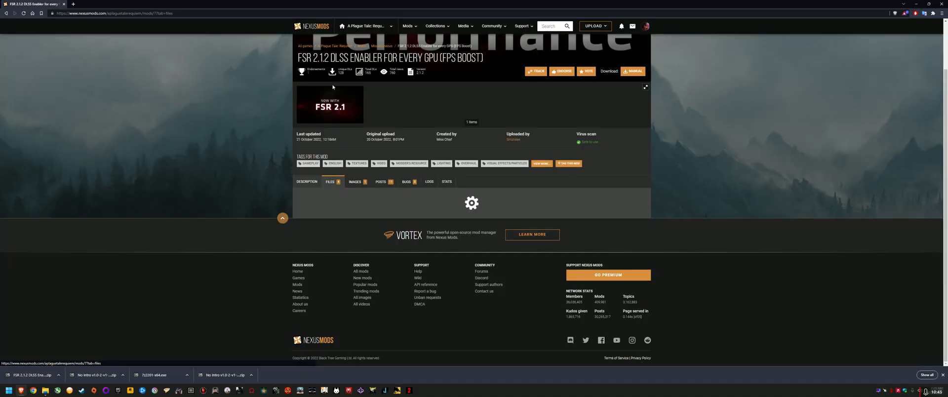
# View the mod's Files list, then its Description tab with installation instructions.
pyautogui.click(330, 181)
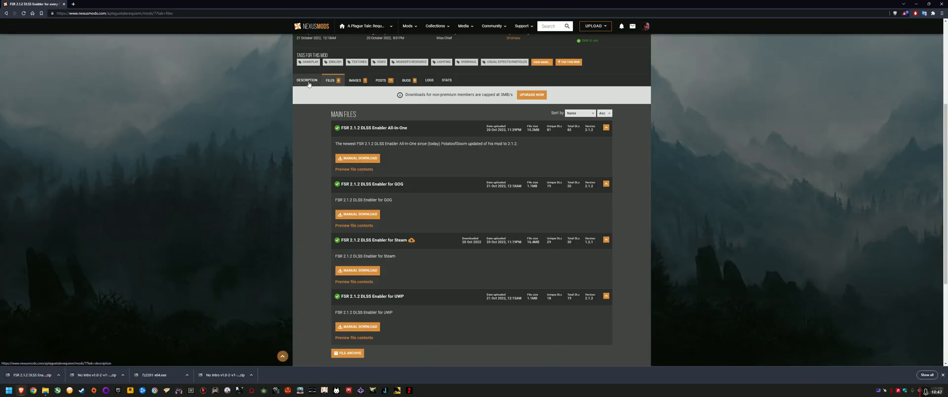
pyautogui.click(306, 80)
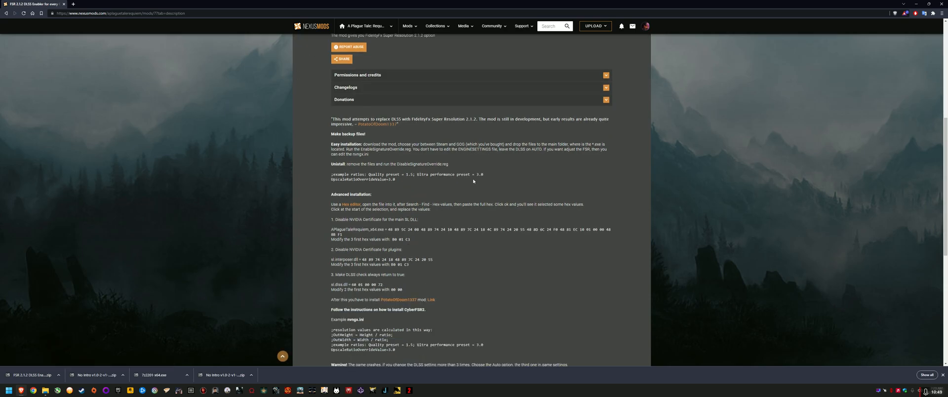
pyautogui.moveTo(484, 266)
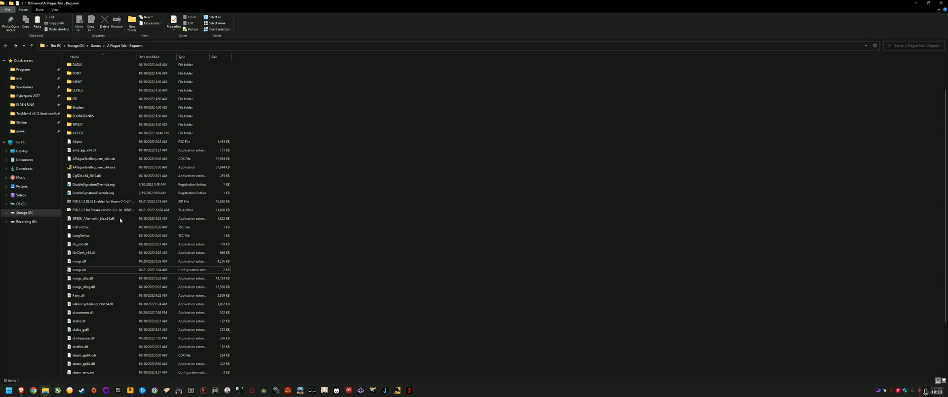
pyautogui.moveTo(38, 164)
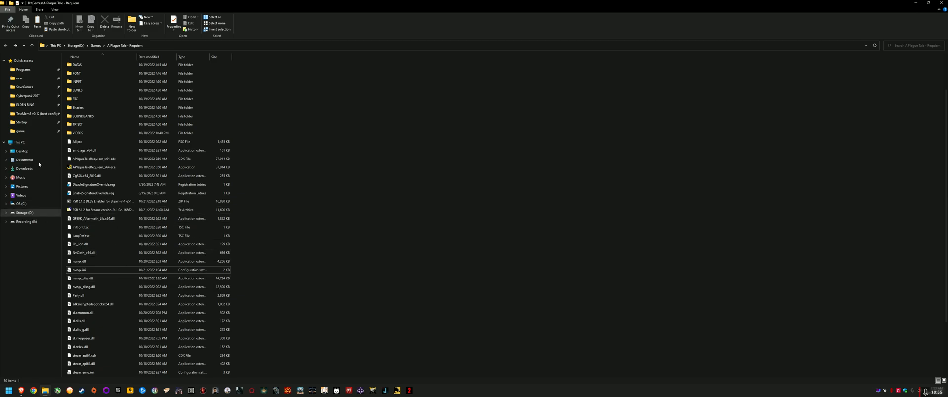
# Navigate via Documents, OS (C:) and Users into the personal user folder, then open folder options.
pyautogui.click(24, 160)
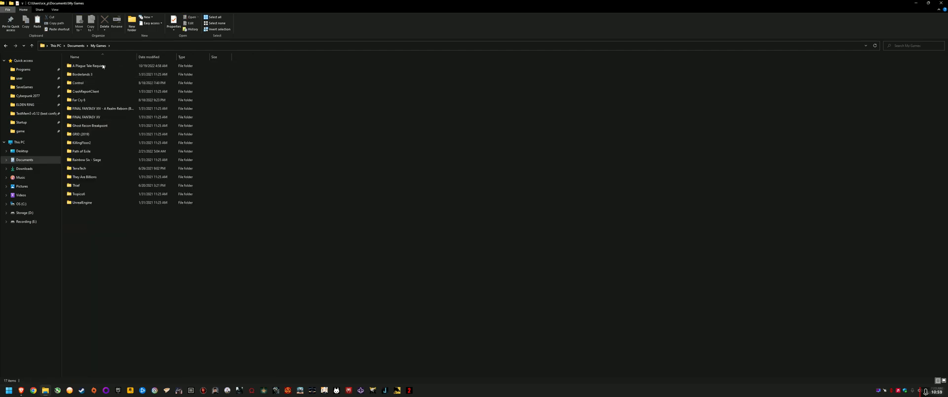
pyautogui.moveTo(31, 205)
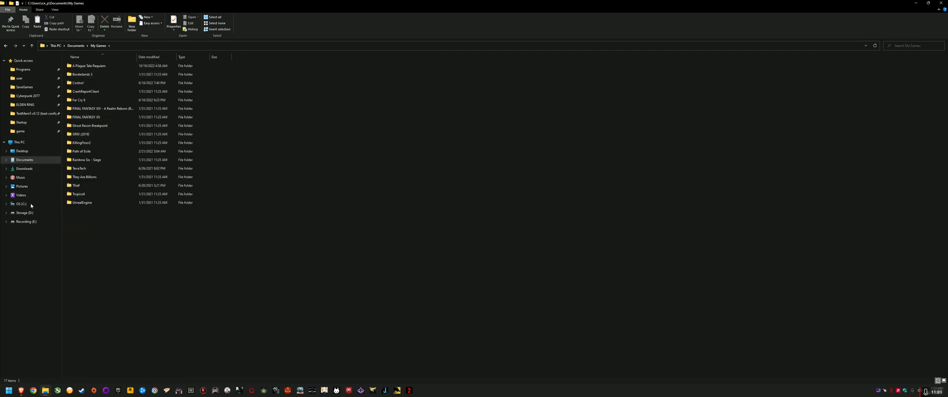
pyautogui.click(19, 203)
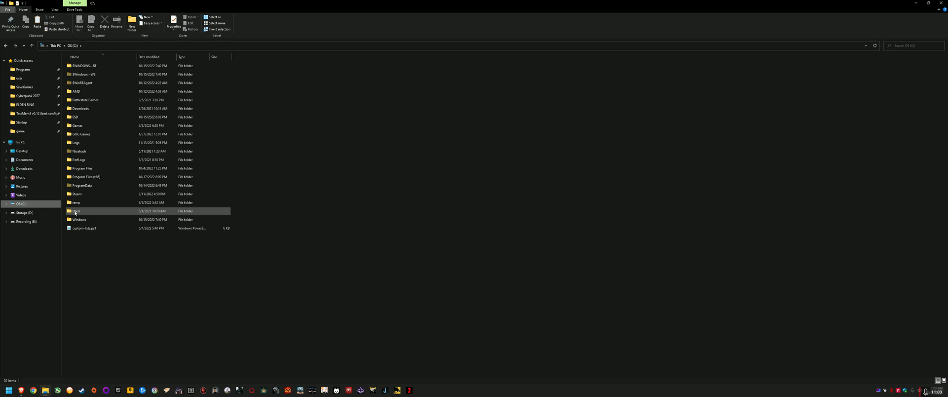
pyautogui.doubleClick(75, 211)
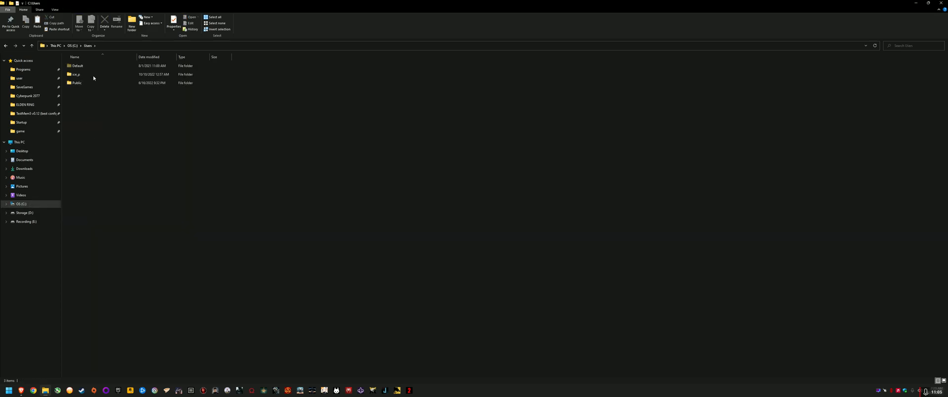
pyautogui.doubleClick(75, 75)
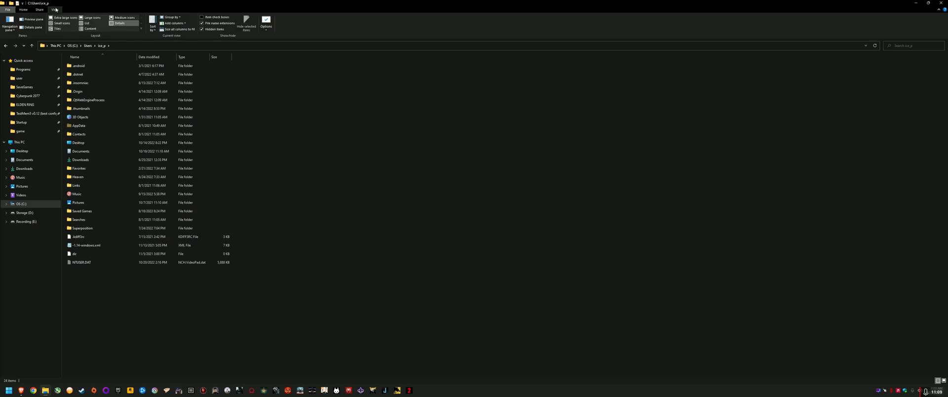
pyautogui.click(202, 29)
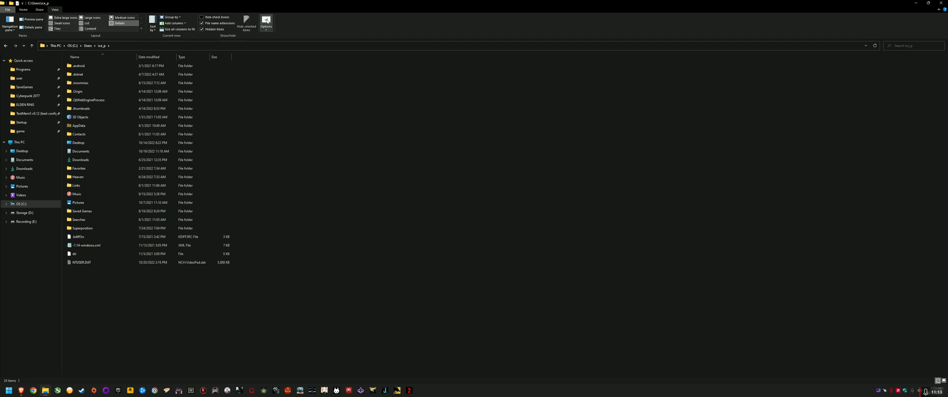
pyautogui.click(266, 21)
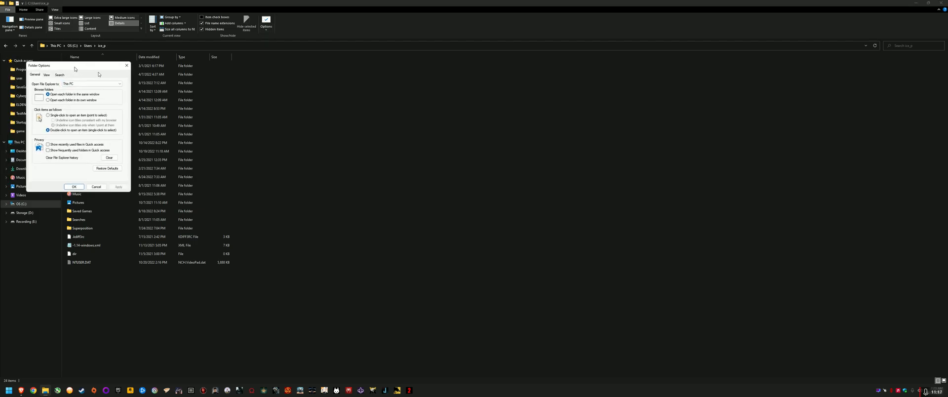
# Turn on 'Show hidden files, folders, and drives' in Folder Options and apply it.
pyautogui.click(340, 130)
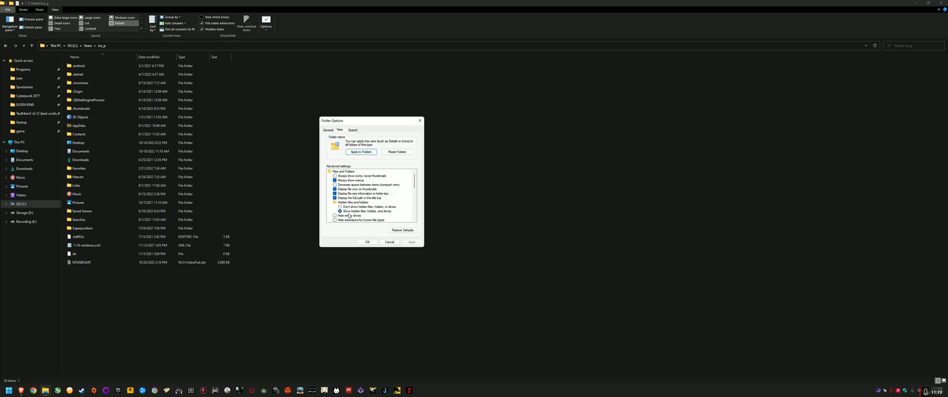
pyautogui.click(361, 212)
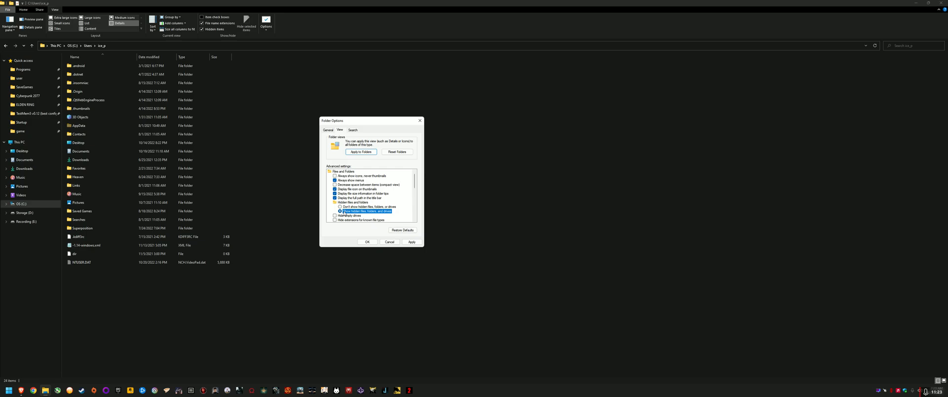
pyautogui.click(367, 242)
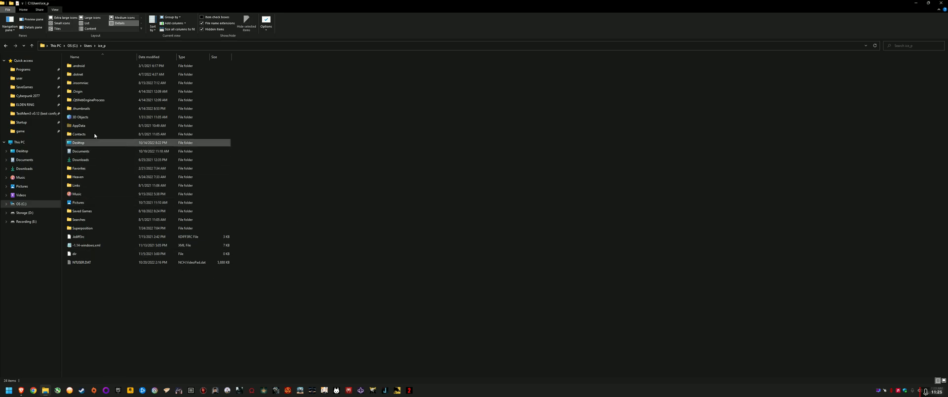
# Open ENGINESETTINGS from AppData\Roaming\A Plague Tale Requiem in Notepad via Open with.
pyautogui.click(78, 125)
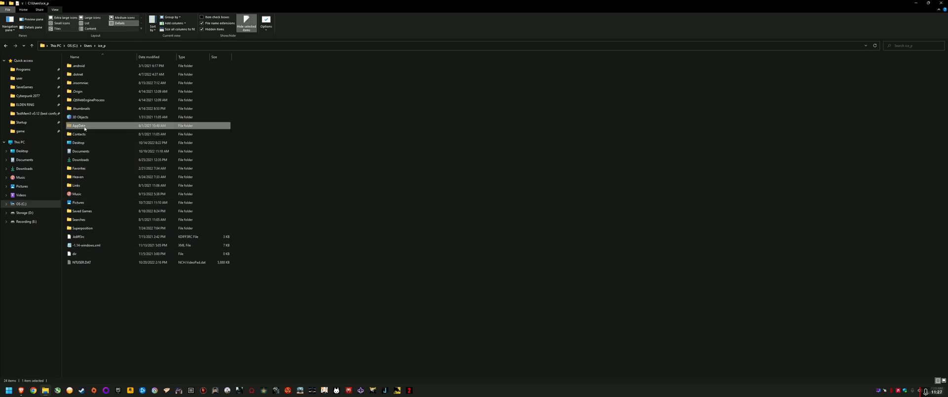
pyautogui.doubleClick(78, 125)
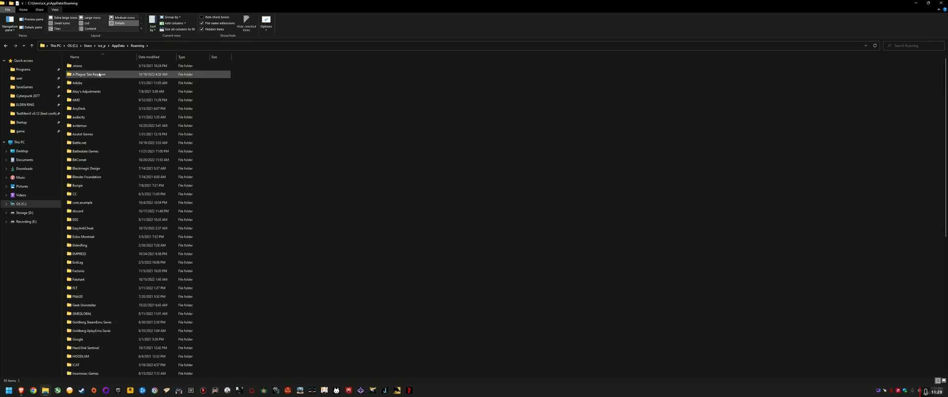
pyautogui.doubleClick(88, 73)
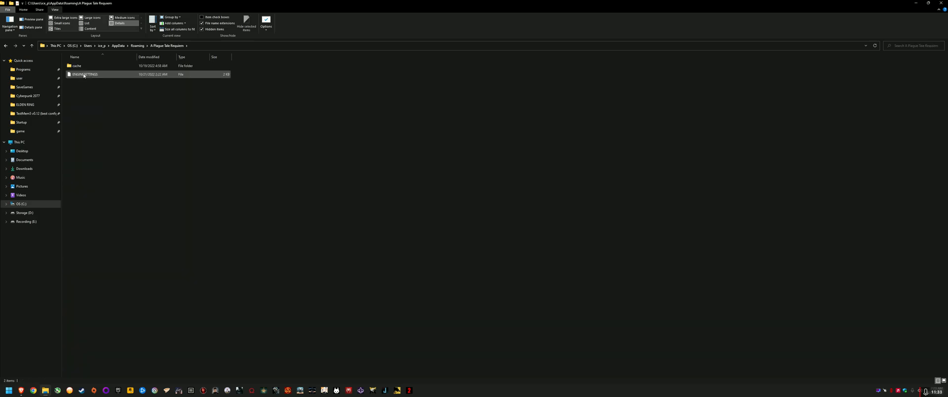
pyautogui.rightClick(84, 74)
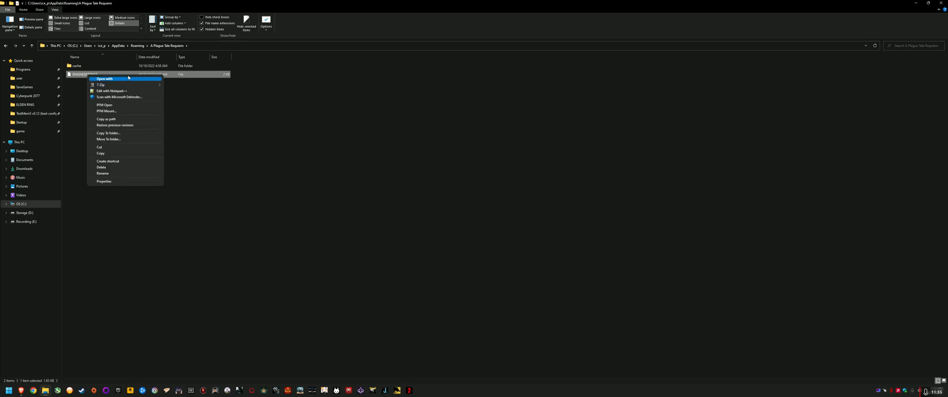
pyautogui.click(104, 79)
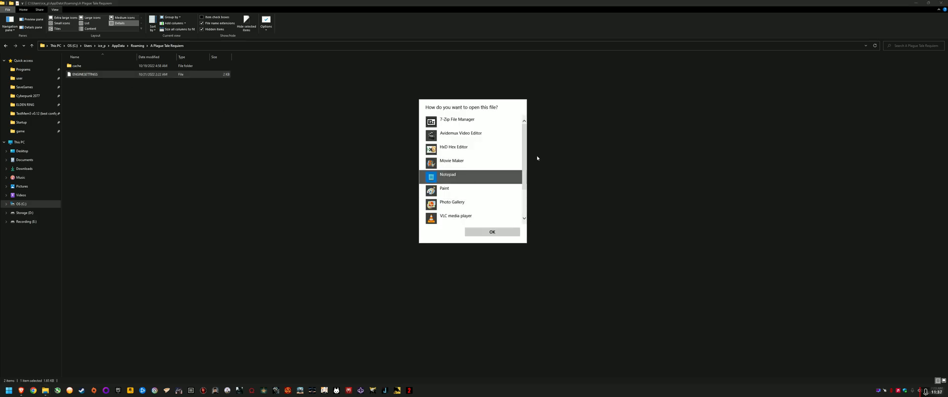
pyautogui.moveTo(478, 244)
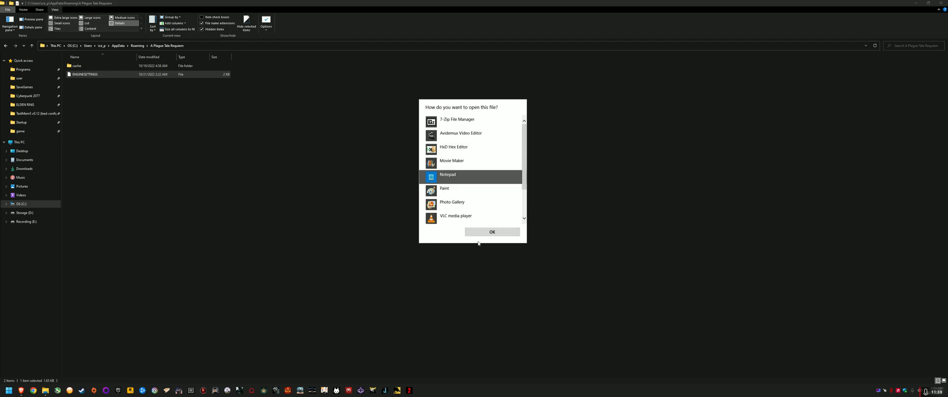
pyautogui.click(491, 232)
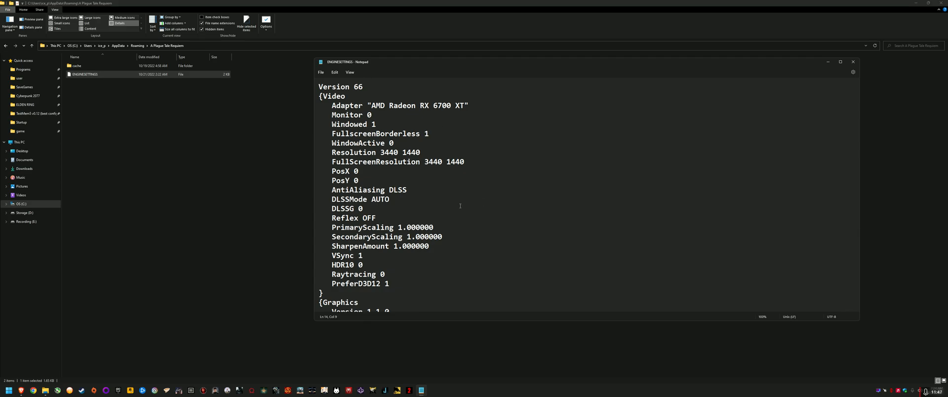
pyautogui.scroll(-3)
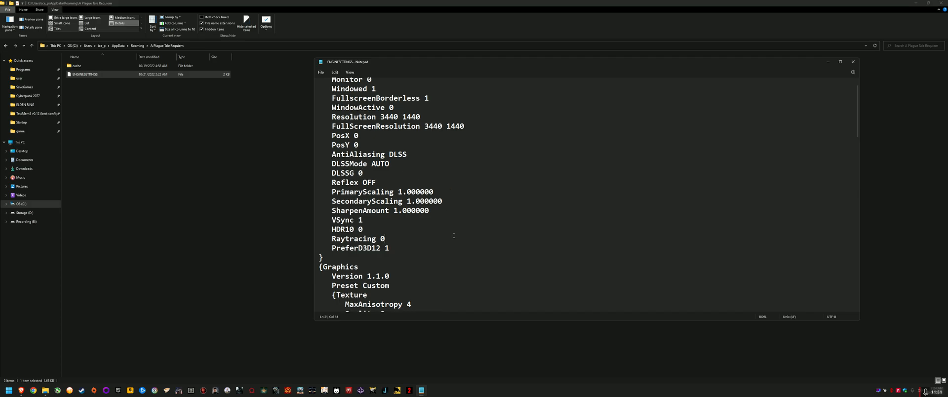
pyautogui.scroll(-3)
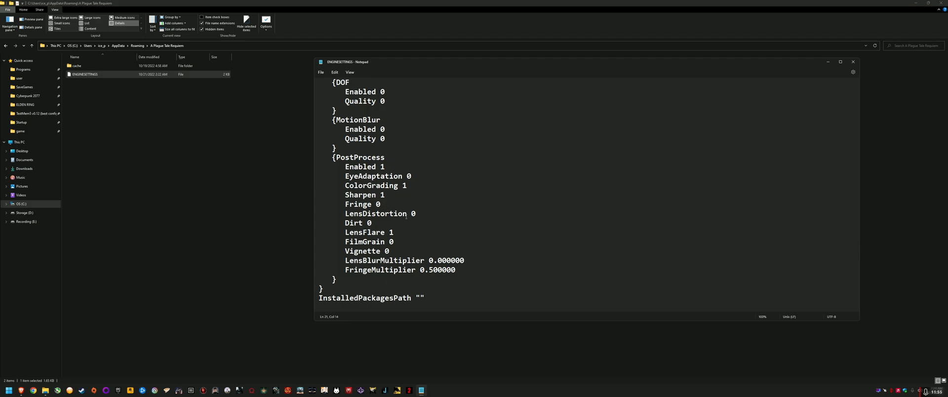
pyautogui.doubleClick(412, 213)
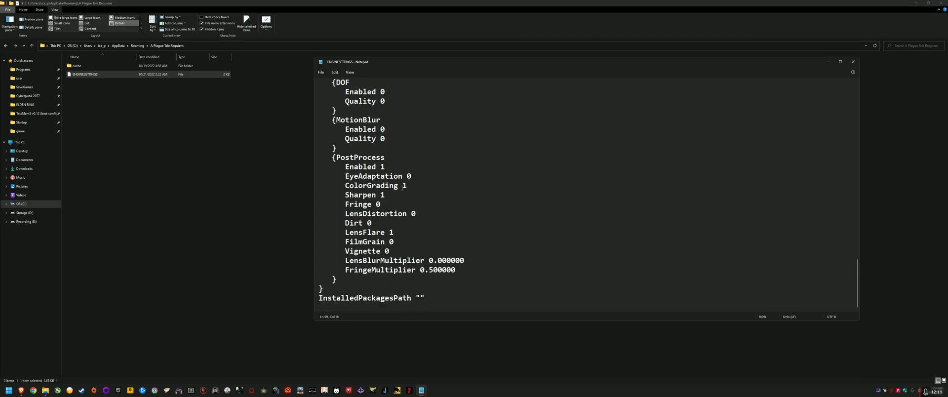
pyautogui.moveTo(434, 228)
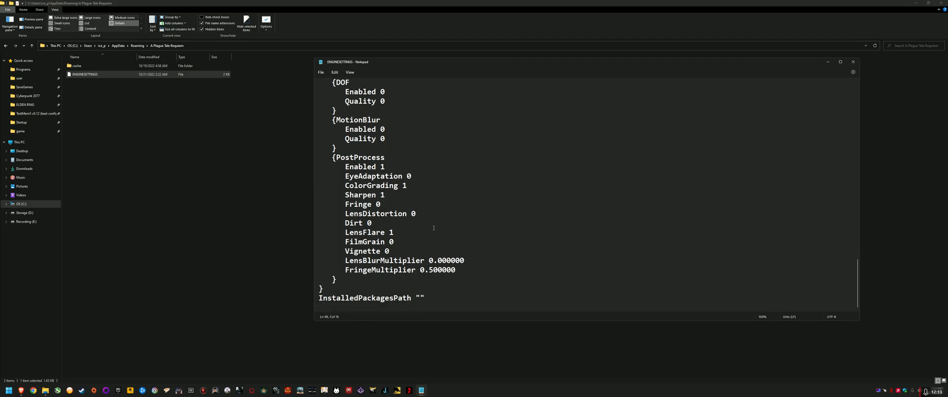
pyautogui.scroll(3)
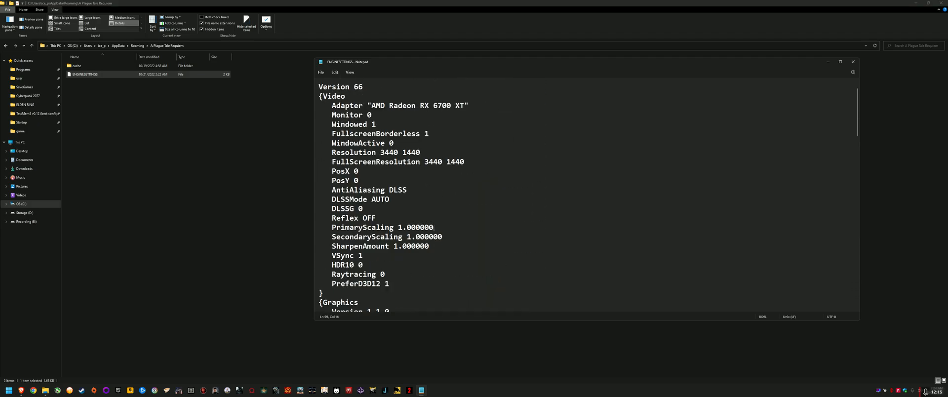
# Replace the DLSSMode value AUTO with QUALITY in ENGINESETTINGS.
pyautogui.doubleClick(380, 198)
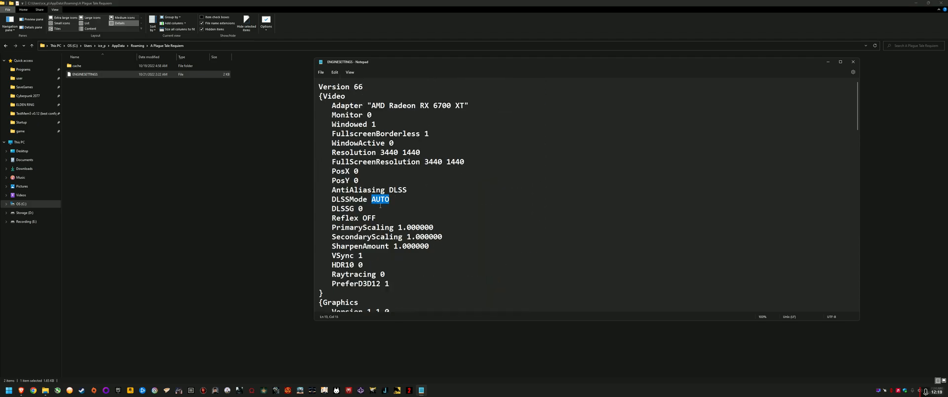
pyautogui.write('QUALITY')
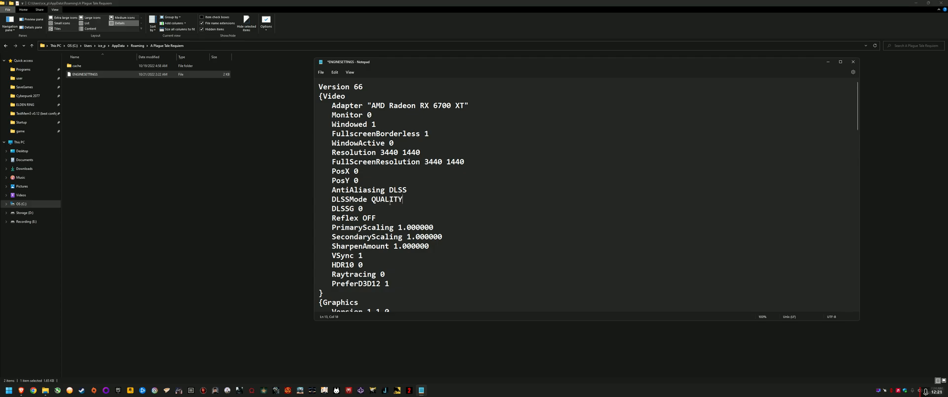
pyautogui.doubleClick(386, 200)
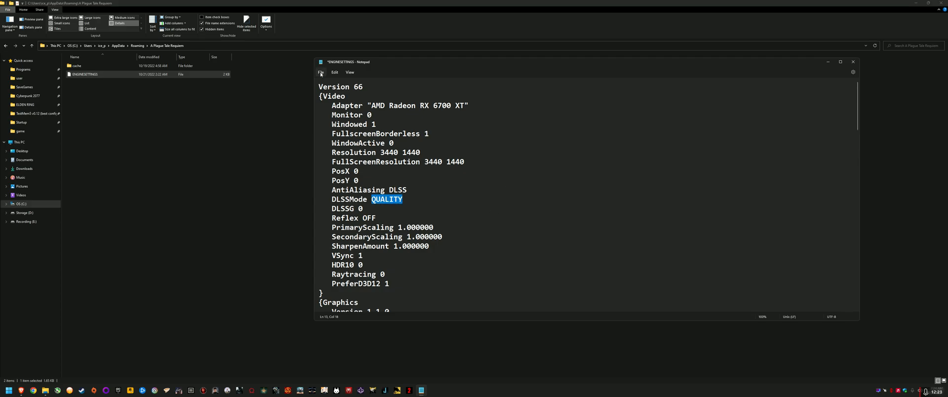
pyautogui.moveTo(853, 62)
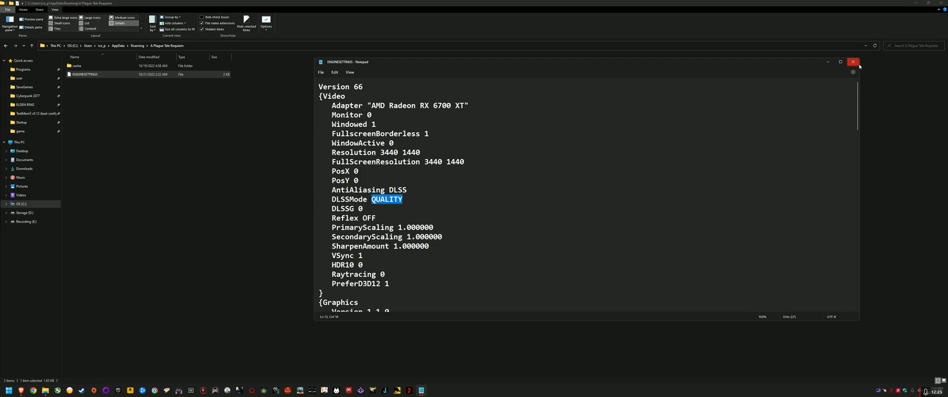
# Close Notepad and launch A Plague Tale: Requiem to the save-slot screen.
pyautogui.click(853, 61)
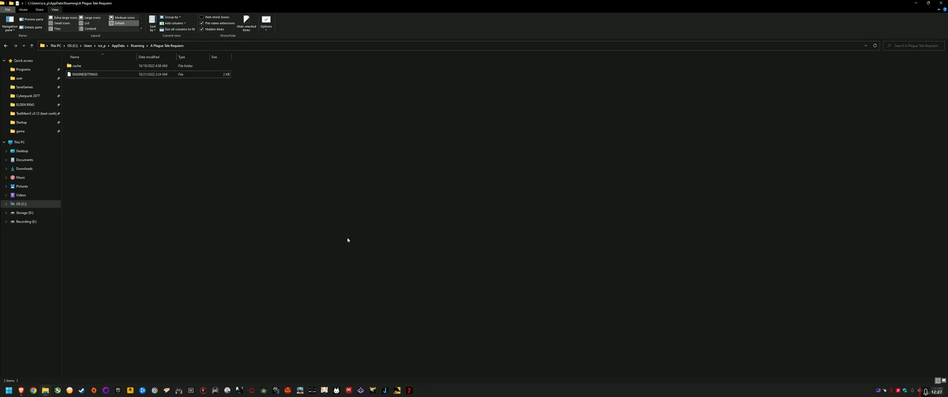
pyautogui.click(84, 73)
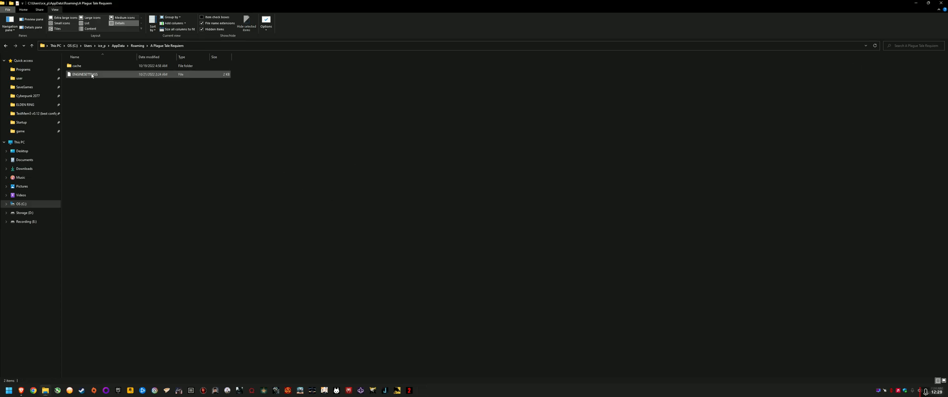
pyautogui.moveTo(350, 213)
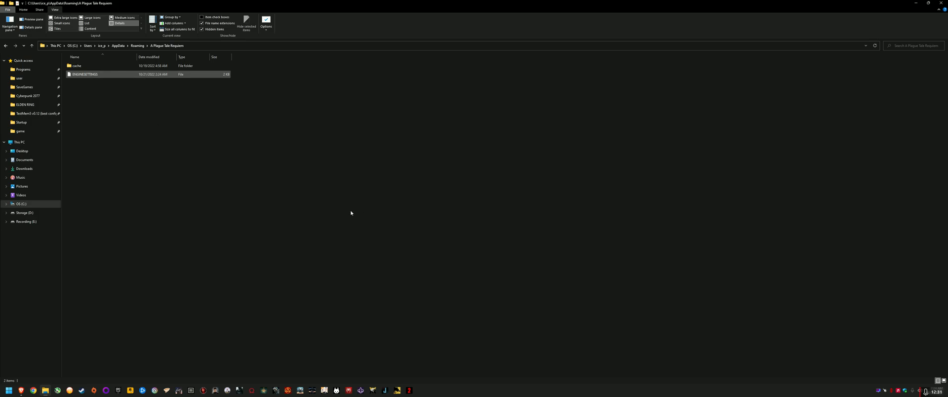
pyautogui.doubleClick(85, 75)
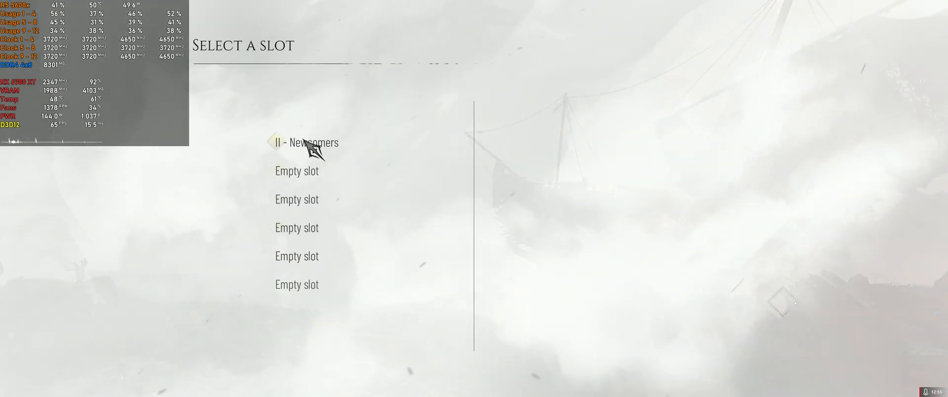
# Back out of the Select a slot screen to the game's main menu.
pyautogui.press('Escape')
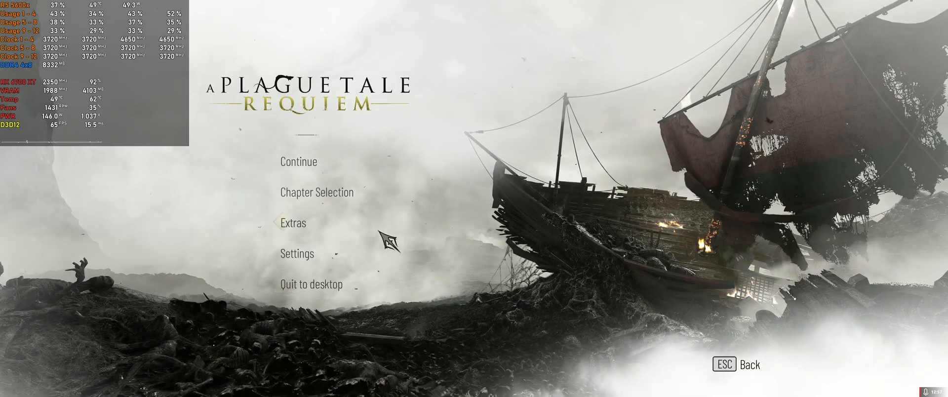
pyautogui.click(297, 253)
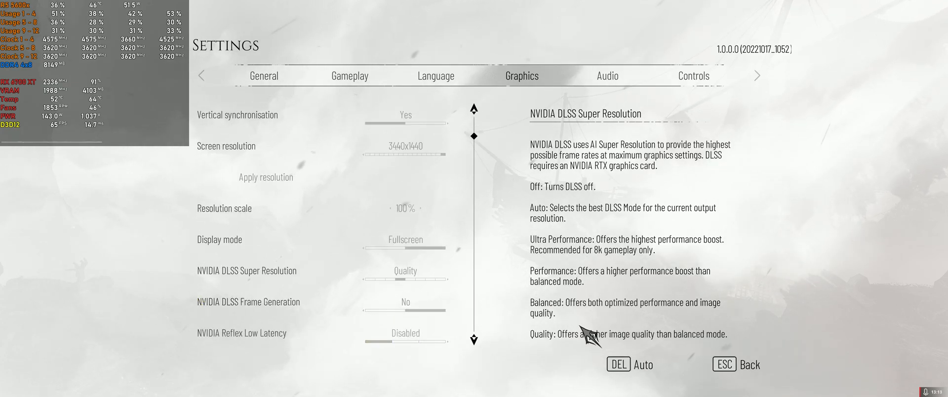
pyautogui.moveTo(583, 254)
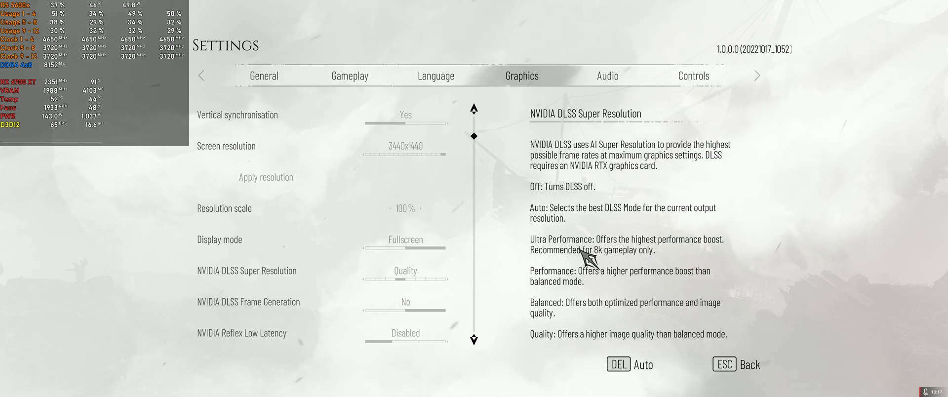
pyautogui.moveTo(577, 311)
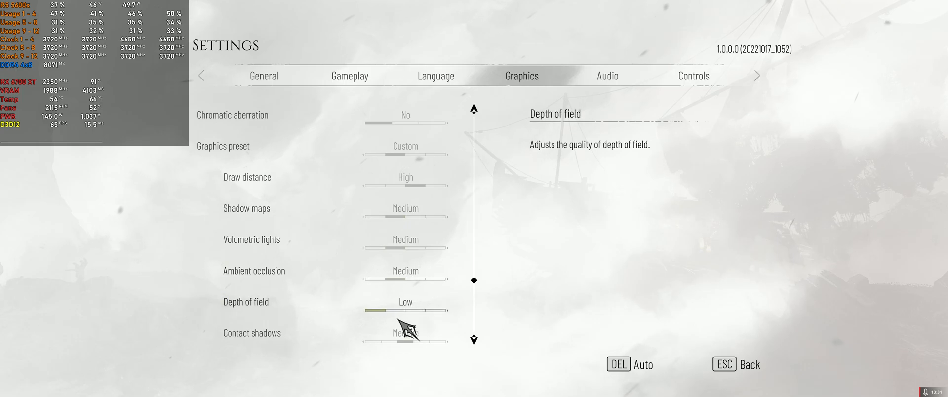
# Scroll through the graphics options with DLSS on Quality, then exit to the main menu.
pyautogui.scroll(-3)
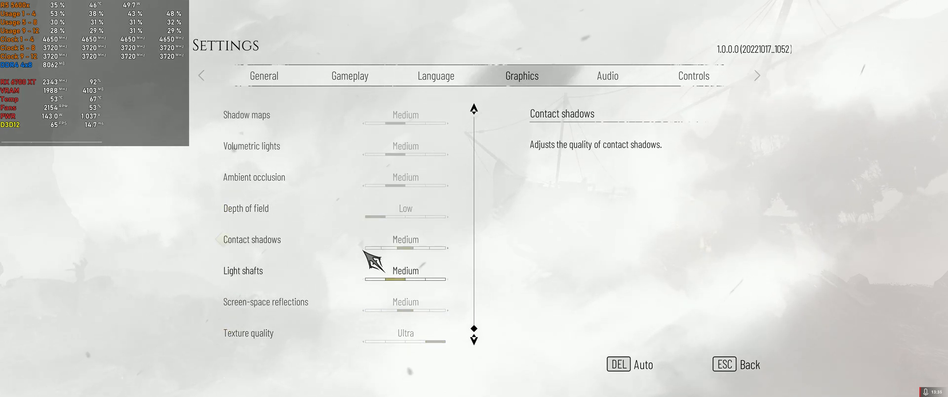
pyautogui.moveTo(375, 245)
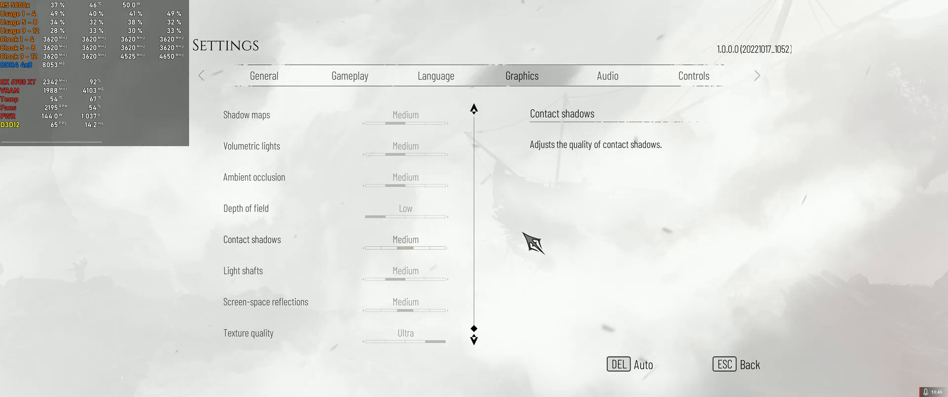
pyautogui.press('Escape')
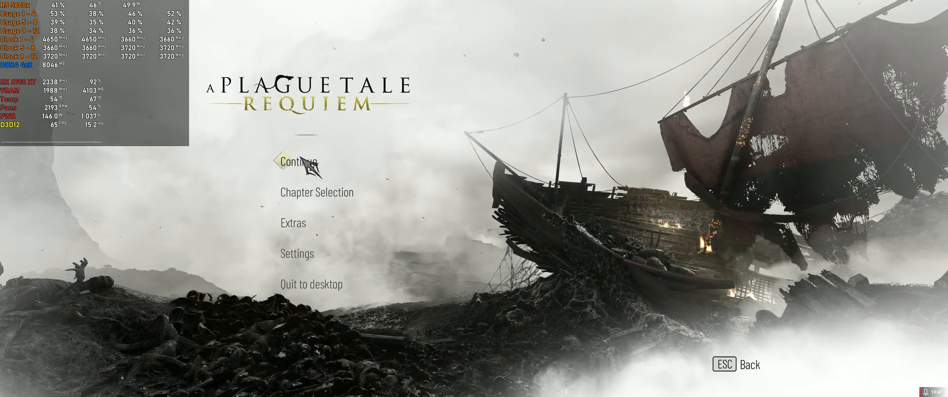
# Continue the saved game and play through the sunny village market.
pyautogui.click(299, 162)
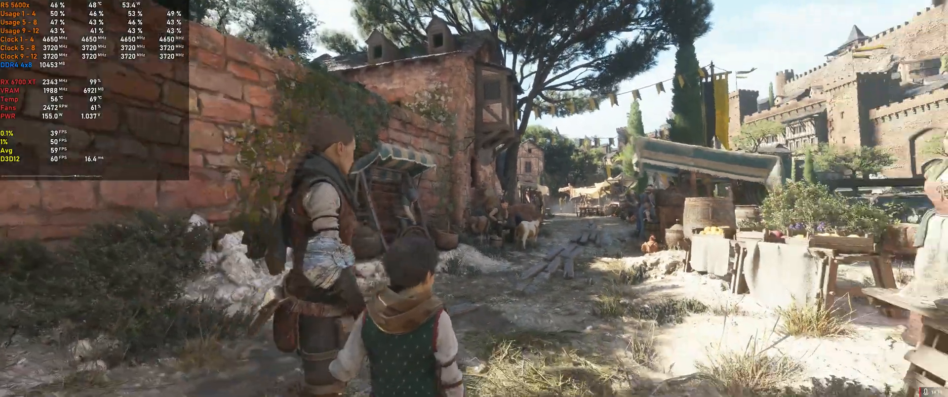
pyautogui.moveTo(474, 198)
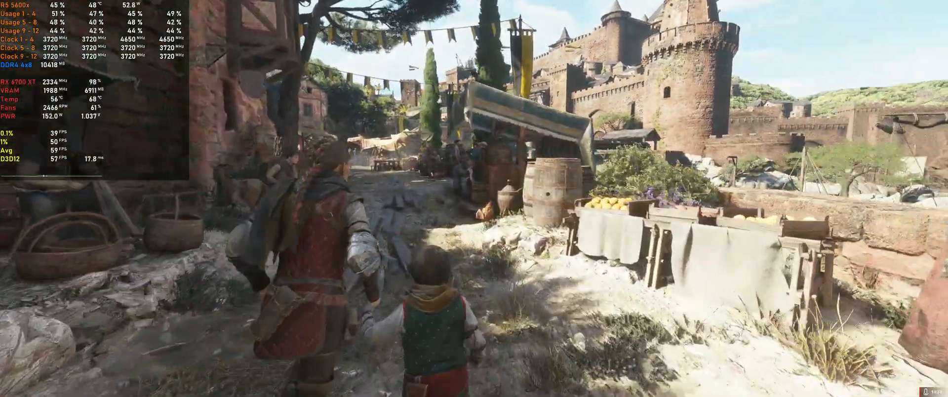
pyautogui.moveTo(473, 198)
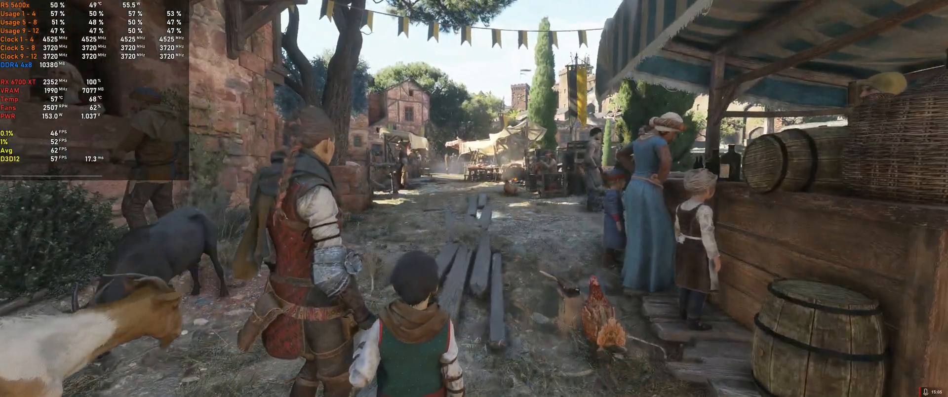
# Pause the game and set Contact shadows from Medium to Low in Graphics settings.
pyautogui.press('Escape')
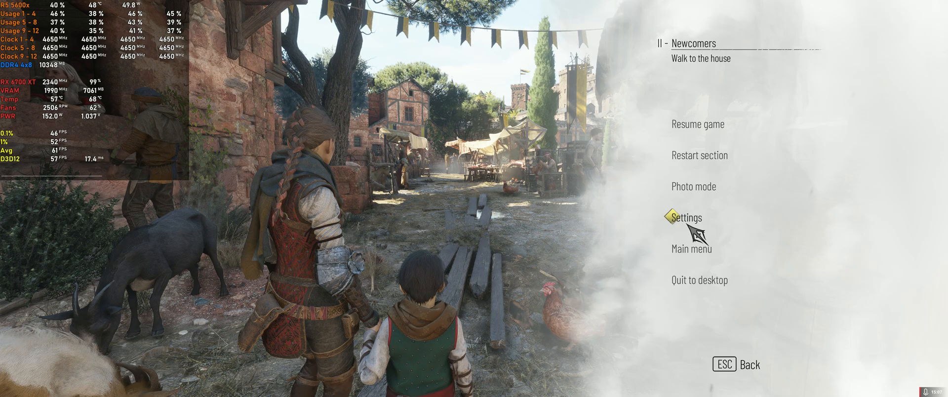
pyautogui.click(684, 217)
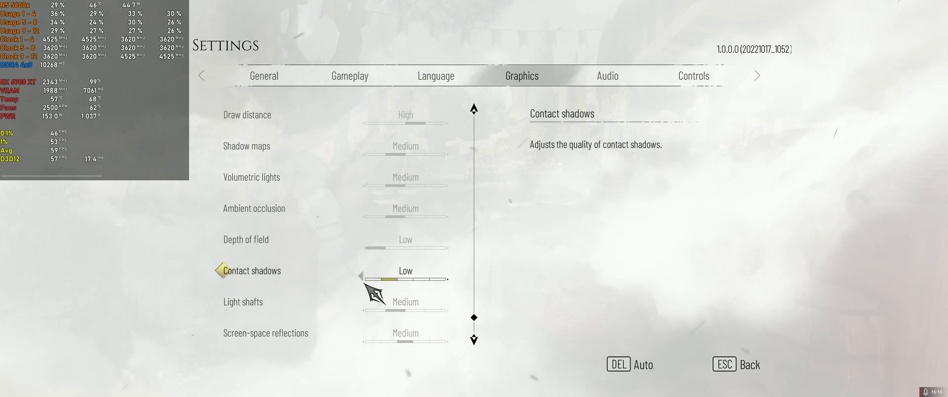
pyautogui.scroll(3)
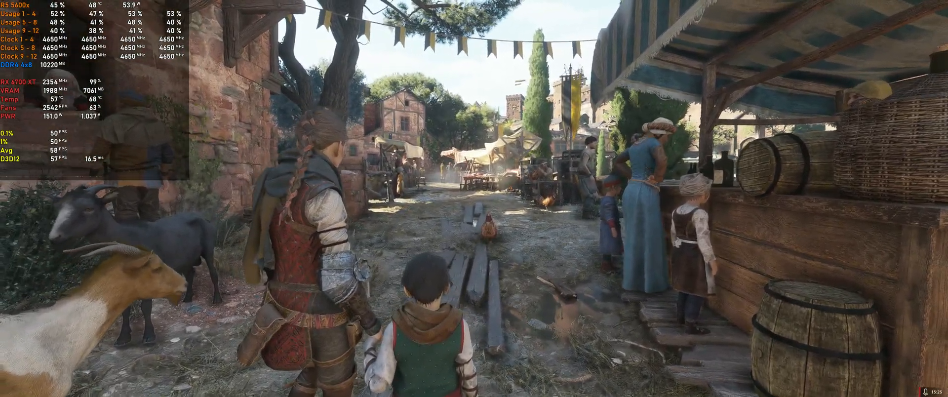
# Lower Draw distance from High to Medium, making the graphics preset Medium.
pyautogui.press('Escape')
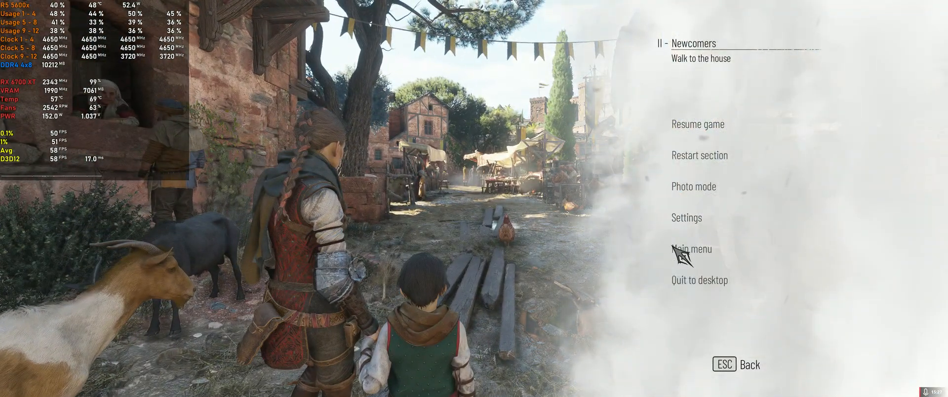
pyautogui.click(686, 217)
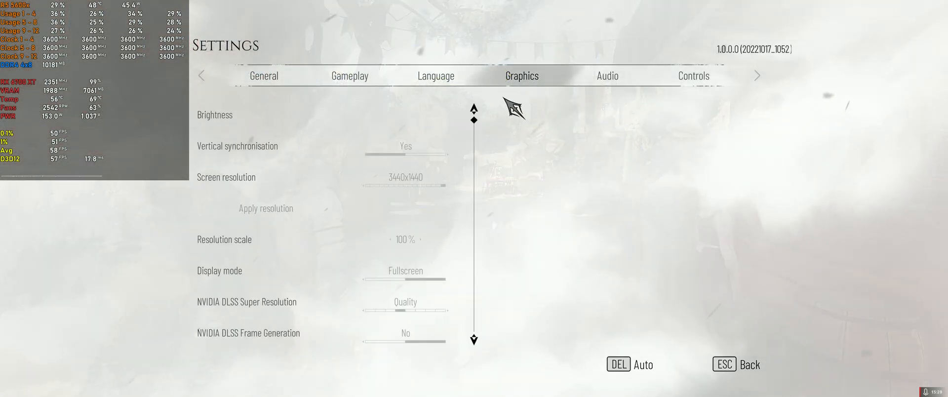
pyautogui.scroll(-3)
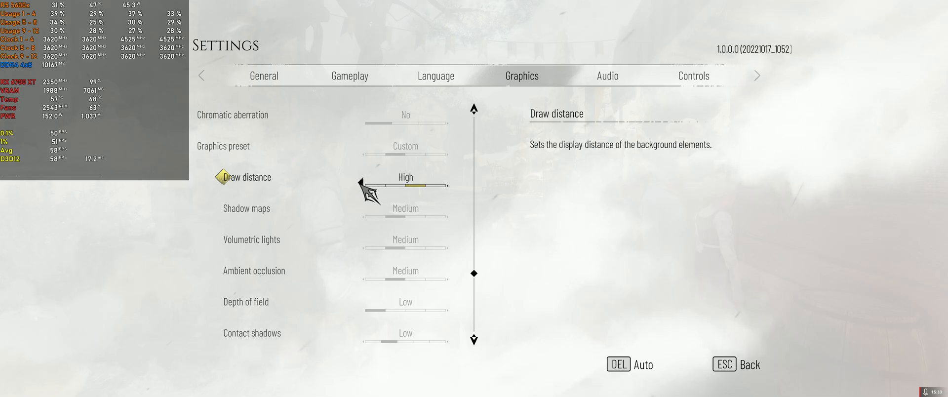
pyautogui.press('Escape')
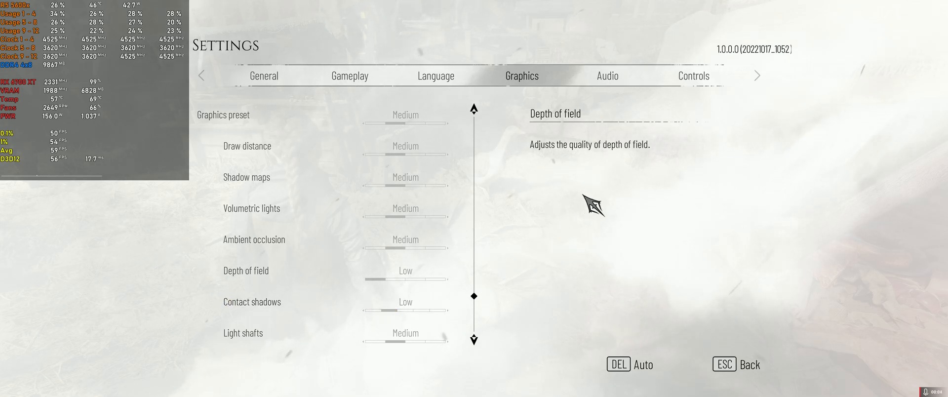
pyautogui.moveTo(537, 241)
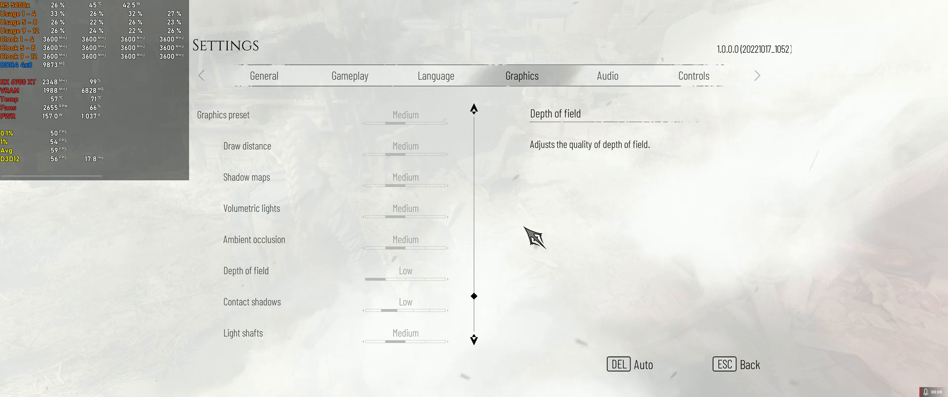
pyautogui.moveTo(497, 273)
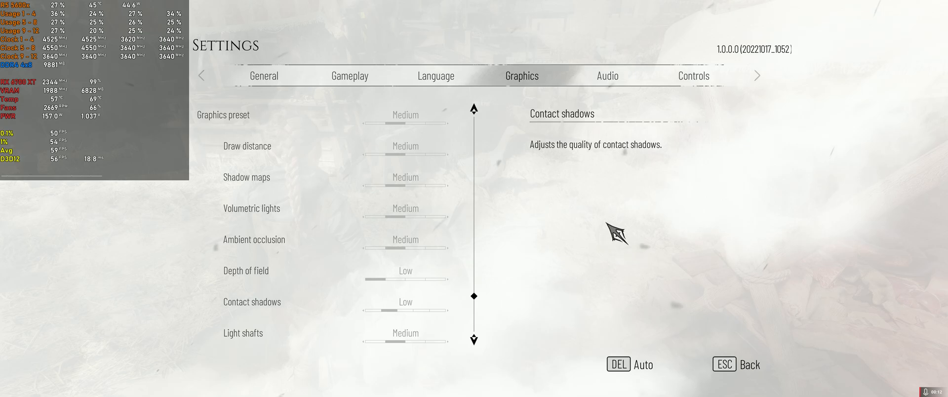
pyautogui.moveTo(531, 240)
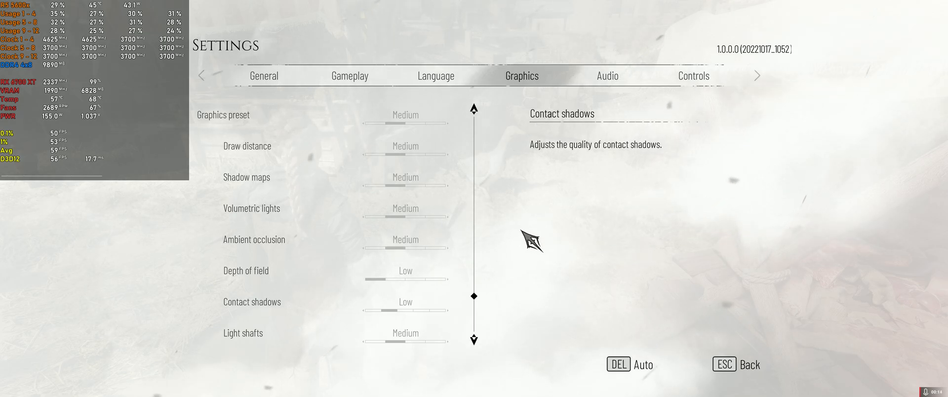
pyautogui.moveTo(406, 297)
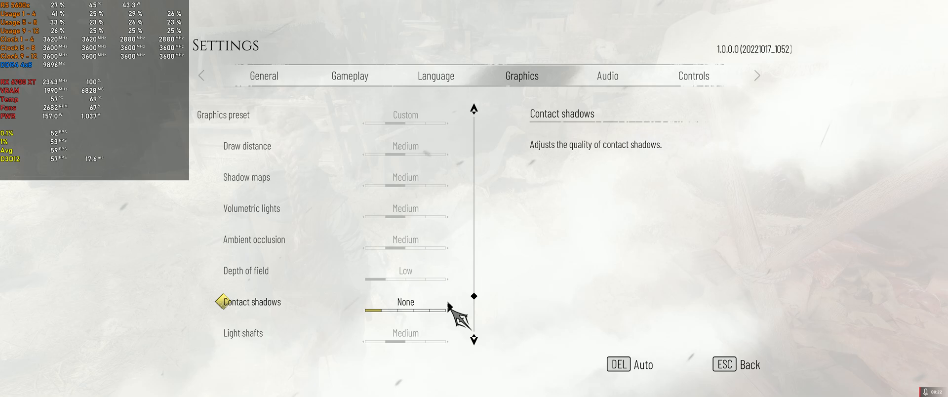
pyautogui.moveTo(683, 193)
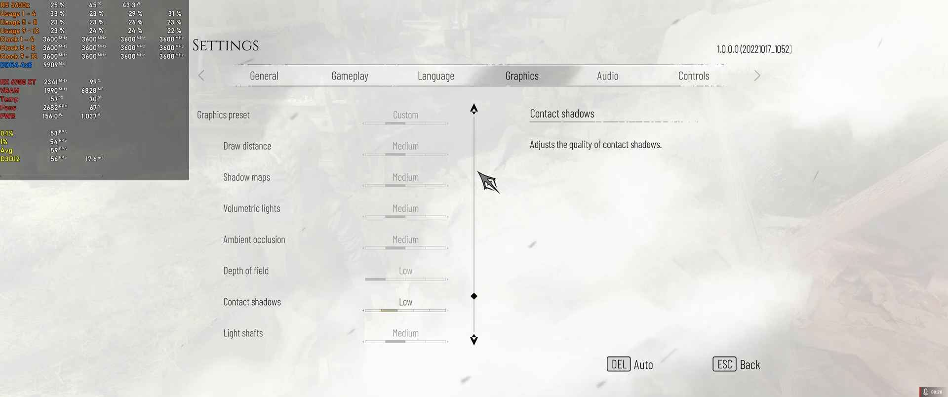
pyautogui.moveTo(526, 189)
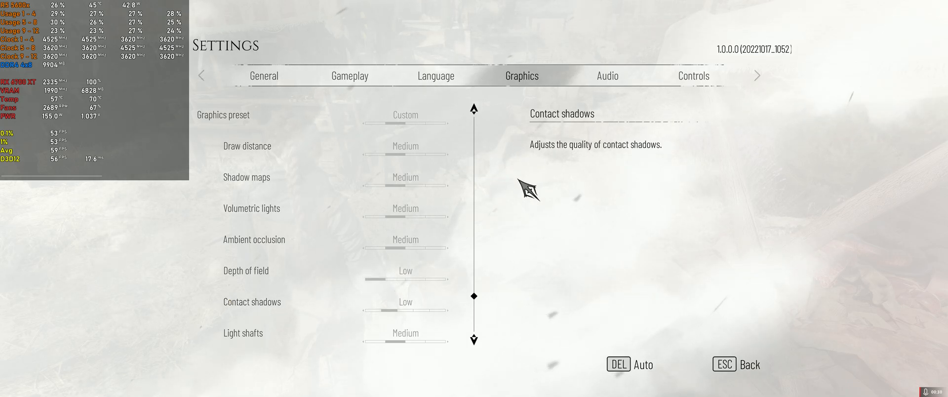
# Cycle Contact shadows through None and Low up to Ultra, then resume play.
pyautogui.click(450, 309)
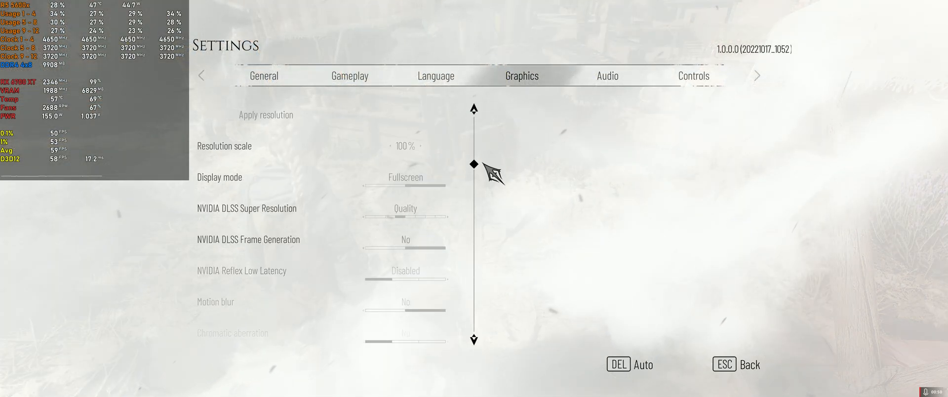
pyautogui.scroll(-3)
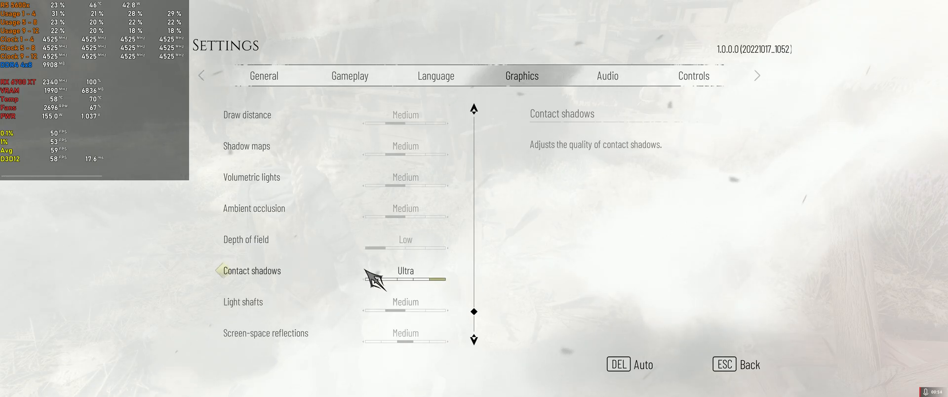
pyautogui.press('Escape')
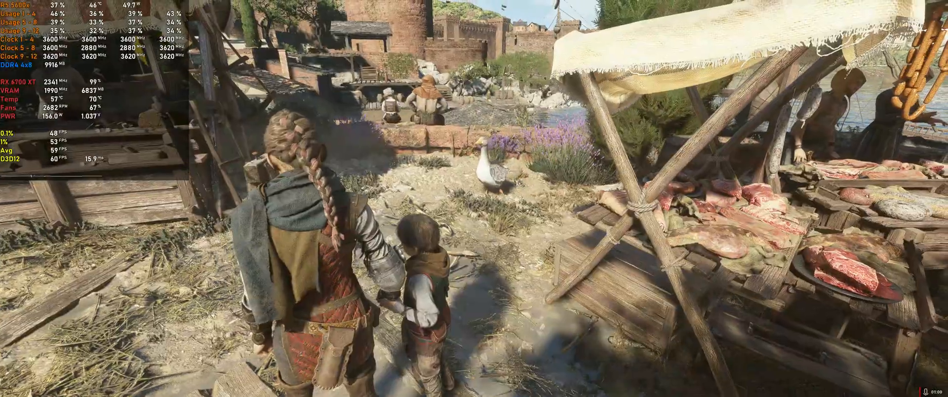
pyautogui.moveTo(474, 198)
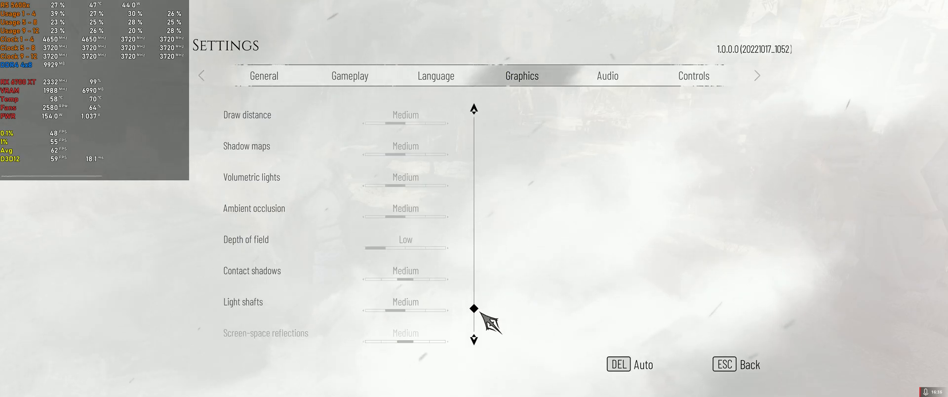
# Scroll down the graphics settings toward Texture quality, with Contact shadows at Medium.
pyautogui.scroll(-3)
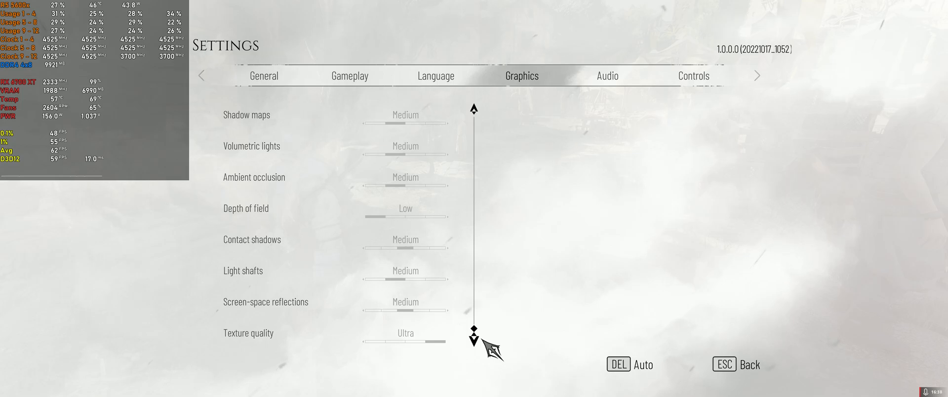